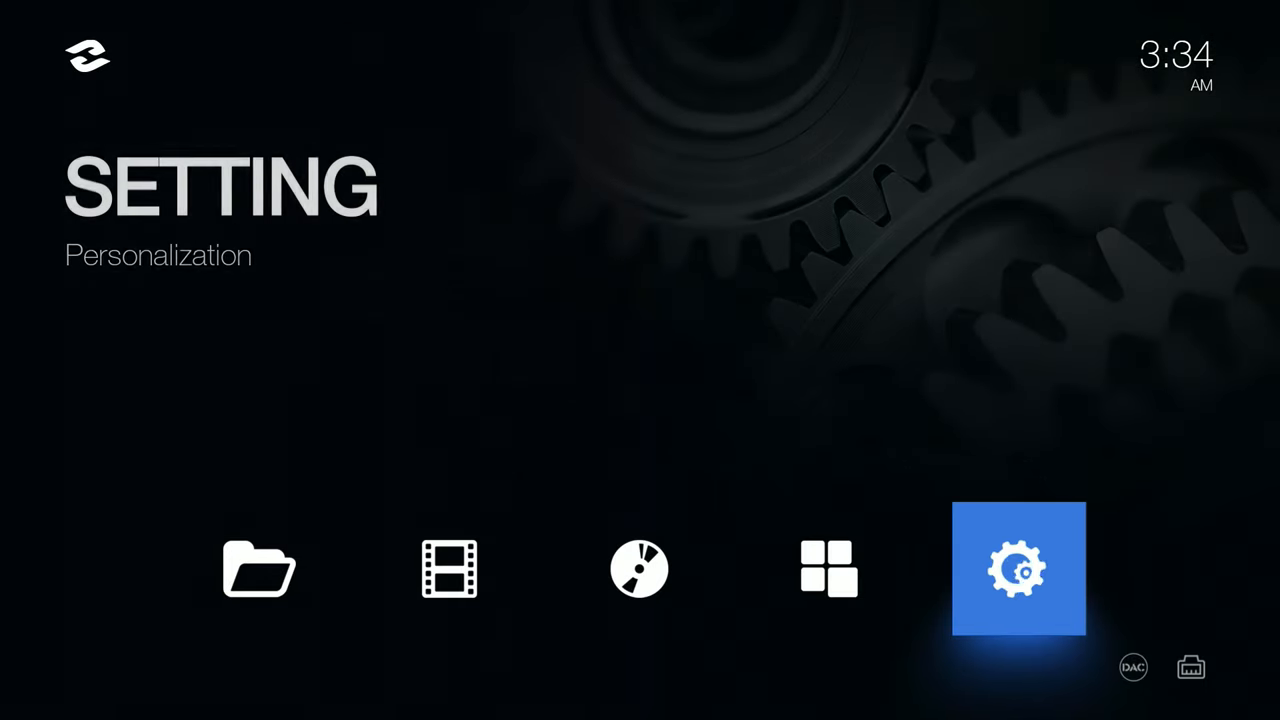
View the About device info under Settings' Other tab, then return to Language and Playback.
{"action": "left_click", "coordinate": [1017, 568]}
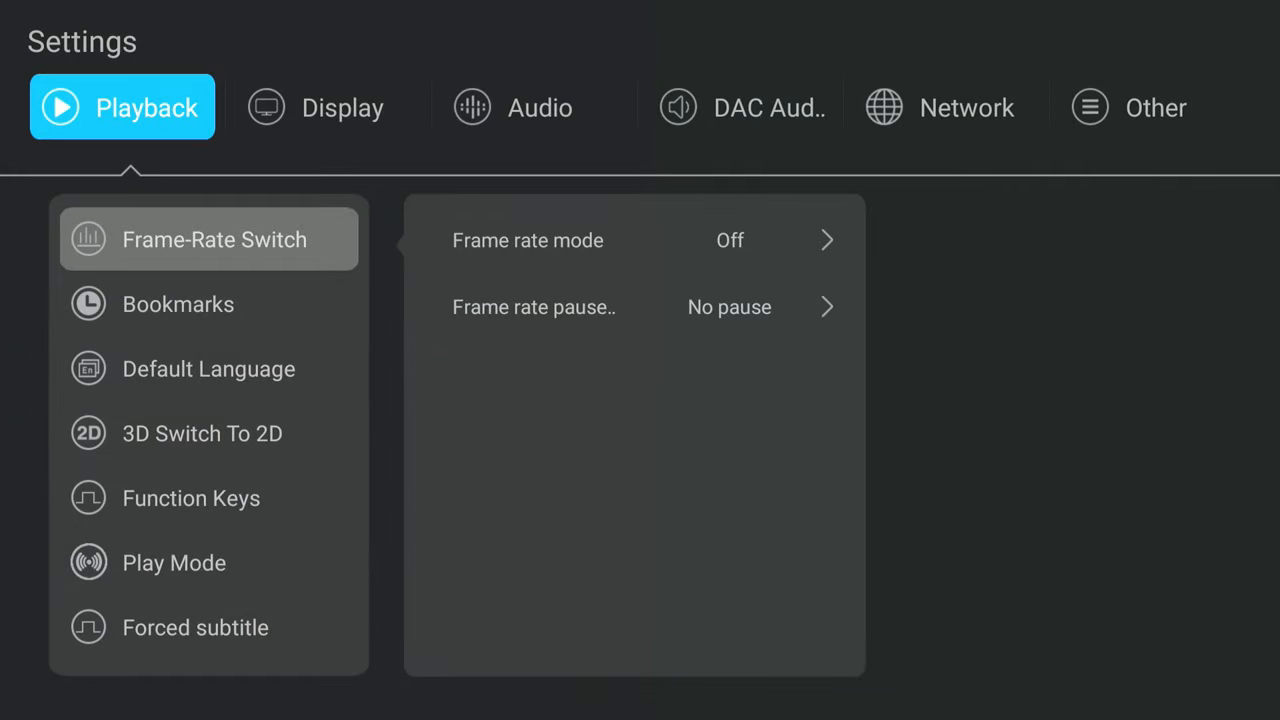
{"action": "left_click", "coordinate": [1151, 107]}
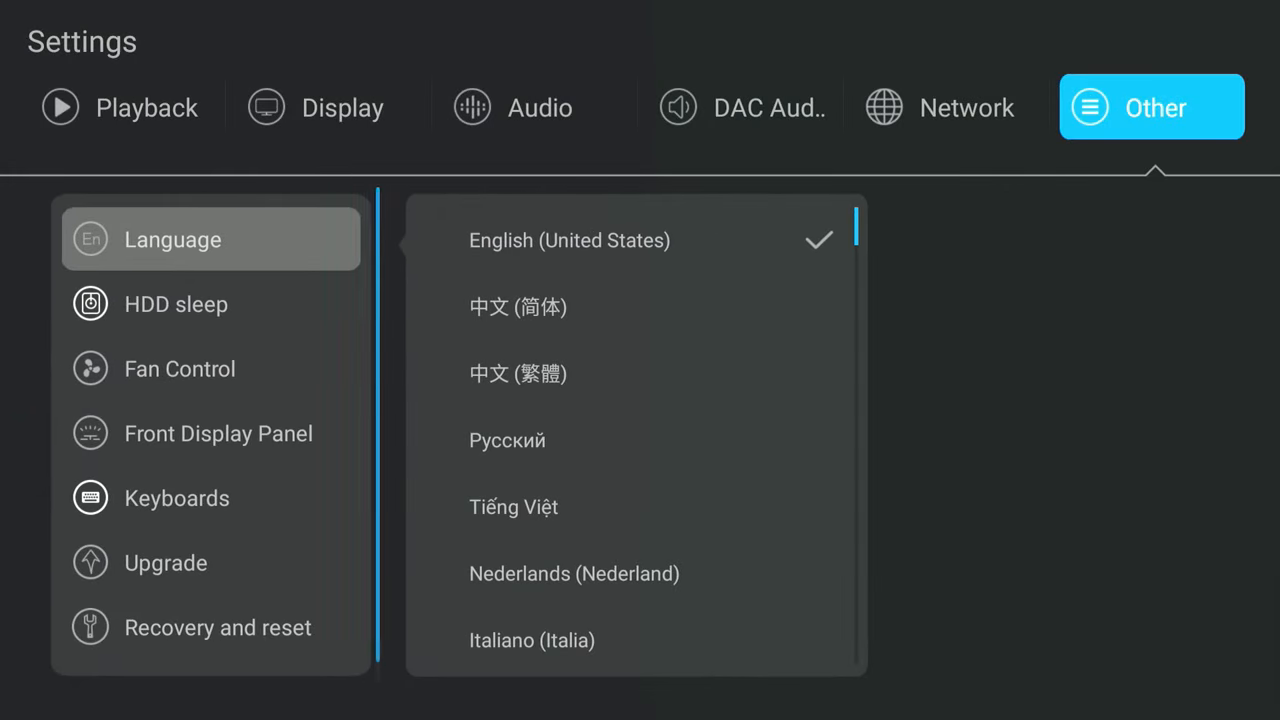
{"action": "left_click", "coordinate": [217, 628]}
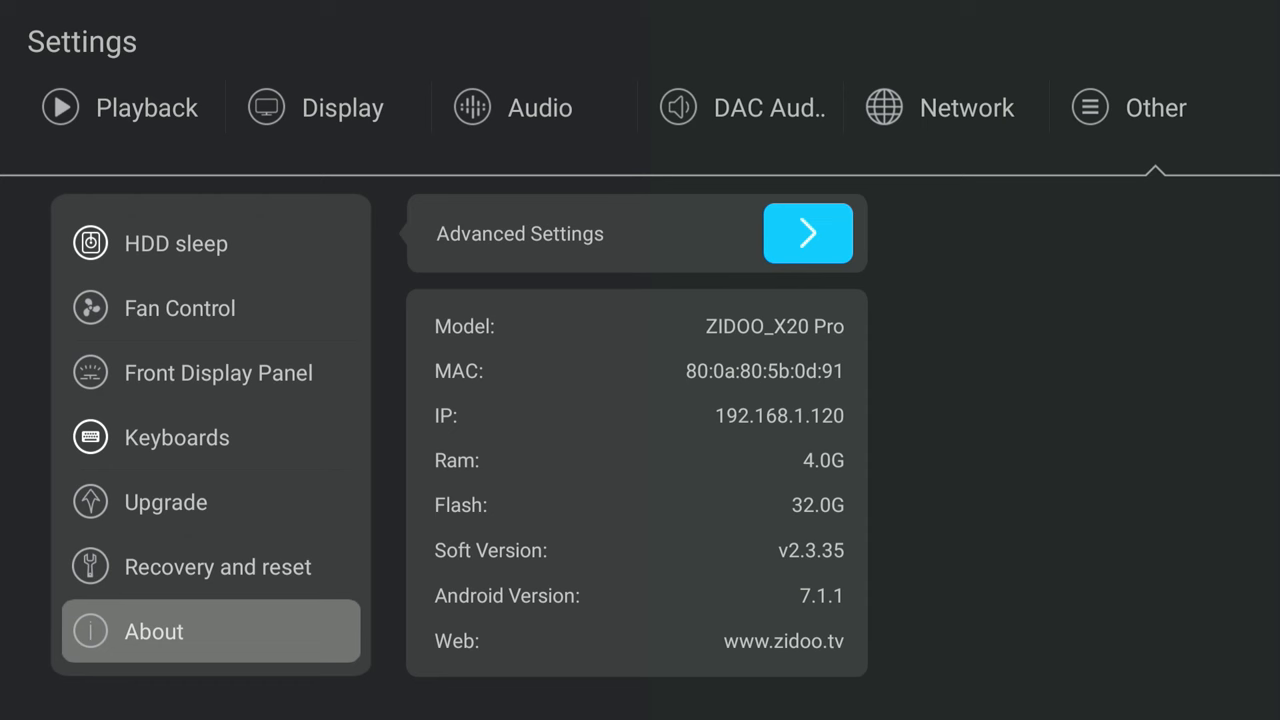
{"action": "left_click", "coordinate": [177, 437]}
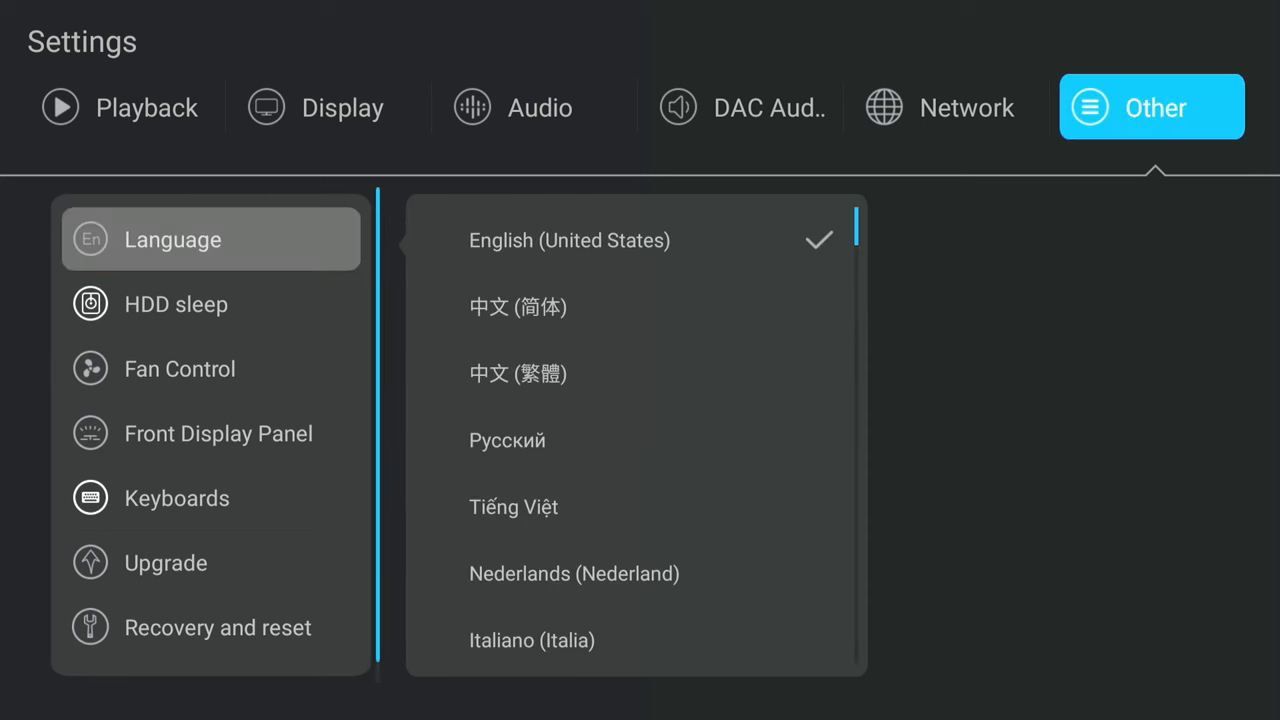
{"action": "left_click", "coordinate": [122, 108]}
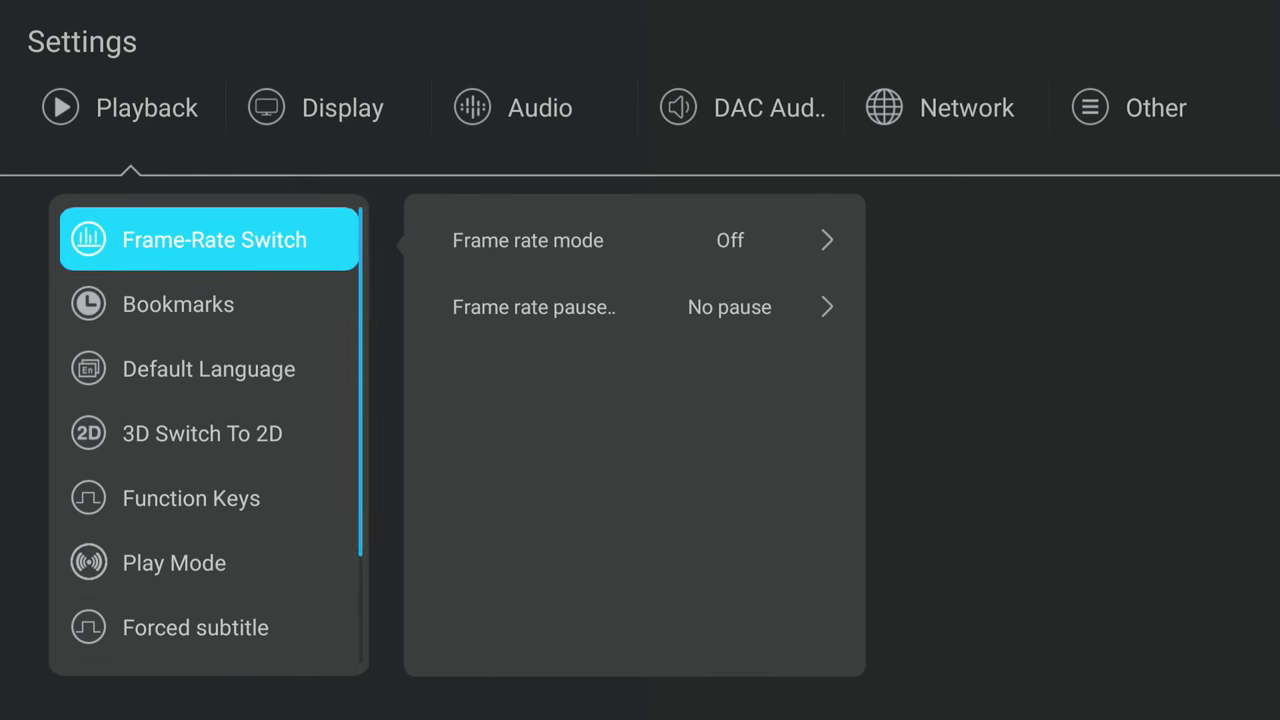
Check the Display tab's HDMI Output and auto 4K 30Hz HDMI Mode, then exit to home.
{"action": "left_click", "coordinate": [343, 107]}
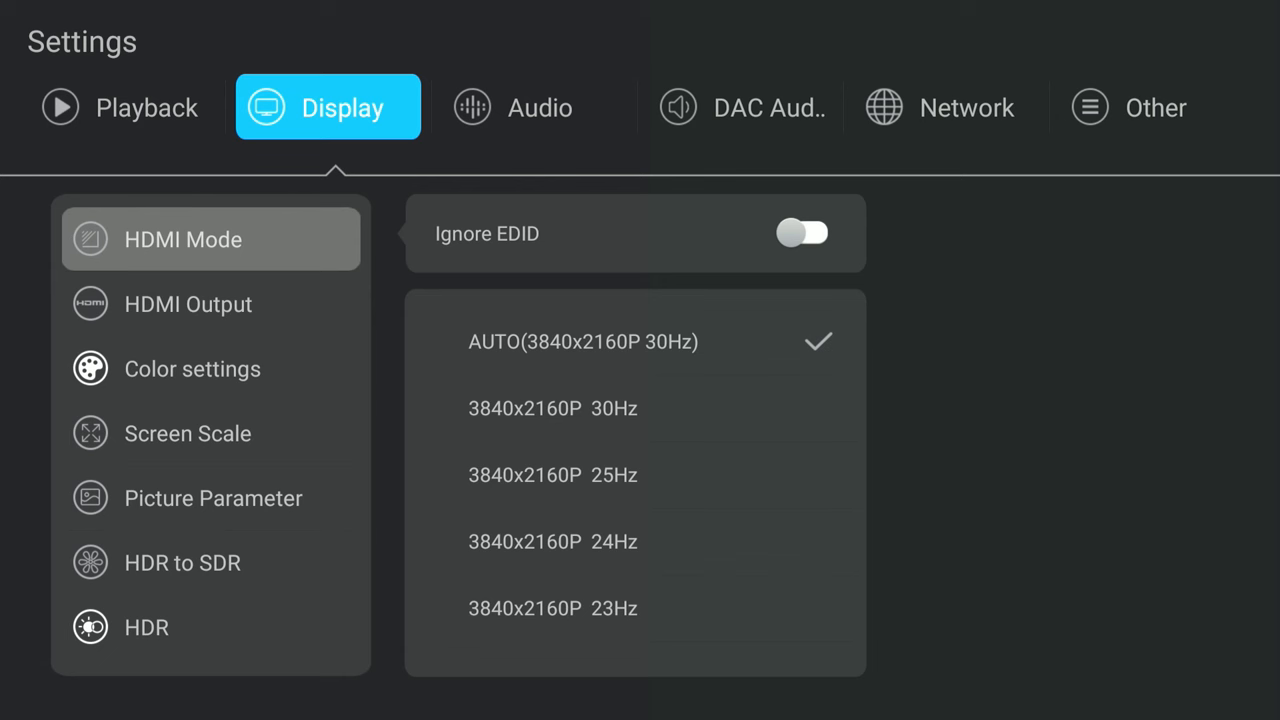
{"action": "left_click", "coordinate": [188, 304]}
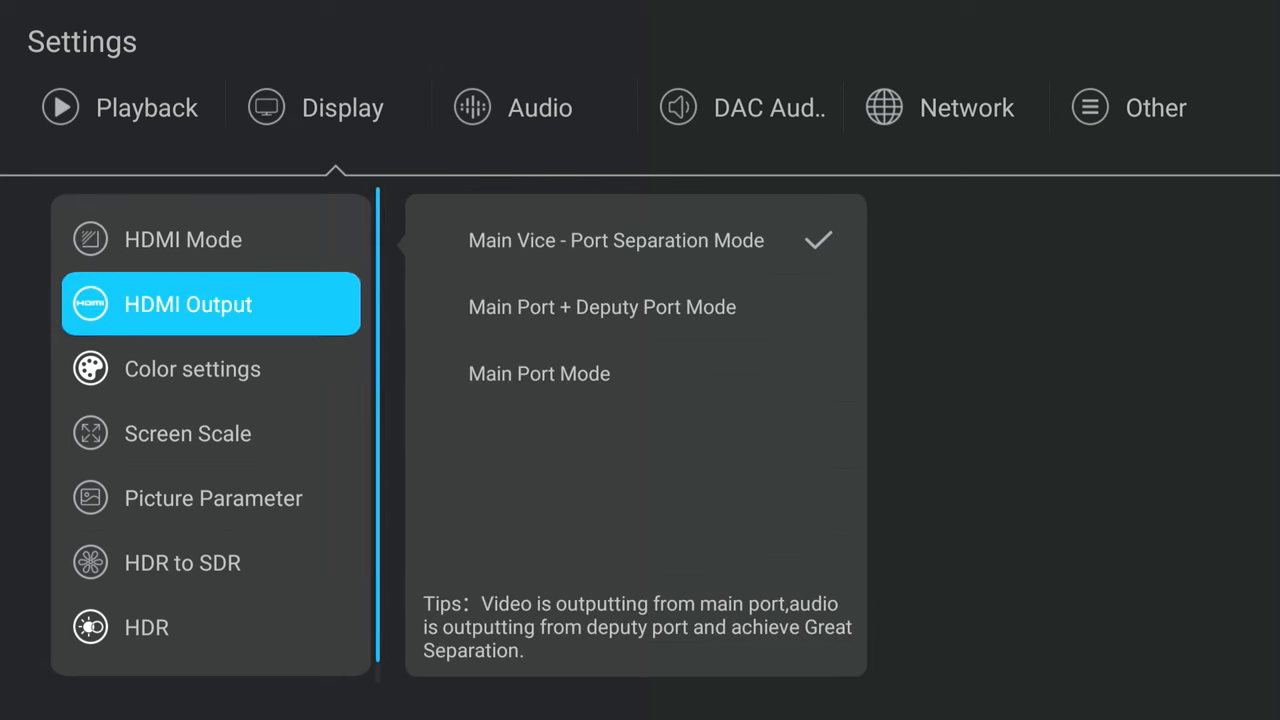
{"action": "left_click", "coordinate": [183, 239]}
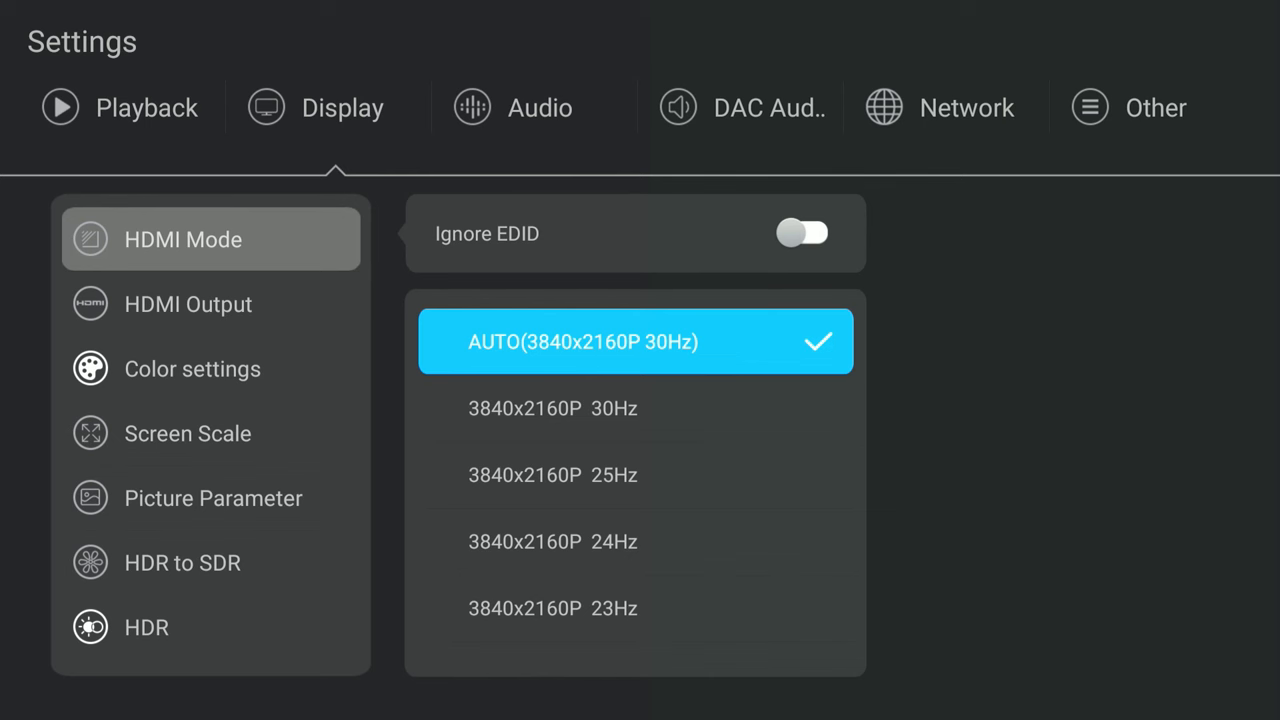
{"action": "left_click", "coordinate": [188, 304]}
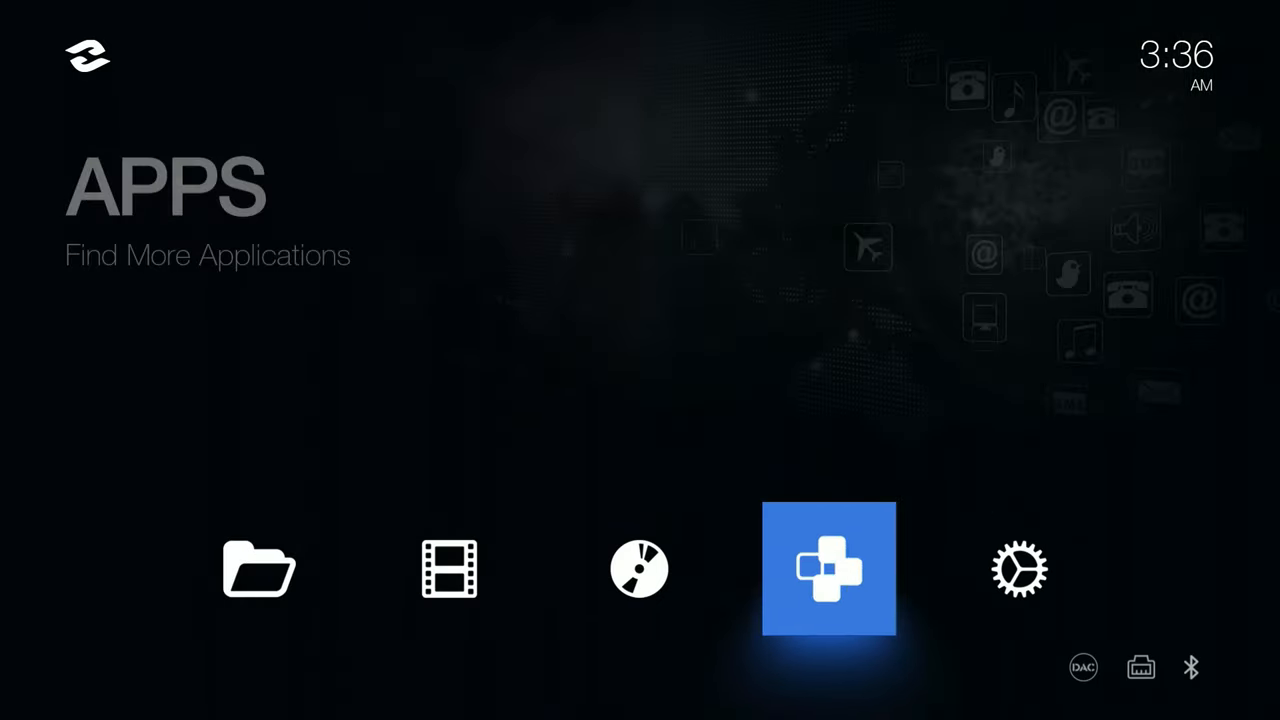
Open the app list and view the Update page showing firmware v2.3.35.
{"action": "left_click", "coordinate": [826, 570]}
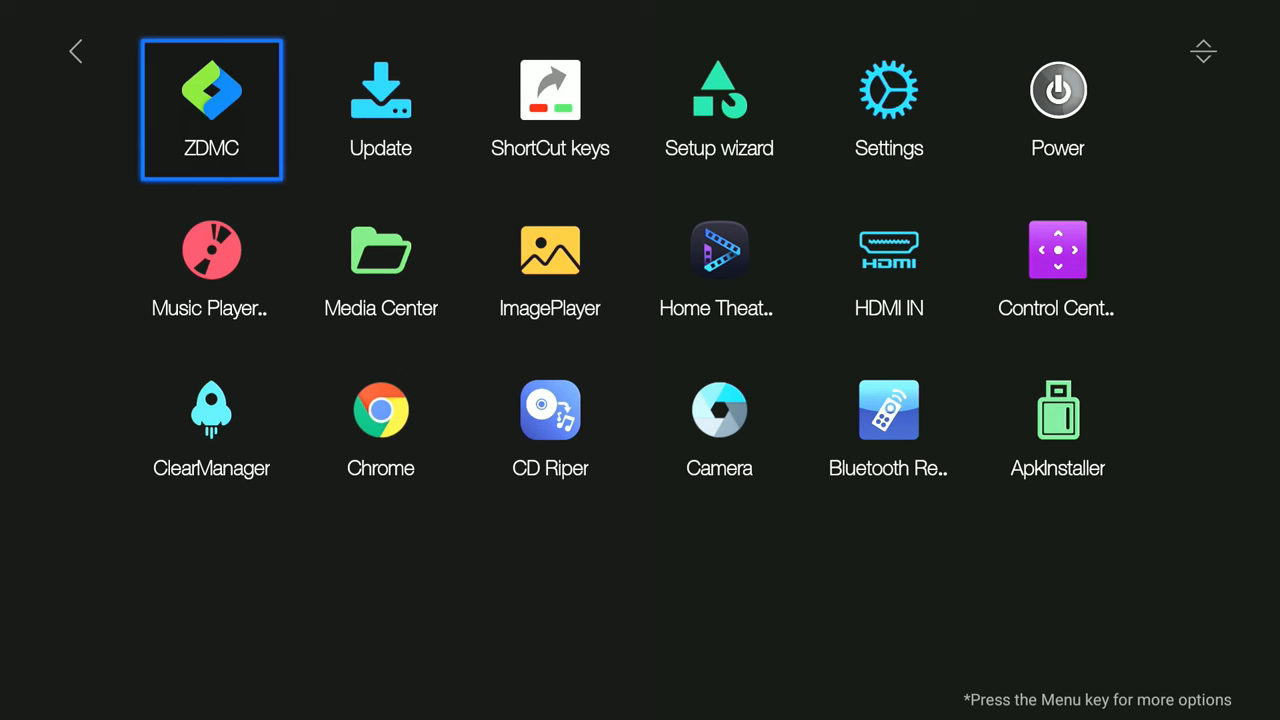
{"action": "key", "text": "Right"}
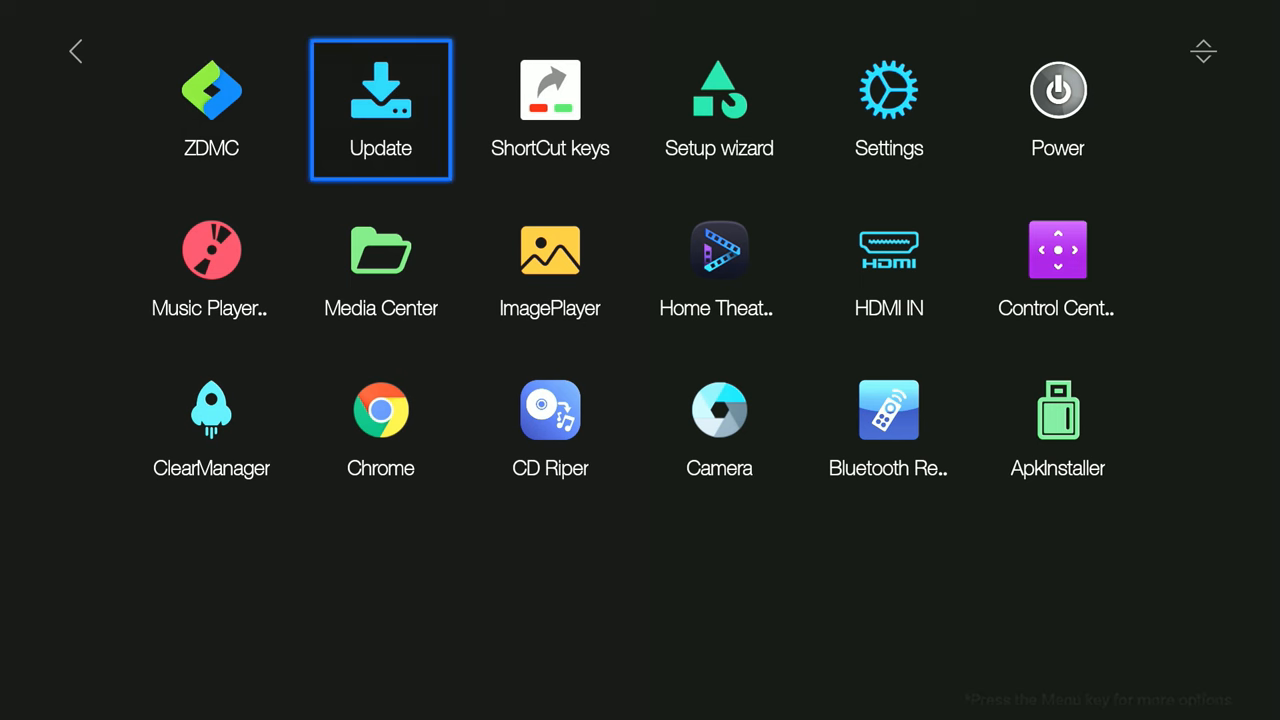
{"action": "left_click", "coordinate": [380, 108]}
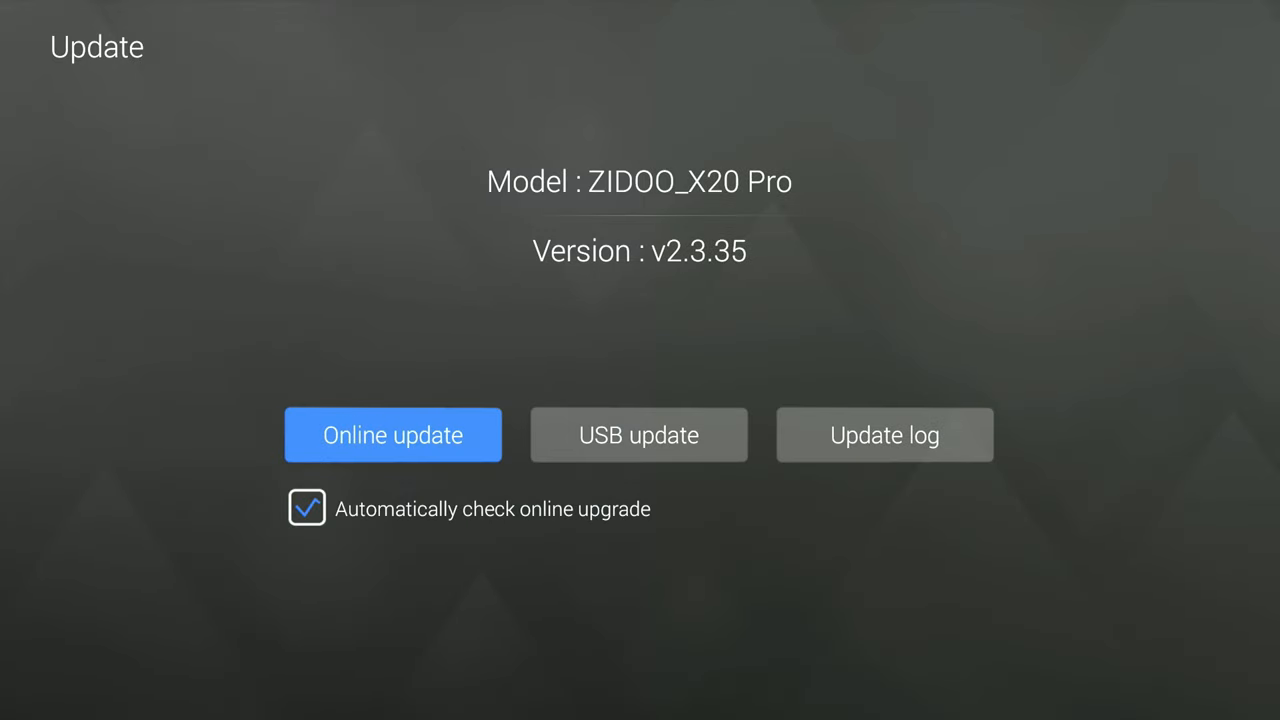
{"action": "left_click", "coordinate": [393, 435]}
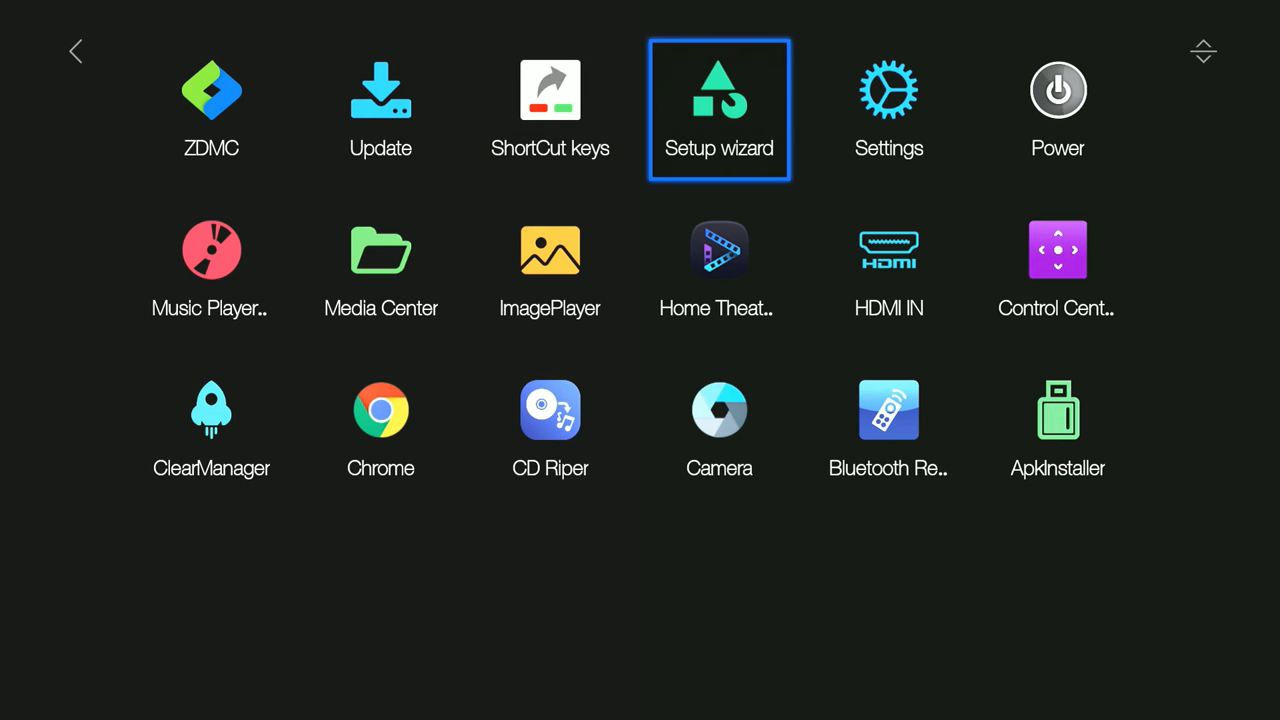
Move the focus across the apps grid to Home Theater.
{"action": "left_click", "coordinate": [1203, 51]}
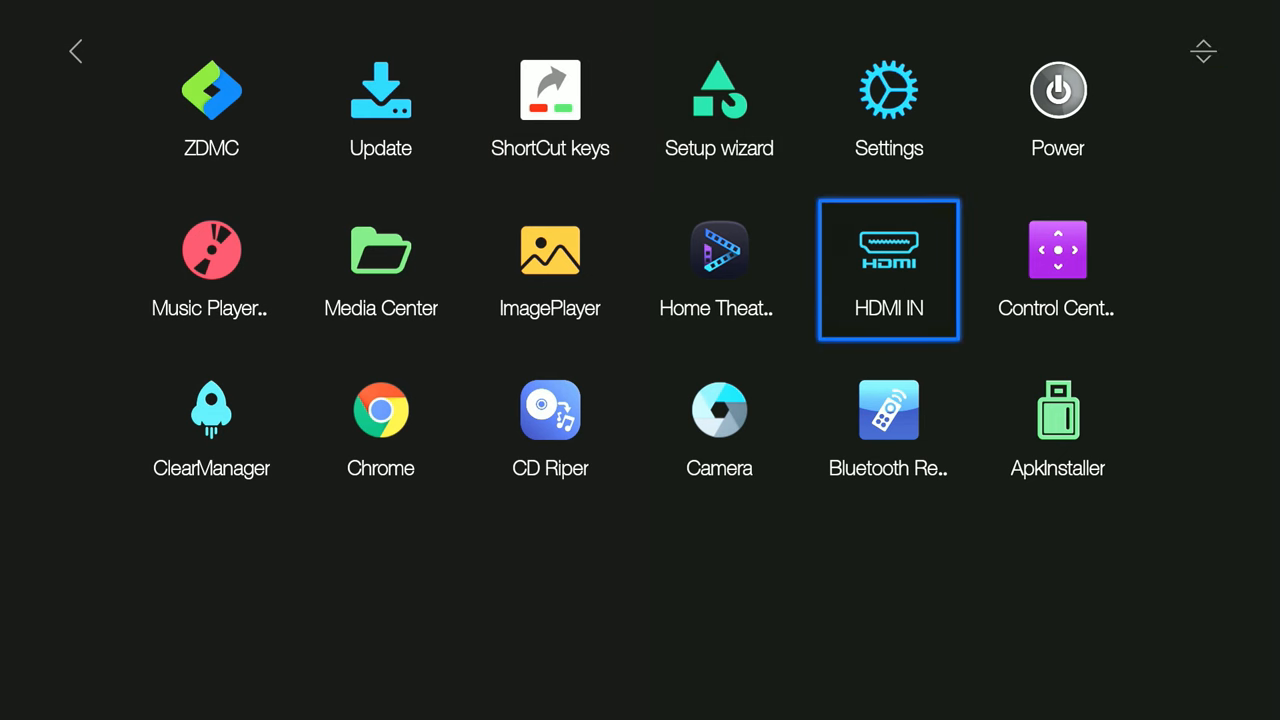
{"action": "key", "text": "Left"}
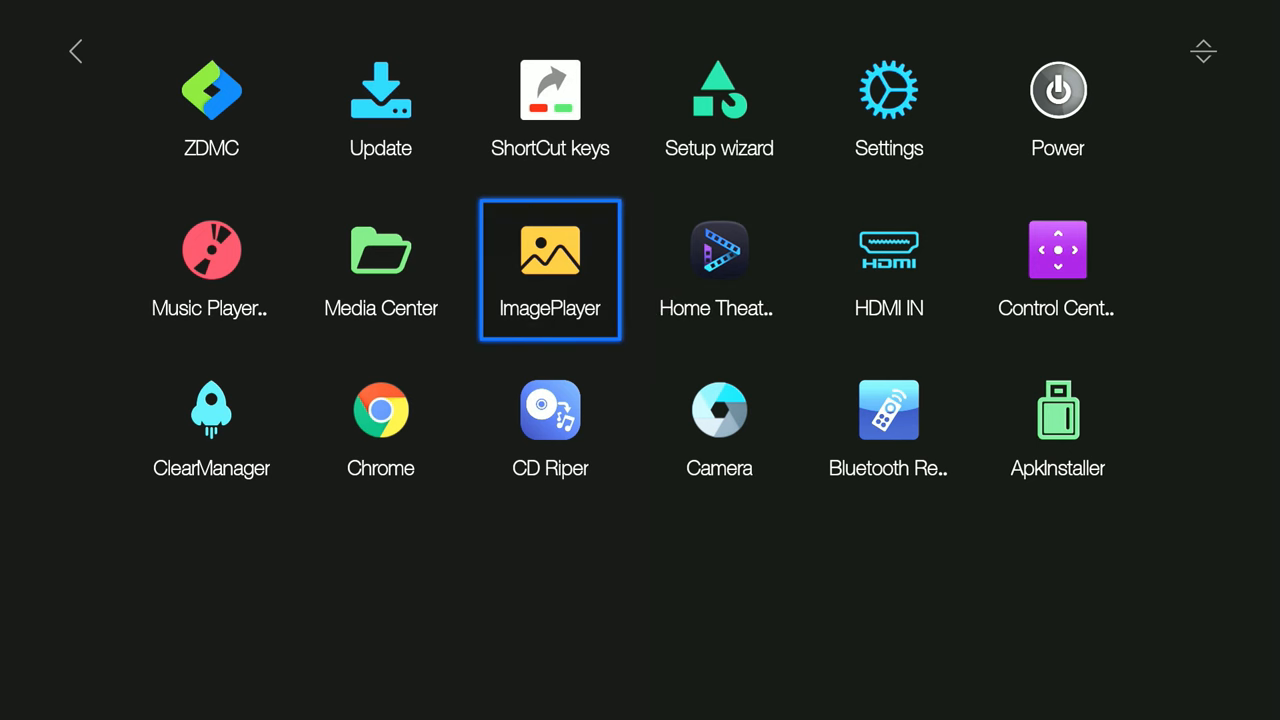
{"action": "key", "text": "Down"}
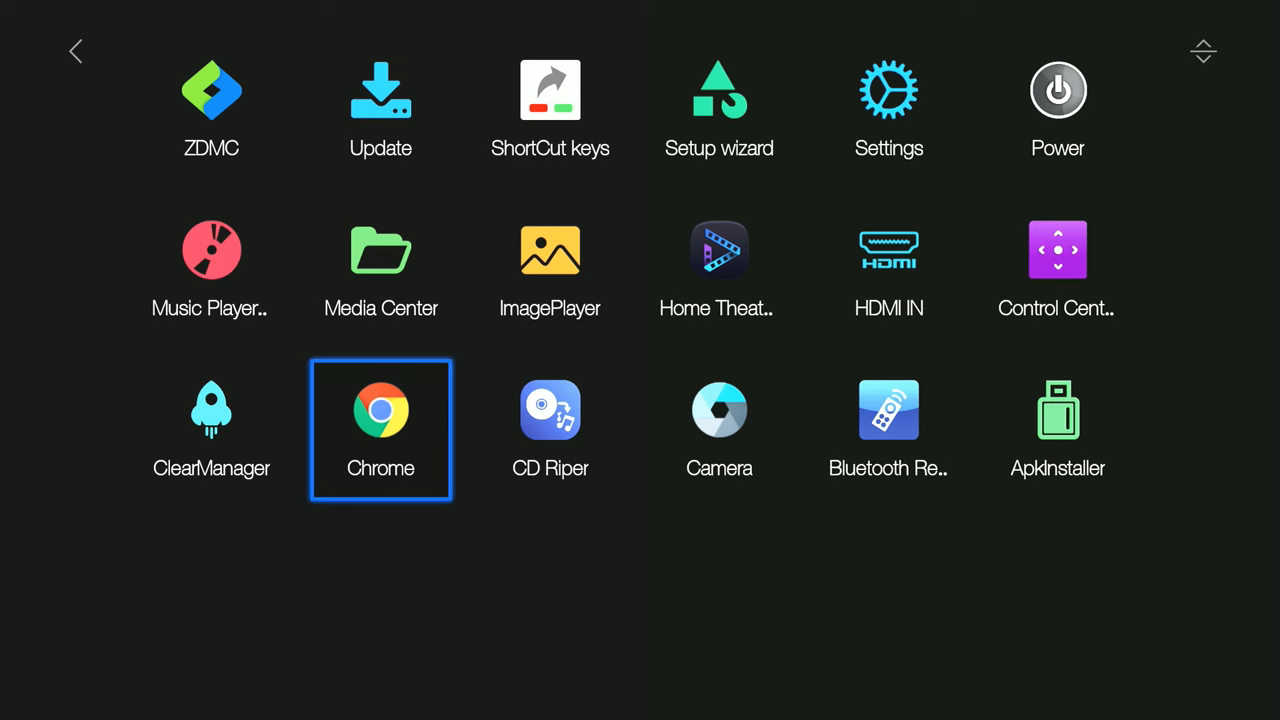
{"action": "key", "text": "Up"}
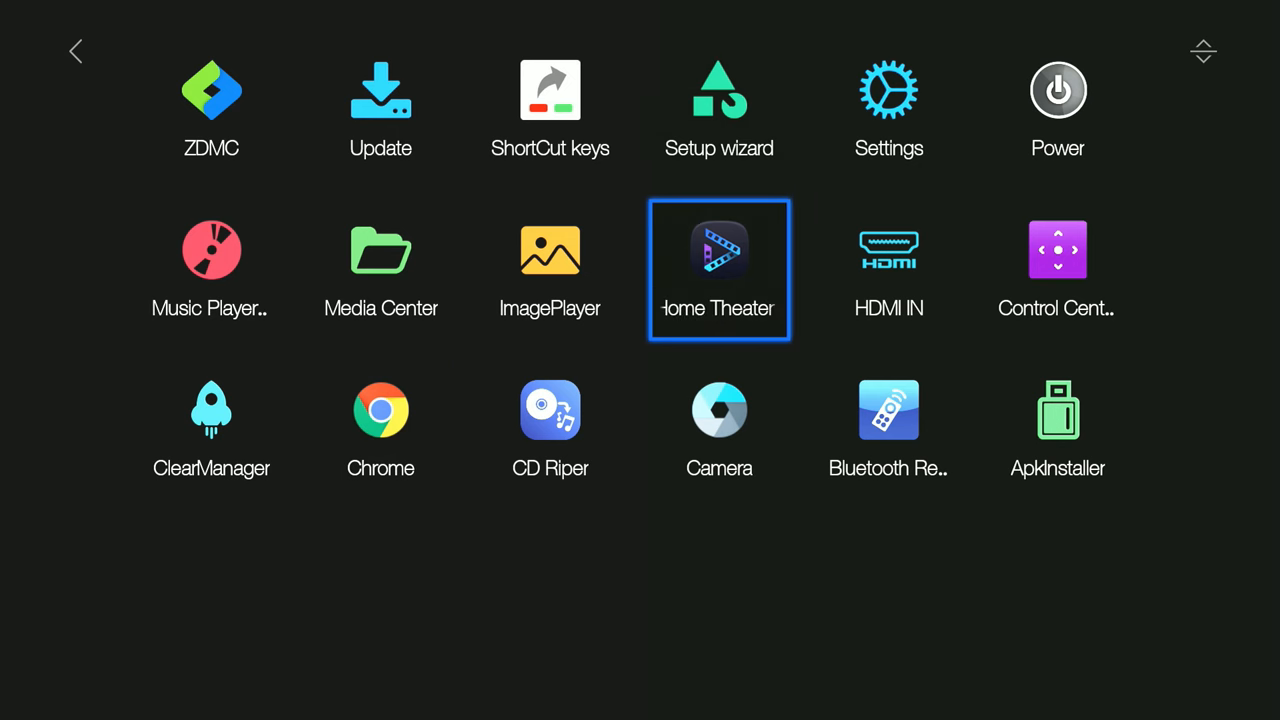
Open Media Center, browse local storage, then switch to SMB shares.
{"action": "left_click", "coordinate": [719, 250]}
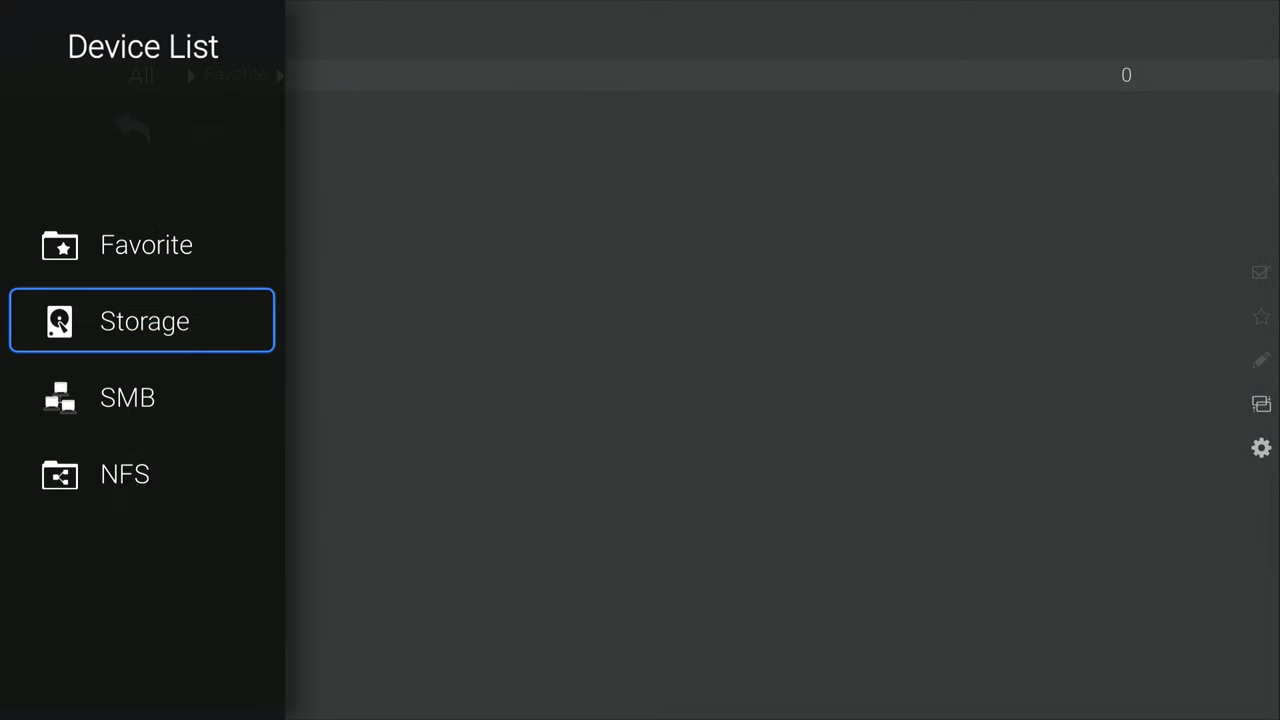
{"action": "left_click", "coordinate": [143, 321]}
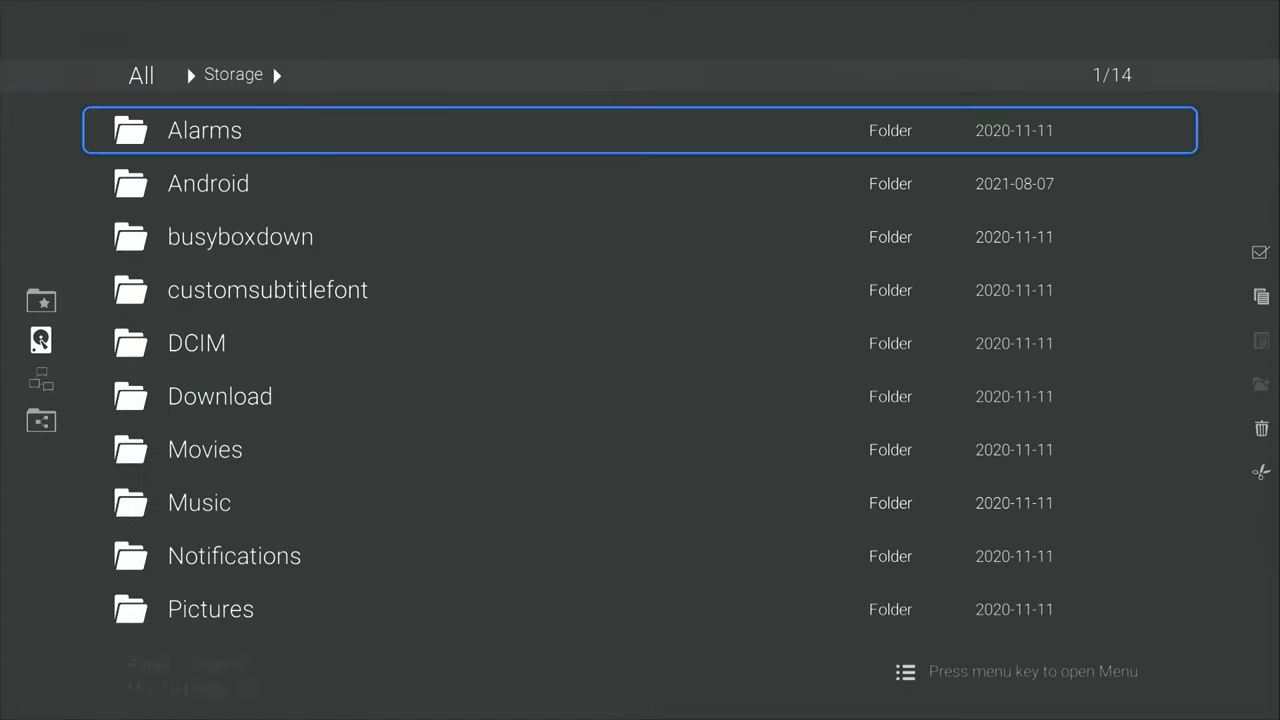
{"action": "left_click", "coordinate": [41, 340]}
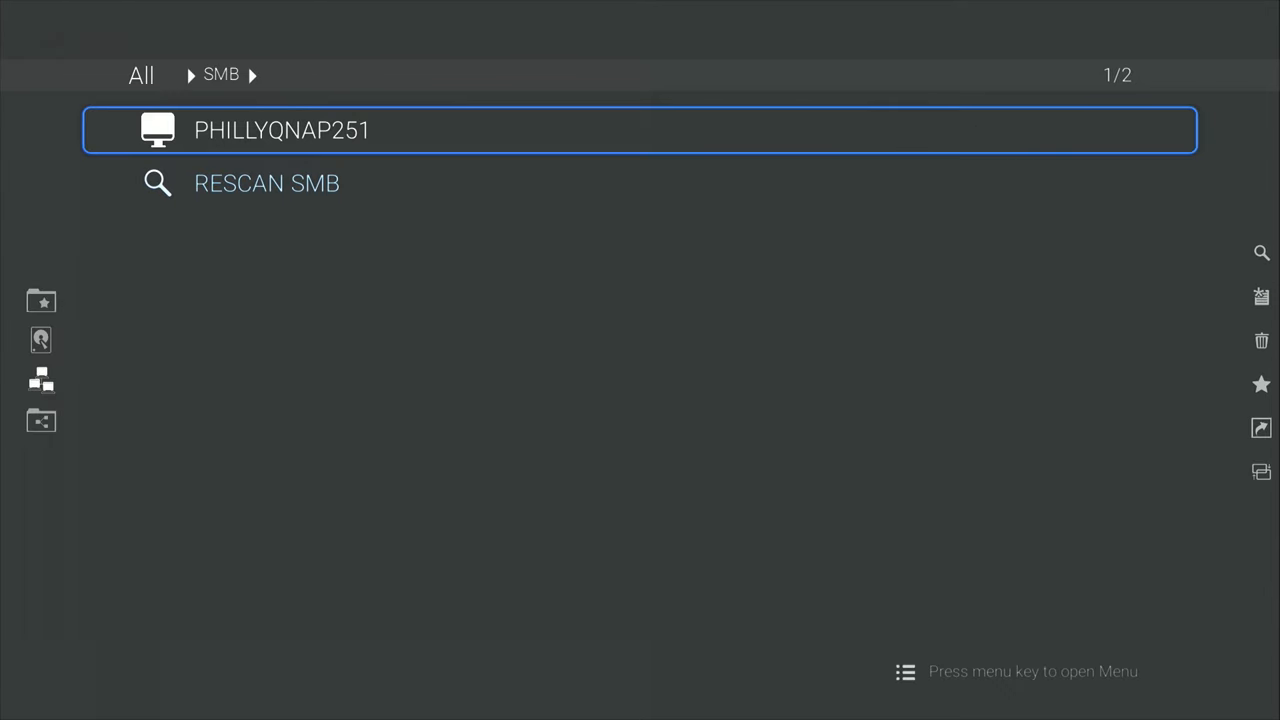
Run an Accurate SMB rescan and open the PHILLYQNAP251 host's folders.
{"action": "left_click", "coordinate": [267, 183]}
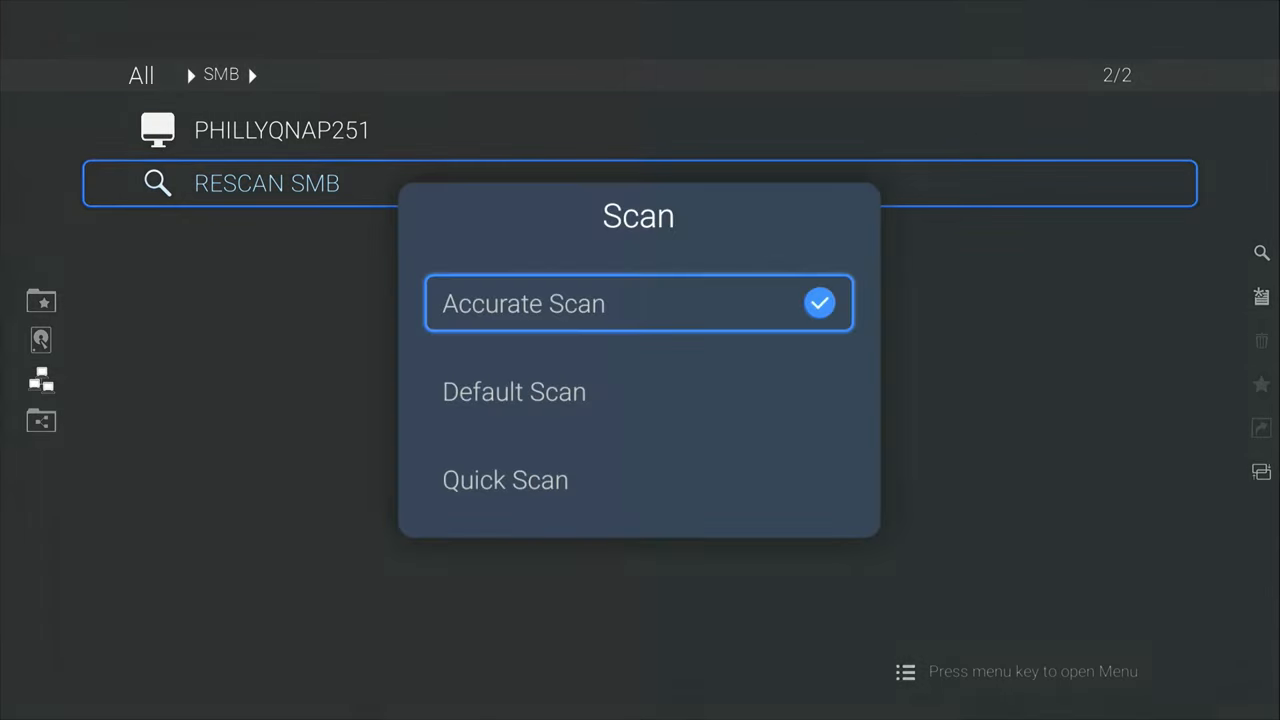
{"action": "left_click", "coordinate": [638, 303]}
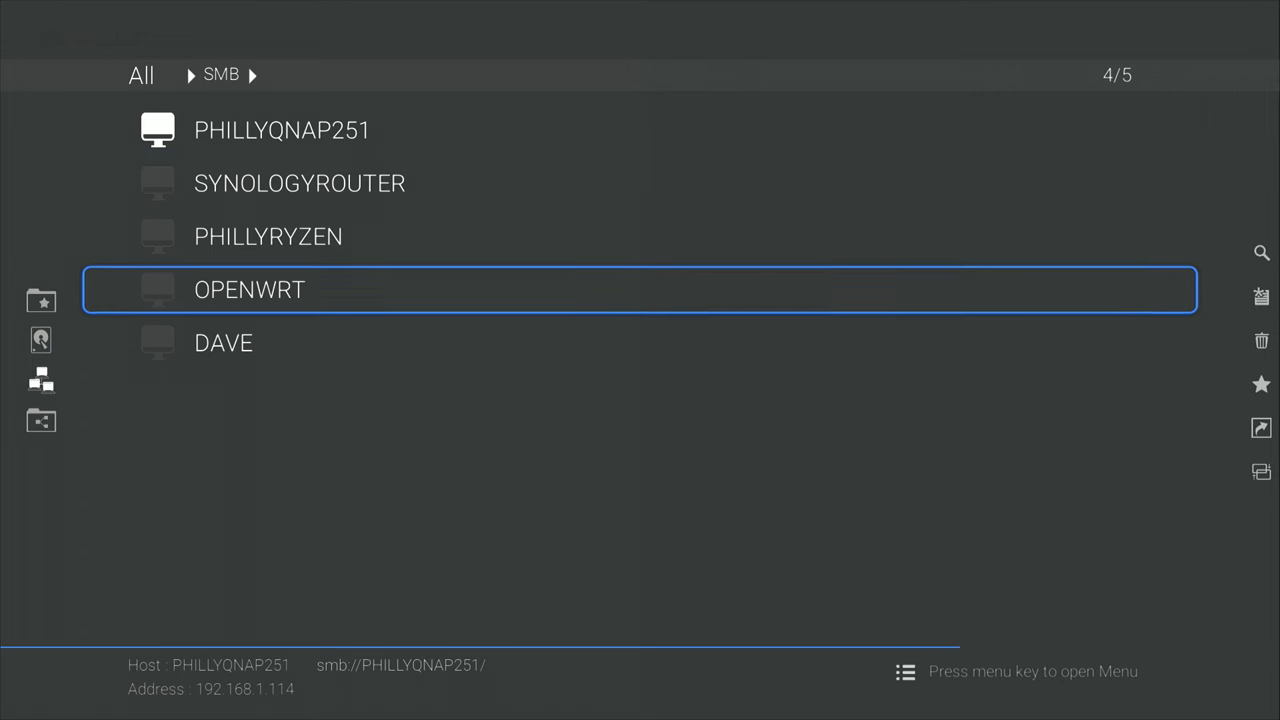
{"action": "key", "text": "Up"}
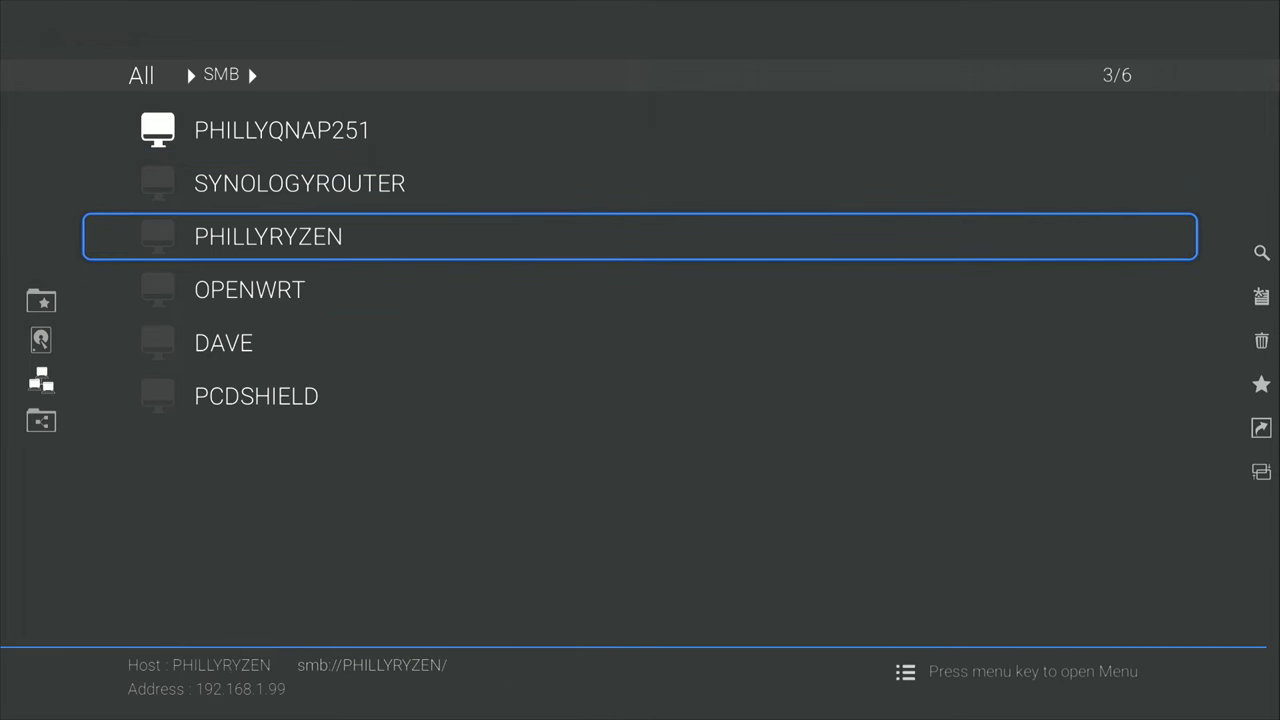
{"action": "key", "text": "Down"}
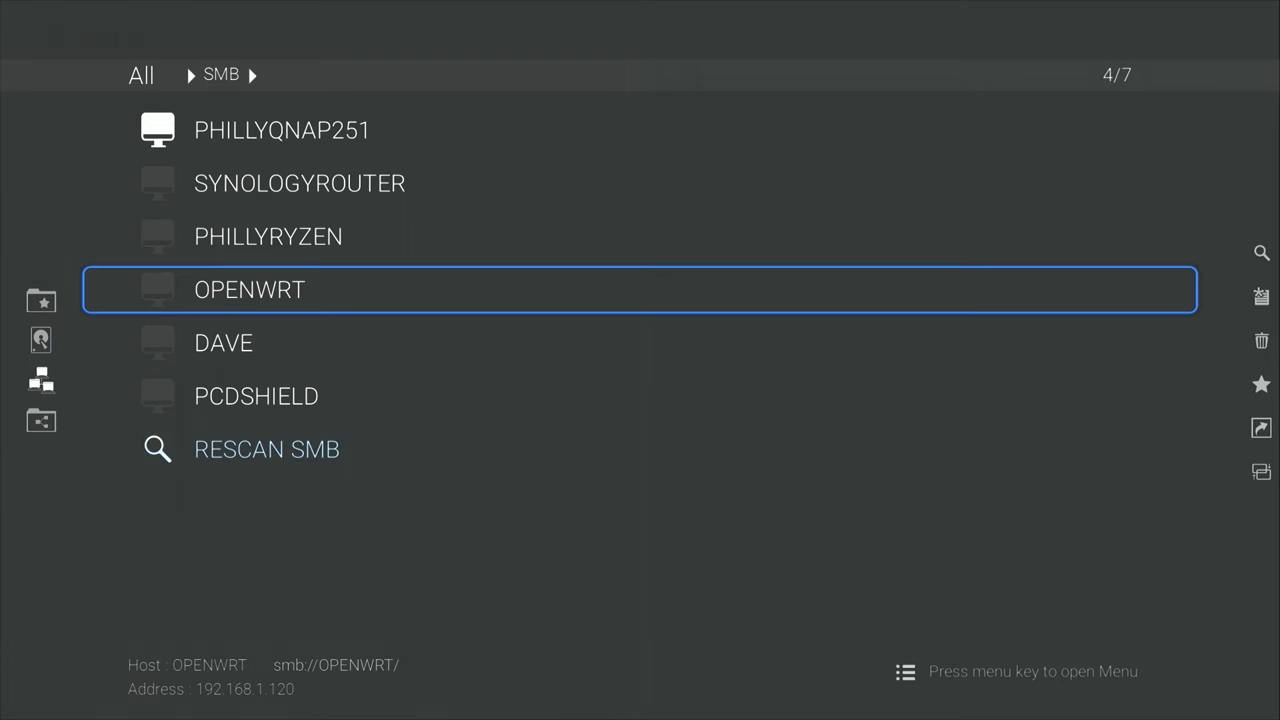
{"action": "key", "text": "Down"}
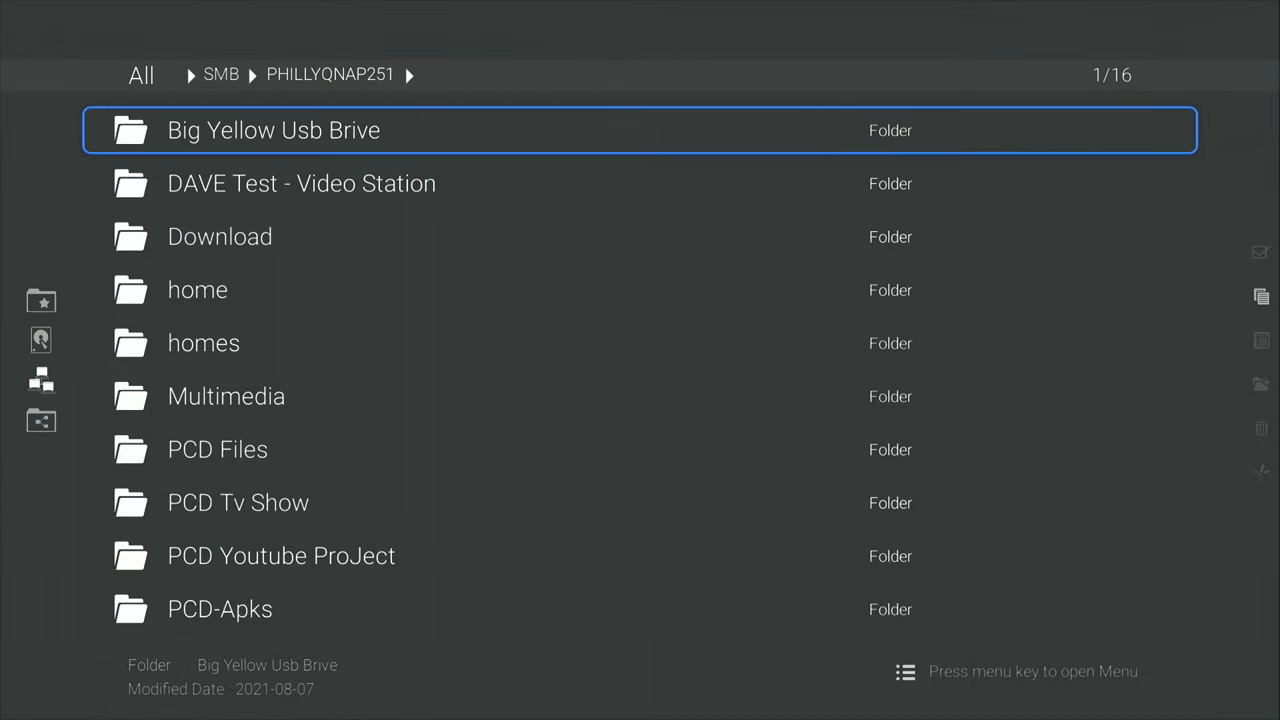
Navigate PHILLYQNAP251 through PCDIron8gb and PCD-All Content into the PCD-Apks folder.
{"action": "key", "text": "Down"}
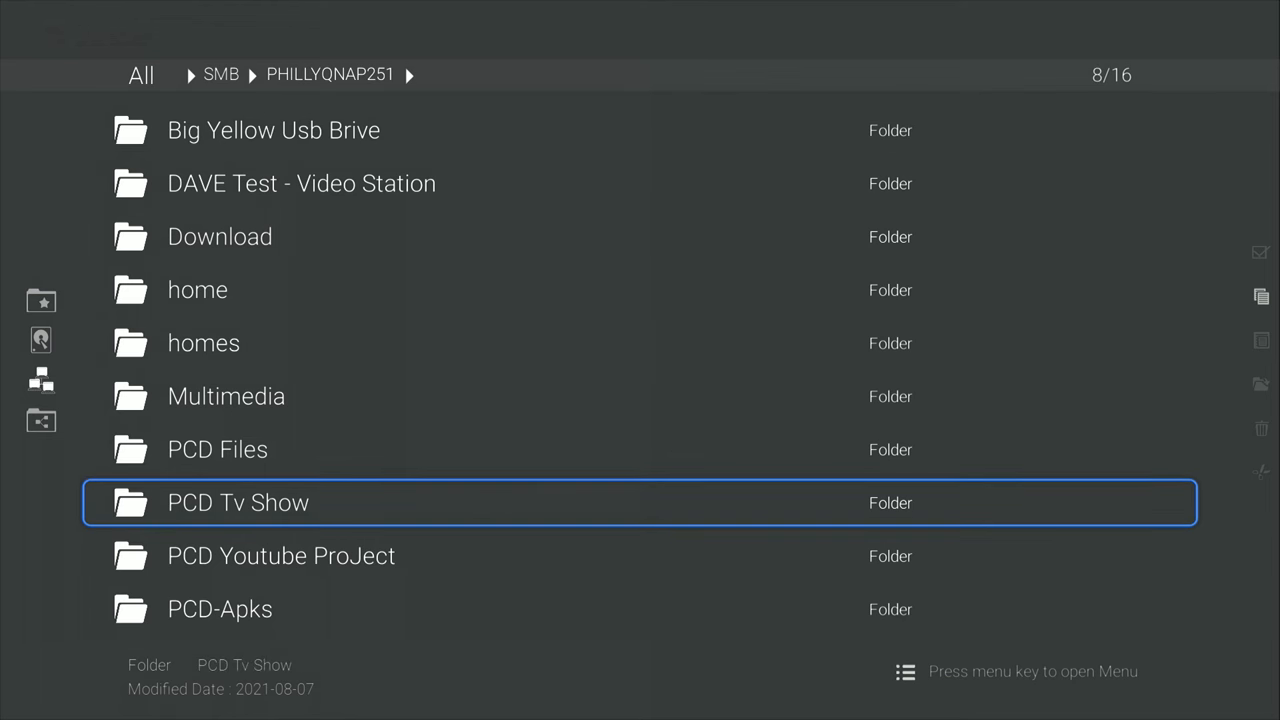
{"action": "double_click", "coordinate": [238, 503]}
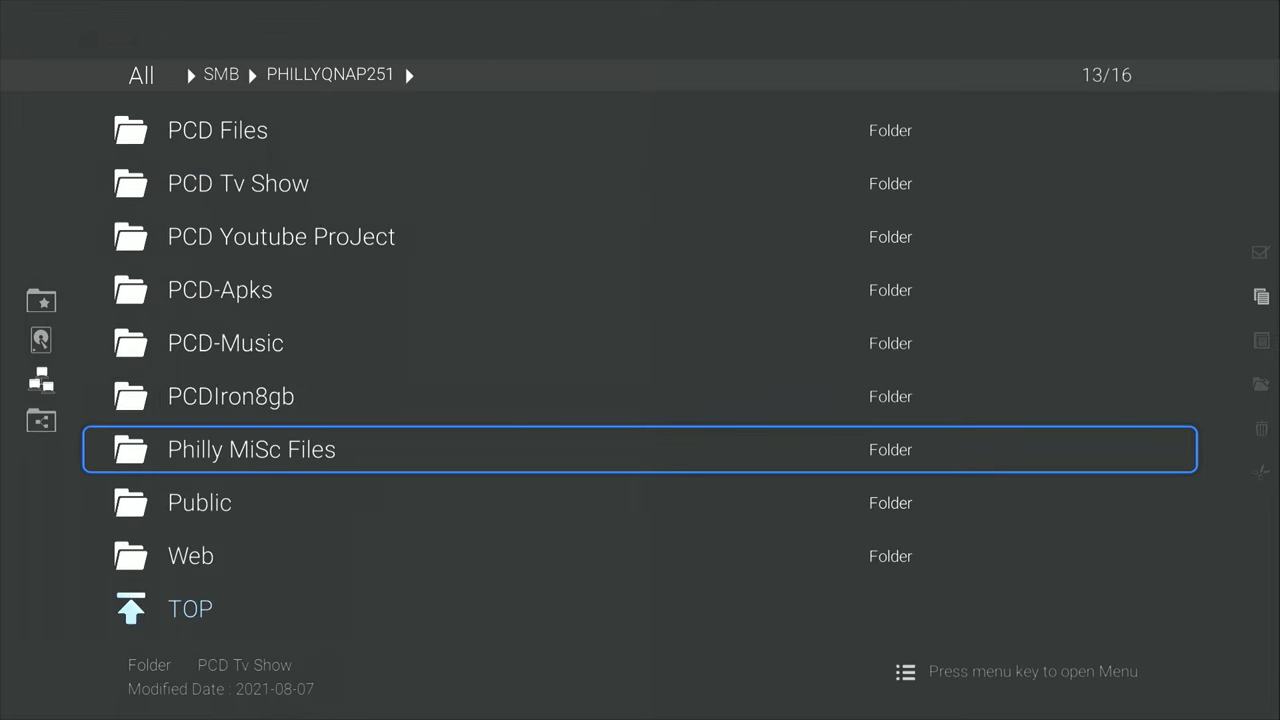
{"action": "key", "text": "up"}
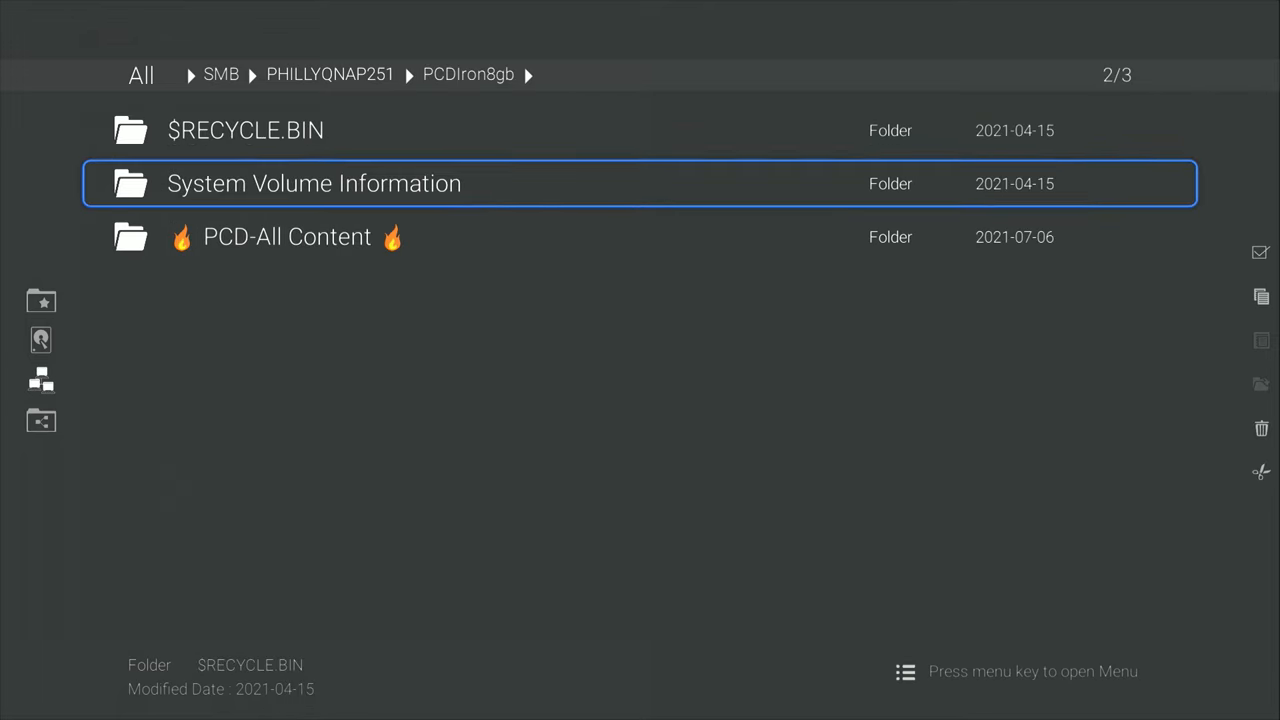
{"action": "double_click", "coordinate": [287, 236]}
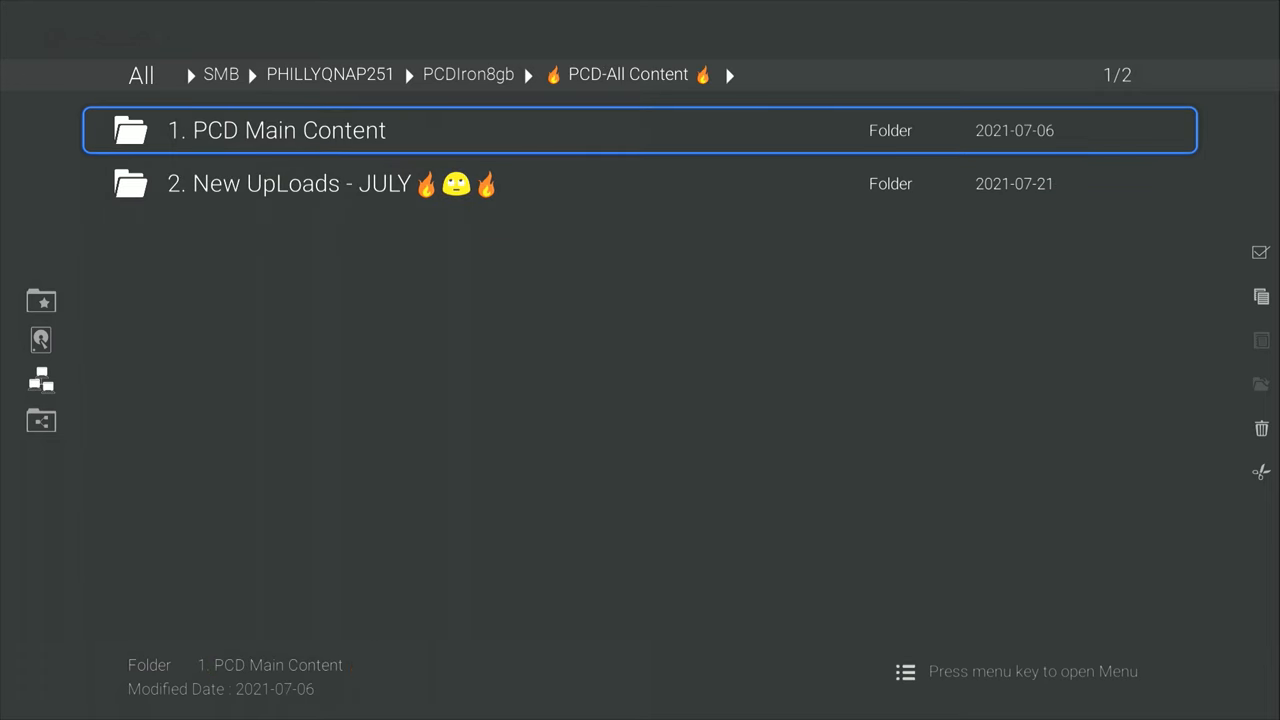
{"action": "double_click", "coordinate": [287, 130]}
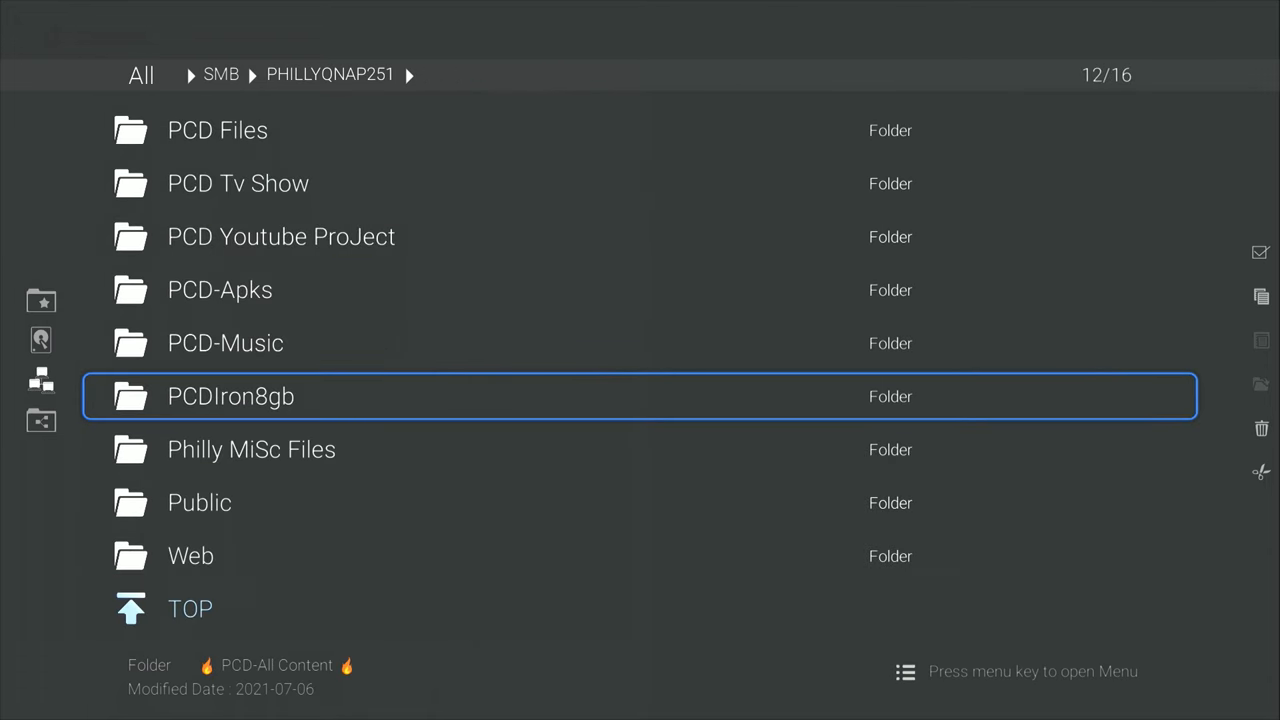
{"action": "key", "text": "Up"}
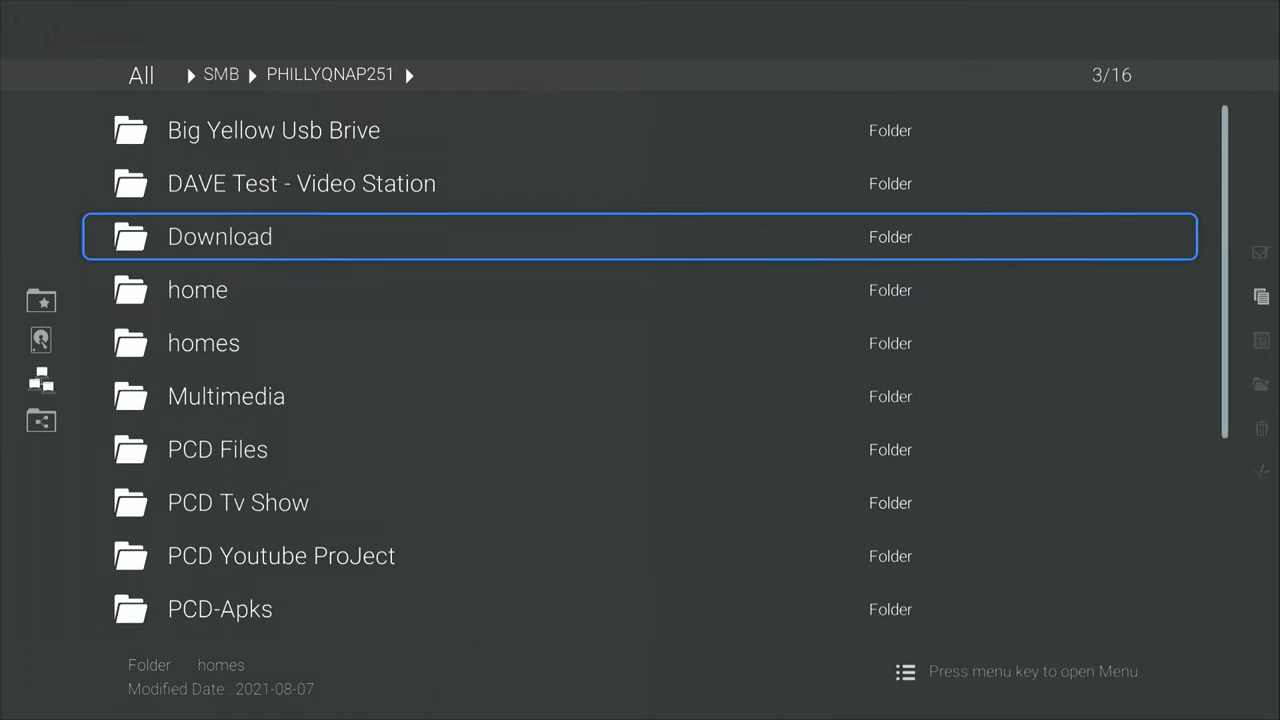
{"action": "key", "text": "Down"}
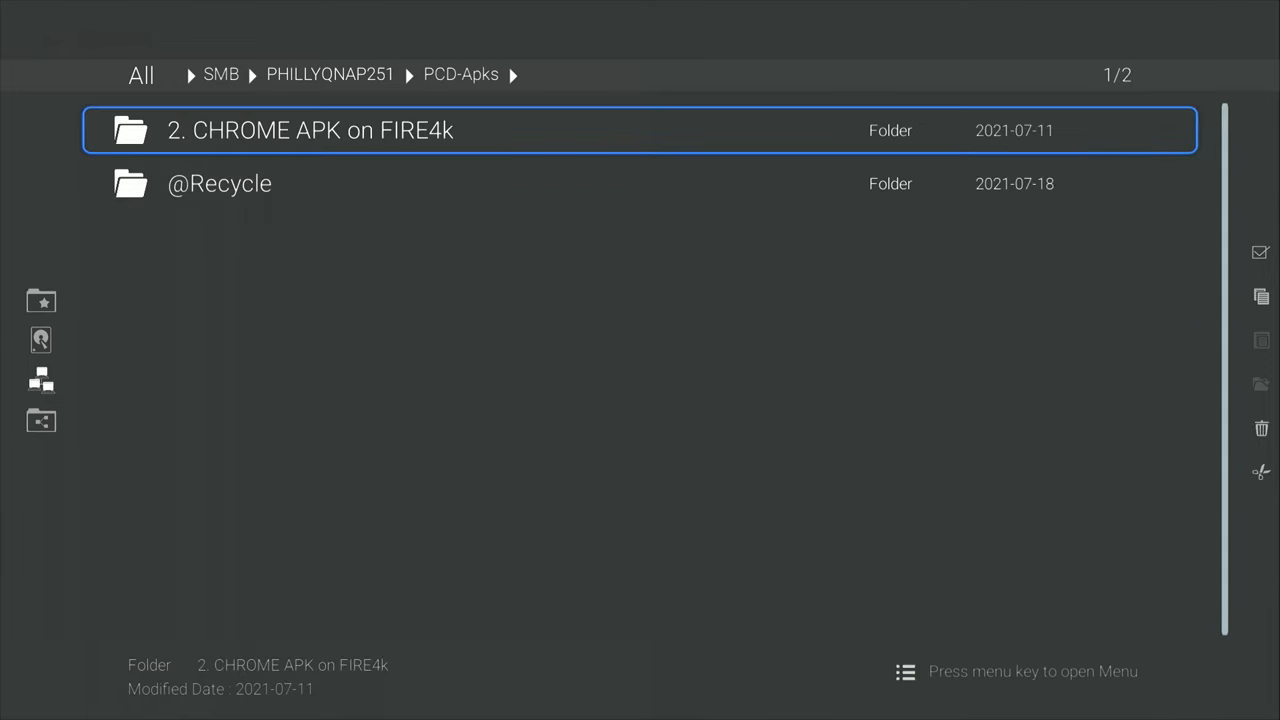
Install analiti, FAST and File Manager + from '2. CHROME APK on FIRE4k', then show all apps.
{"action": "double_click", "coordinate": [309, 130]}
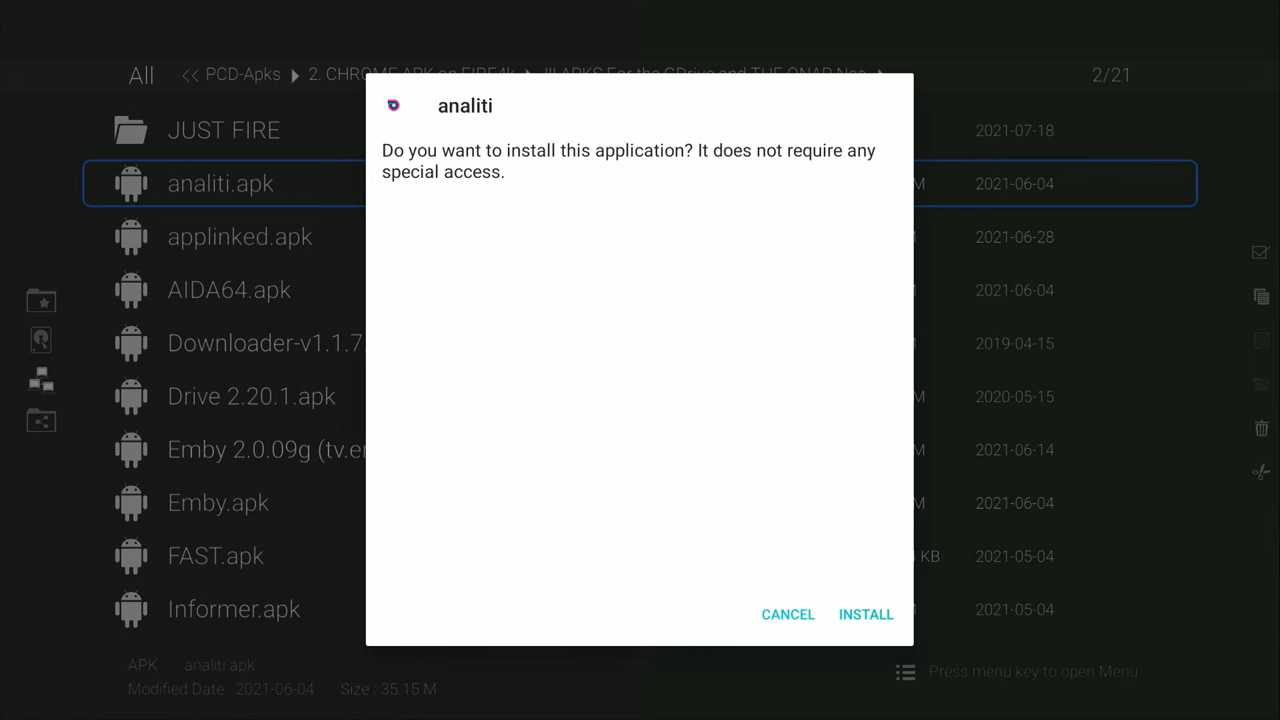
{"action": "mouse_move", "coordinate": [712, 226]}
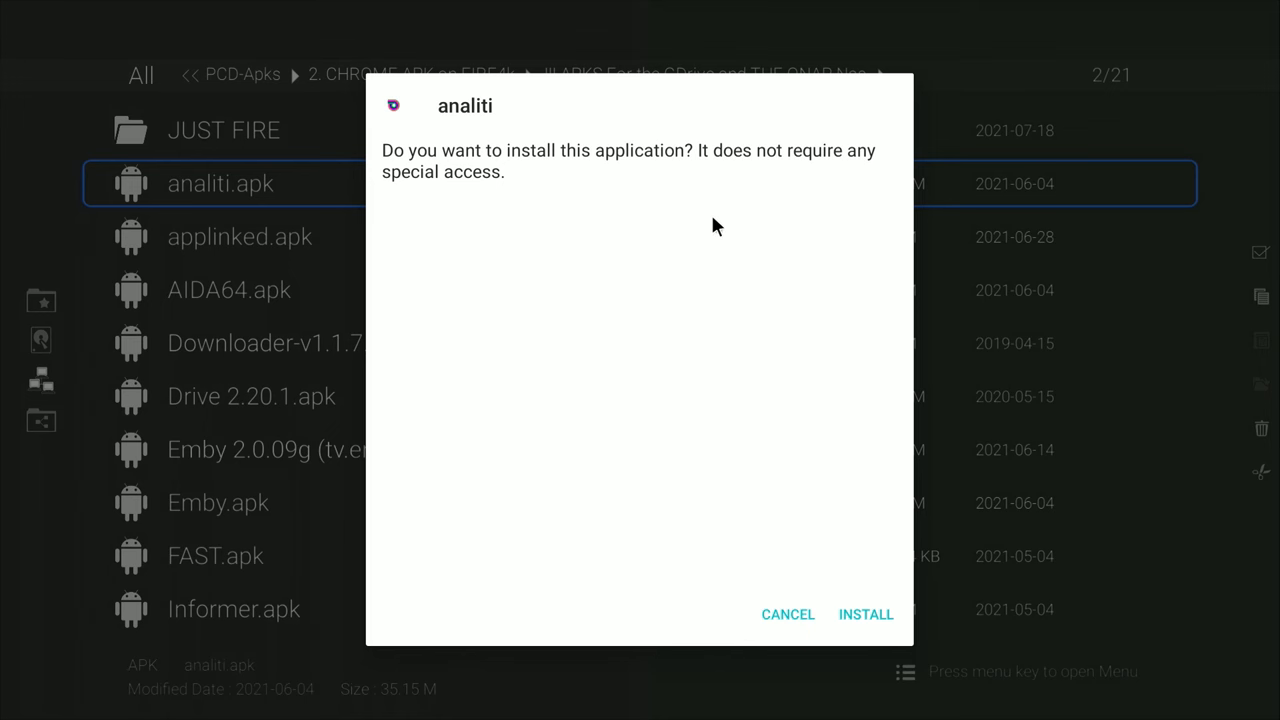
{"action": "mouse_move", "coordinate": [872, 605]}
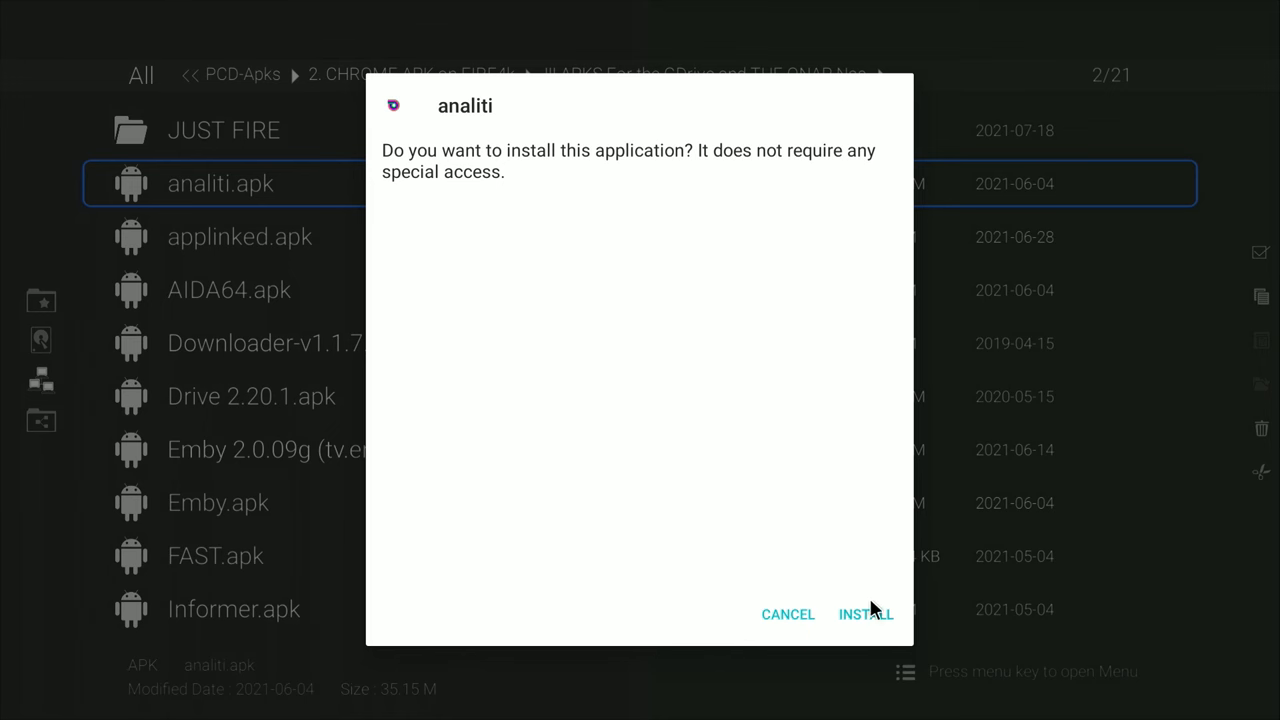
{"action": "left_click", "coordinate": [866, 613]}
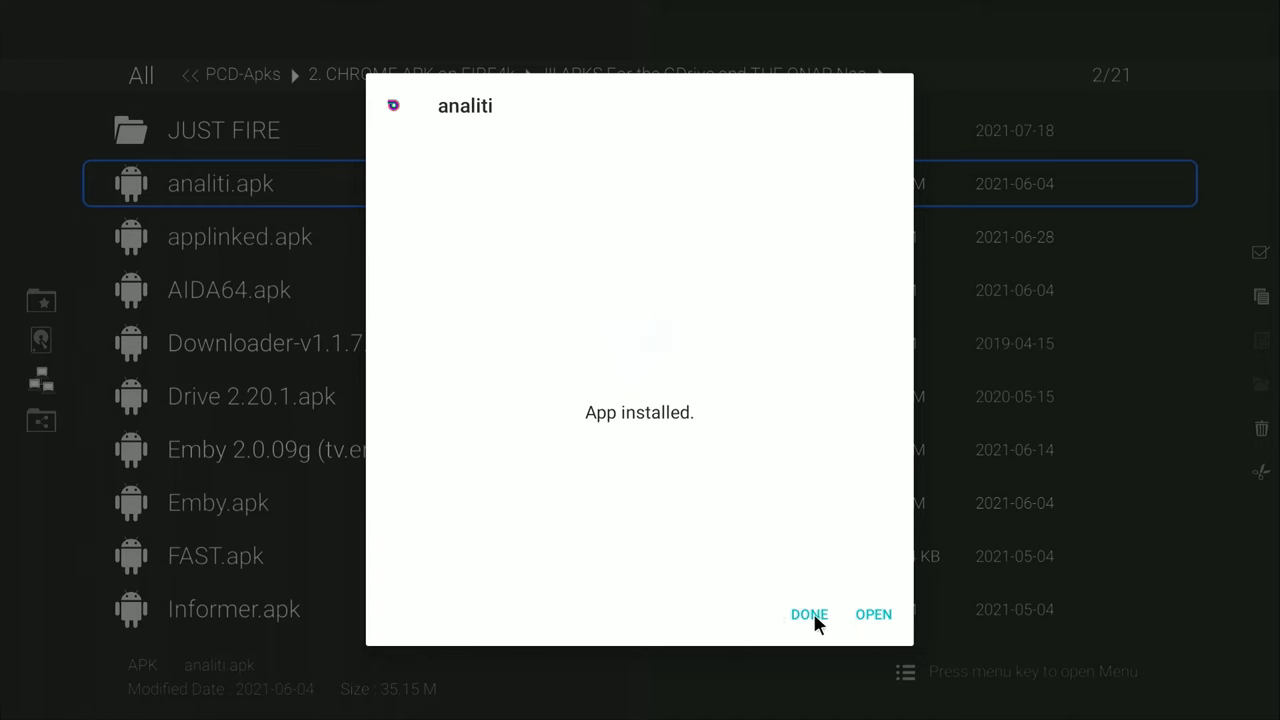
{"action": "left_click", "coordinate": [811, 613]}
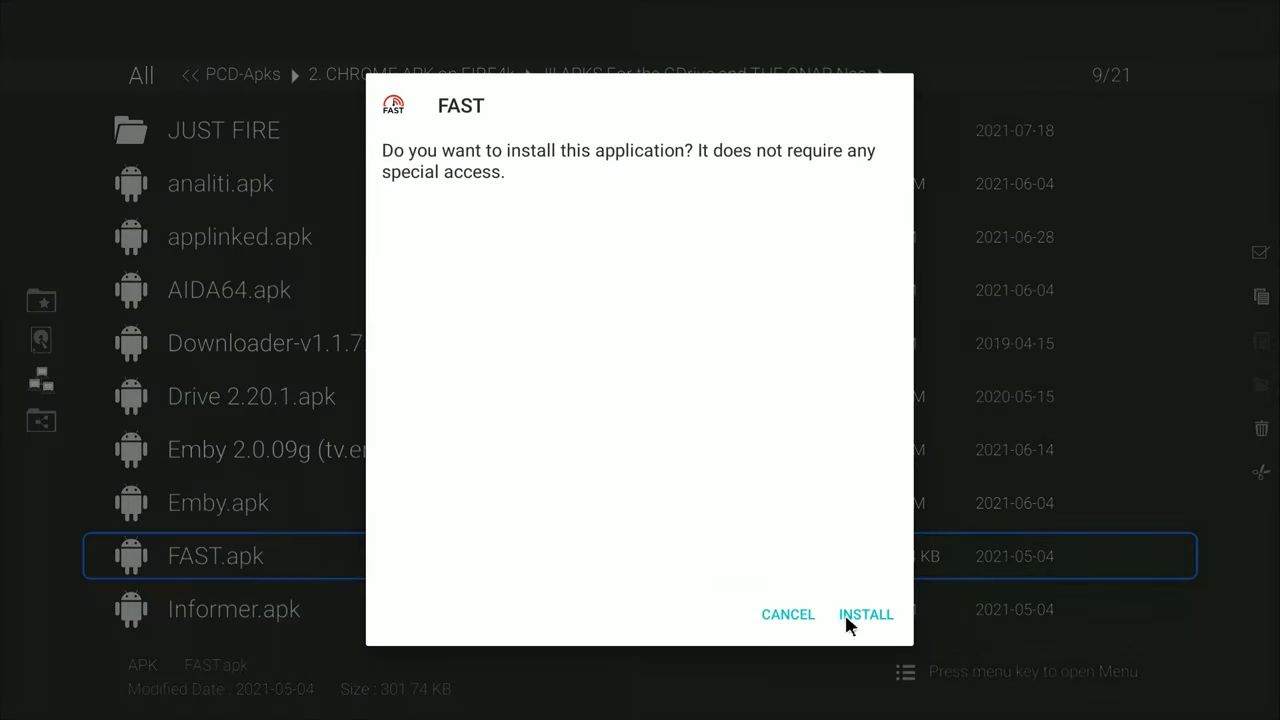
{"action": "left_click", "coordinate": [866, 613]}
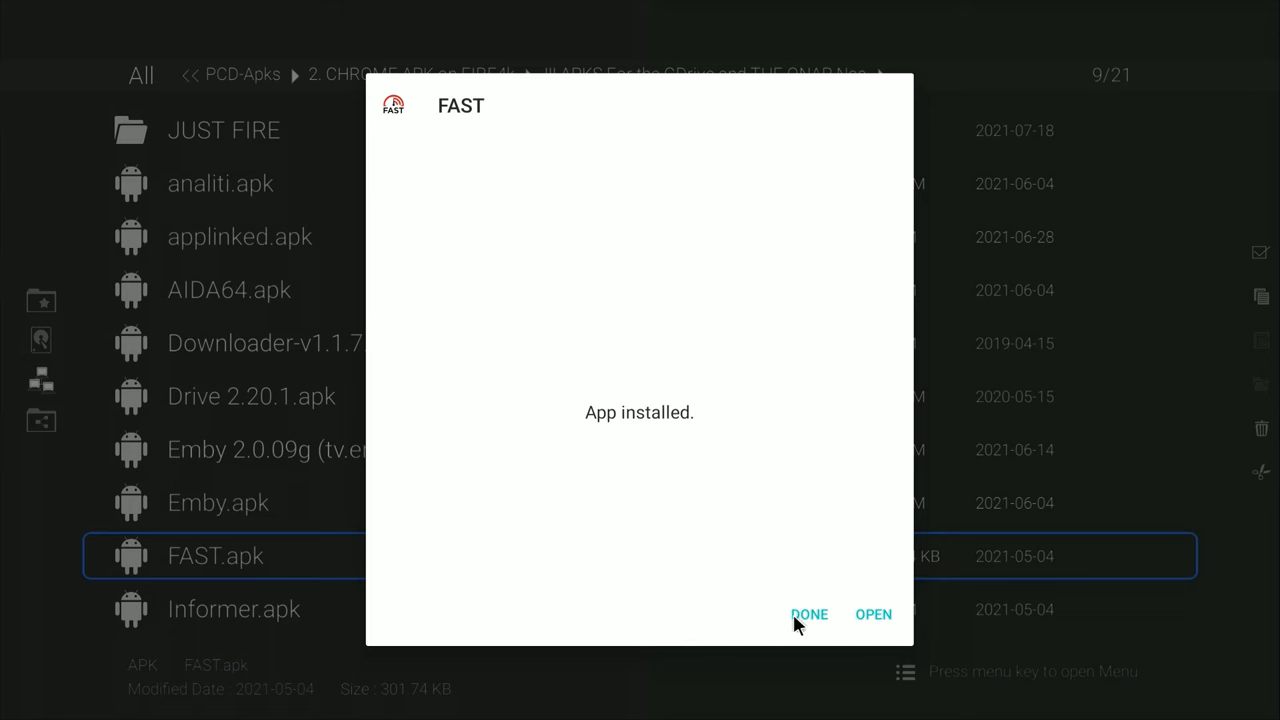
{"action": "left_click", "coordinate": [809, 614]}
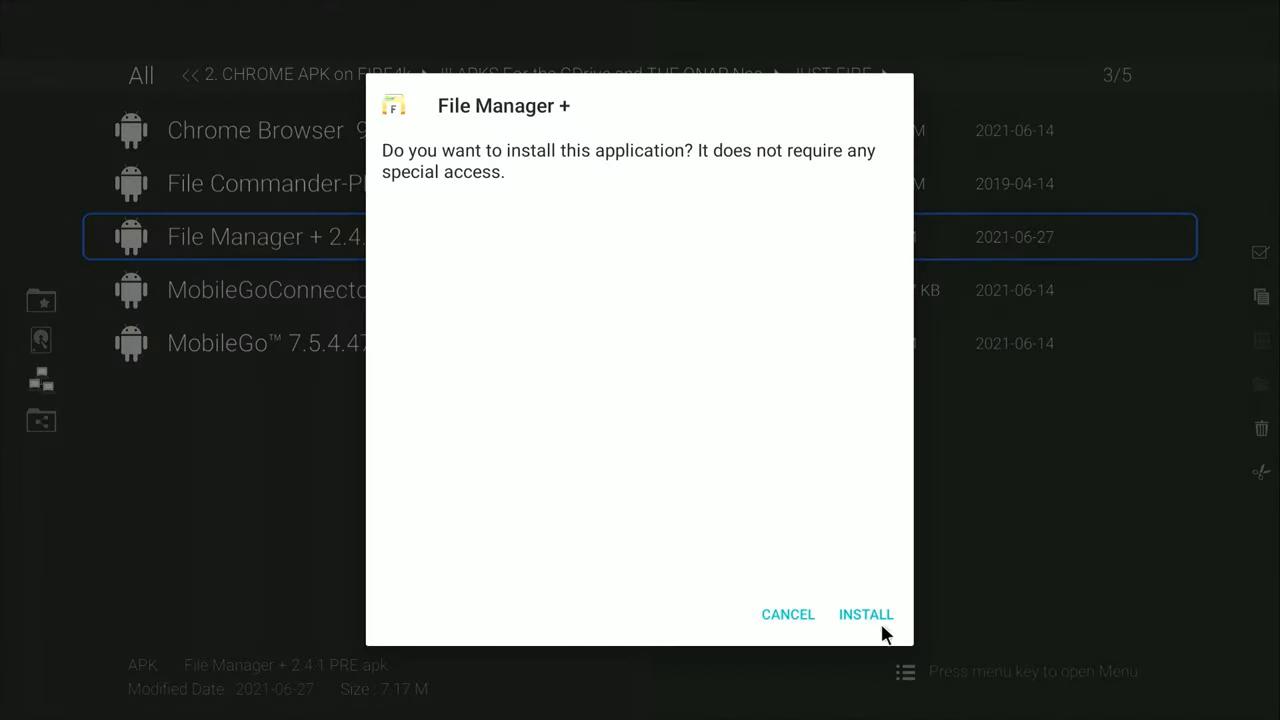
{"action": "left_click", "coordinate": [865, 614]}
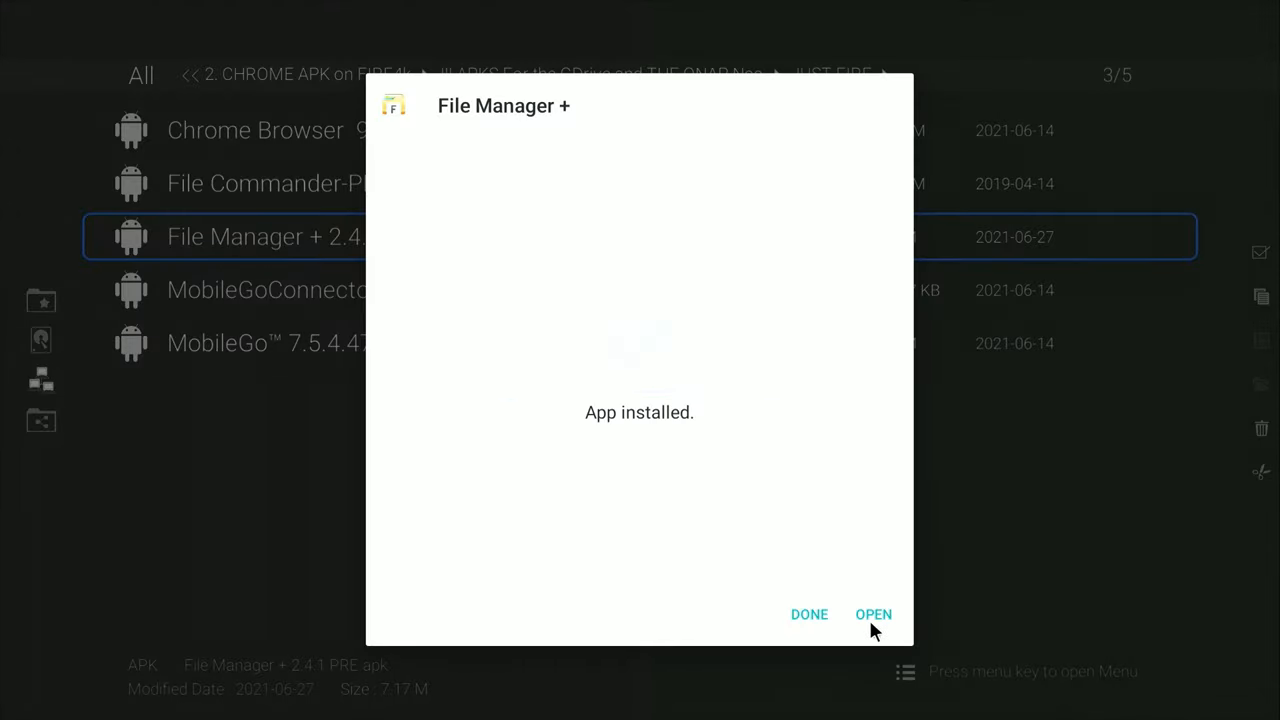
{"action": "mouse_move", "coordinate": [825, 628]}
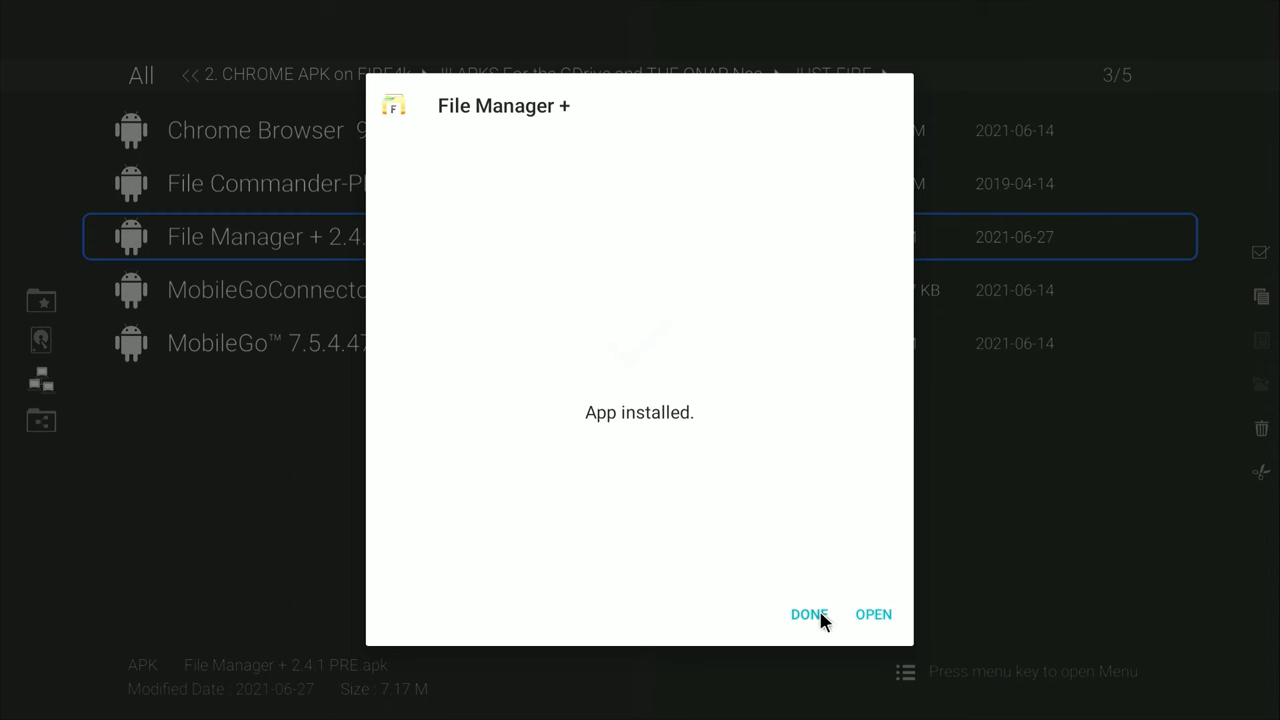
{"action": "left_click", "coordinate": [809, 614]}
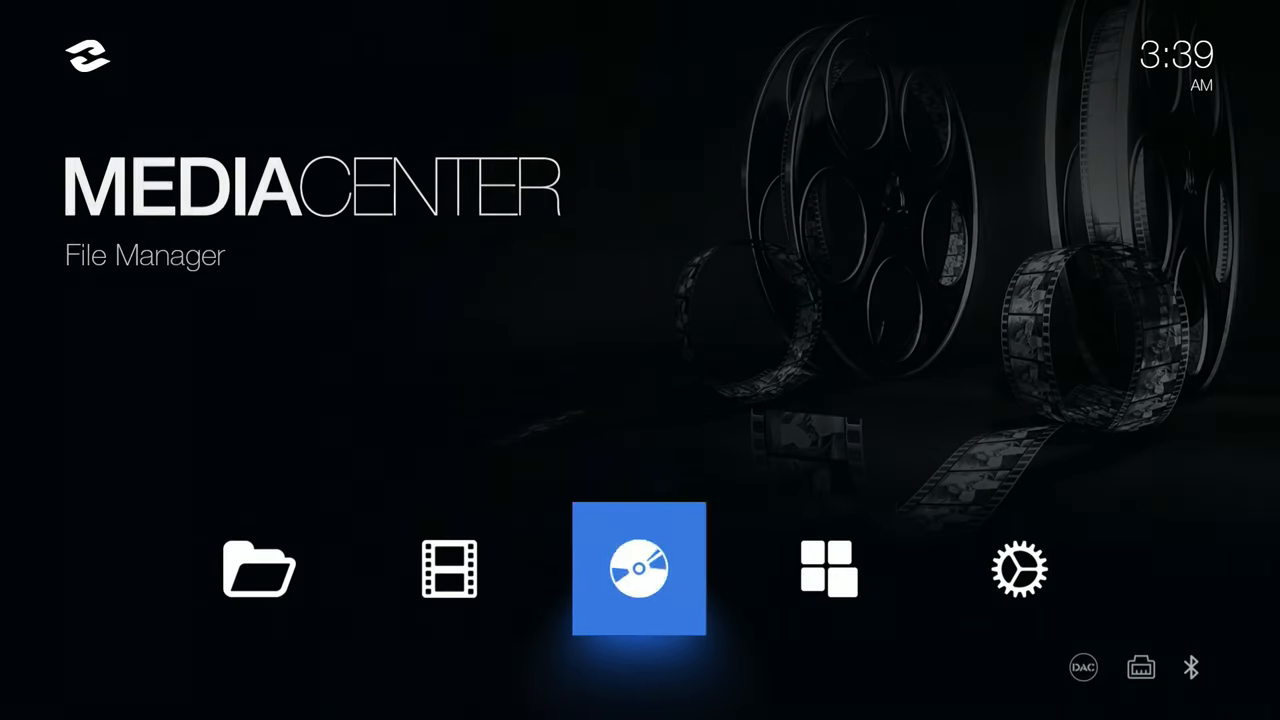
{"action": "left_click", "coordinate": [825, 570]}
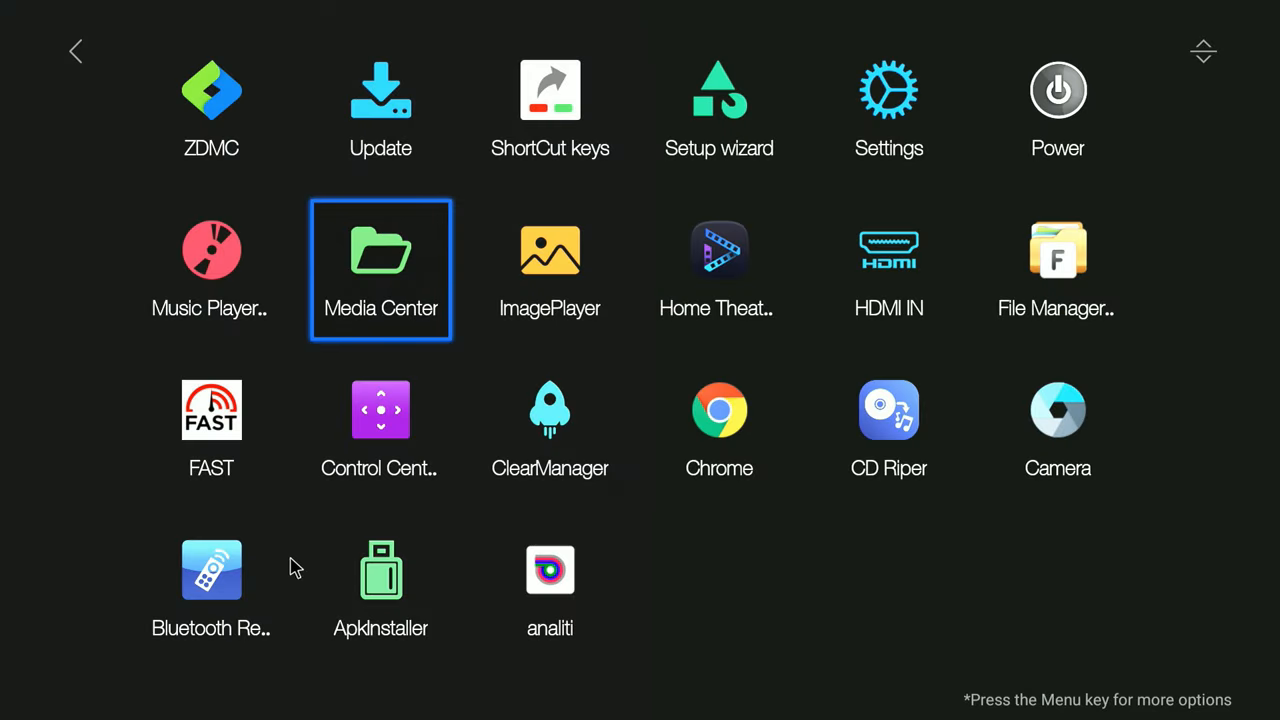
{"action": "mouse_move", "coordinate": [211, 411]}
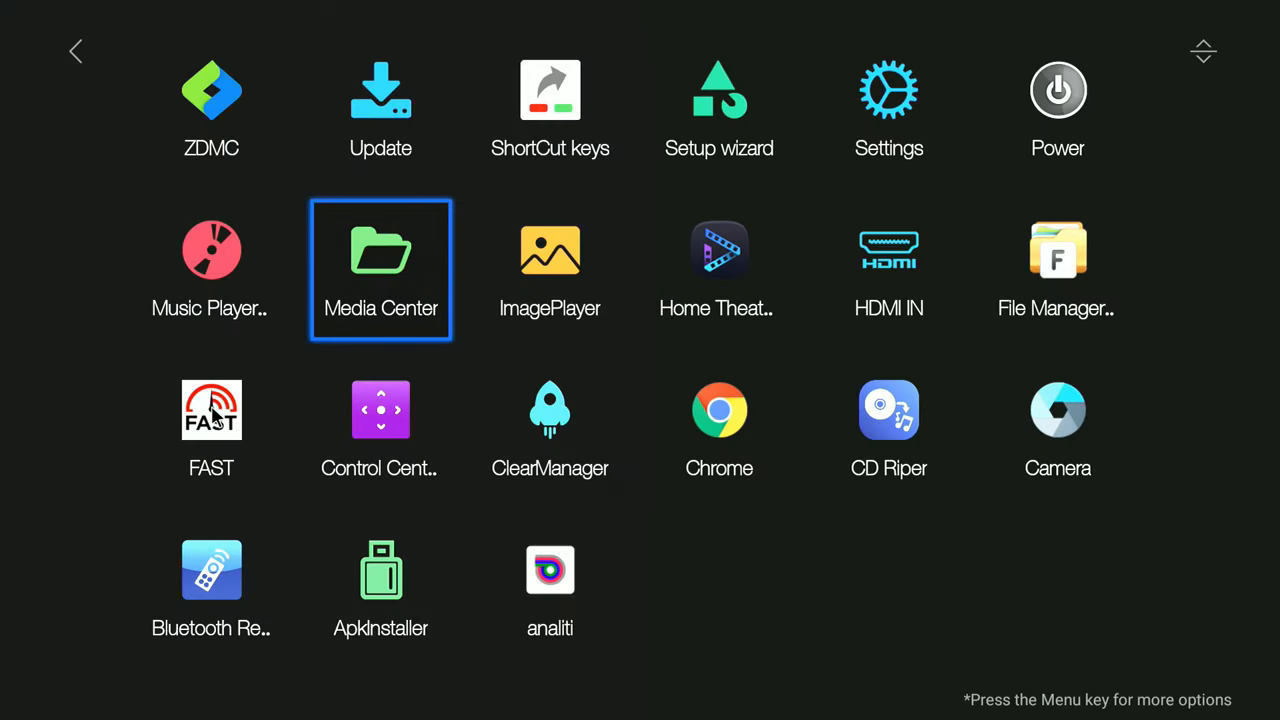
{"action": "mouse_move", "coordinate": [1246, 328]}
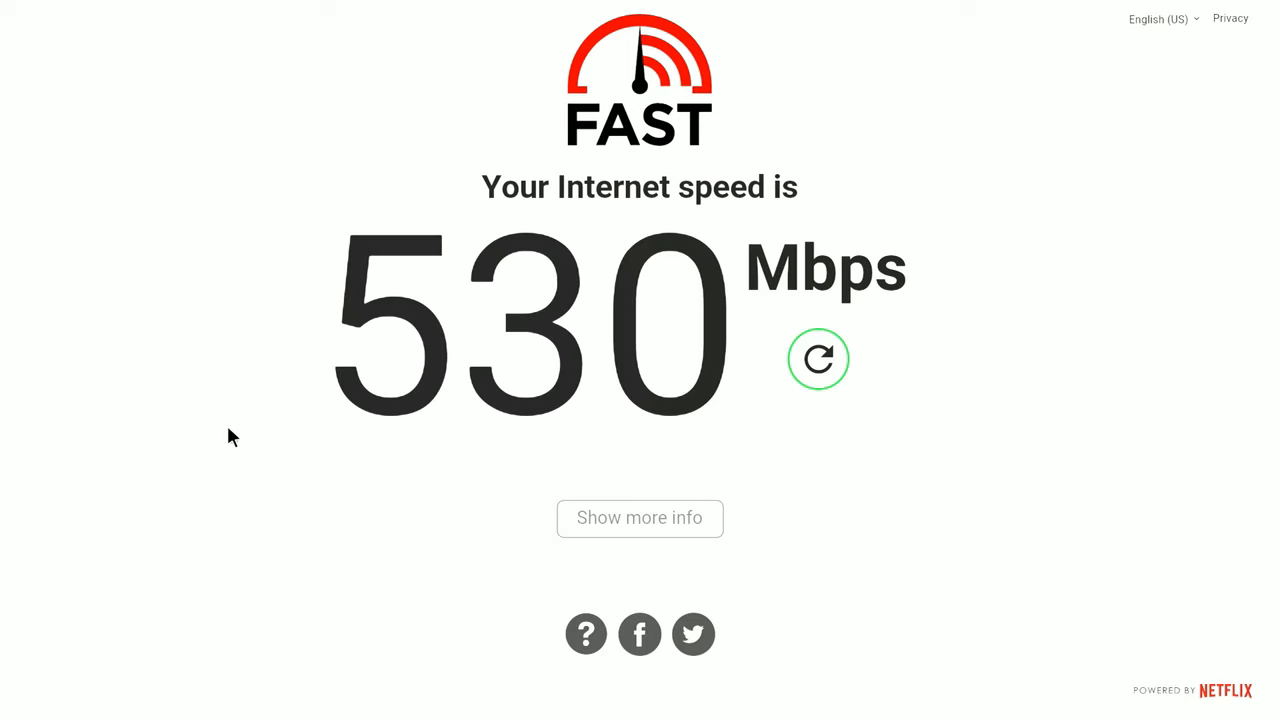
{"action": "mouse_move", "coordinate": [657, 529]}
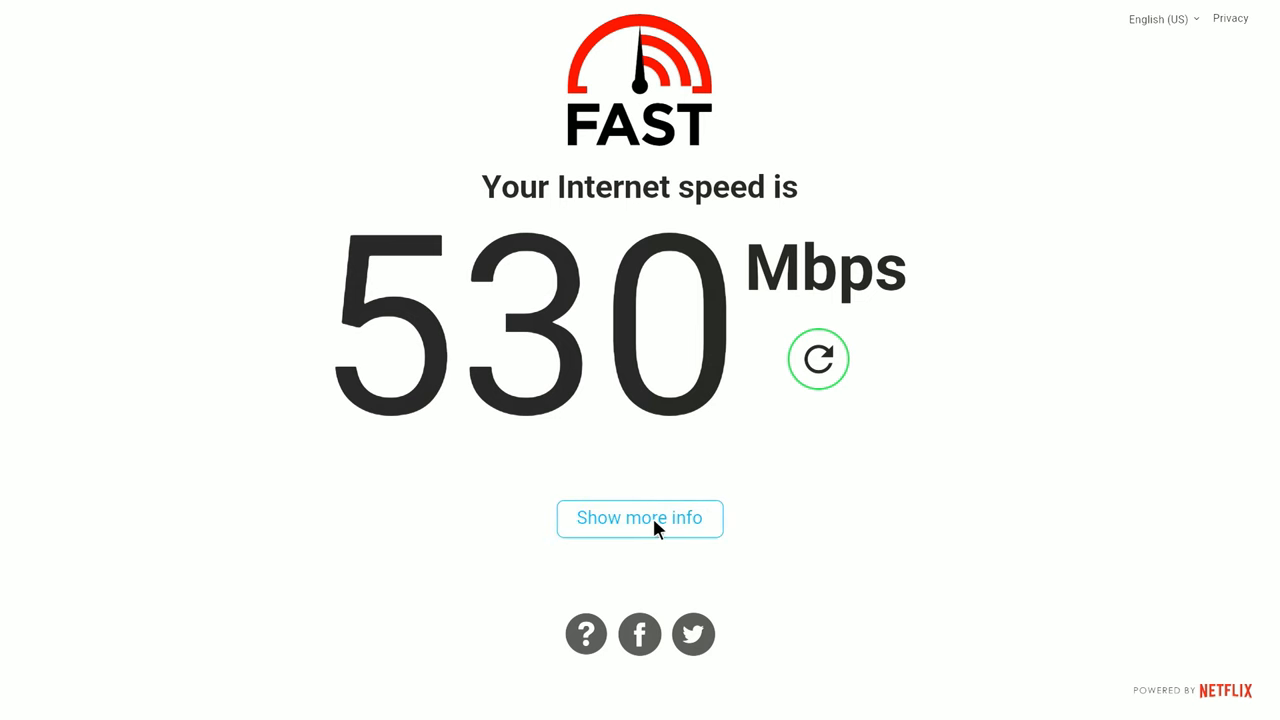
{"action": "mouse_move", "coordinate": [645, 530]}
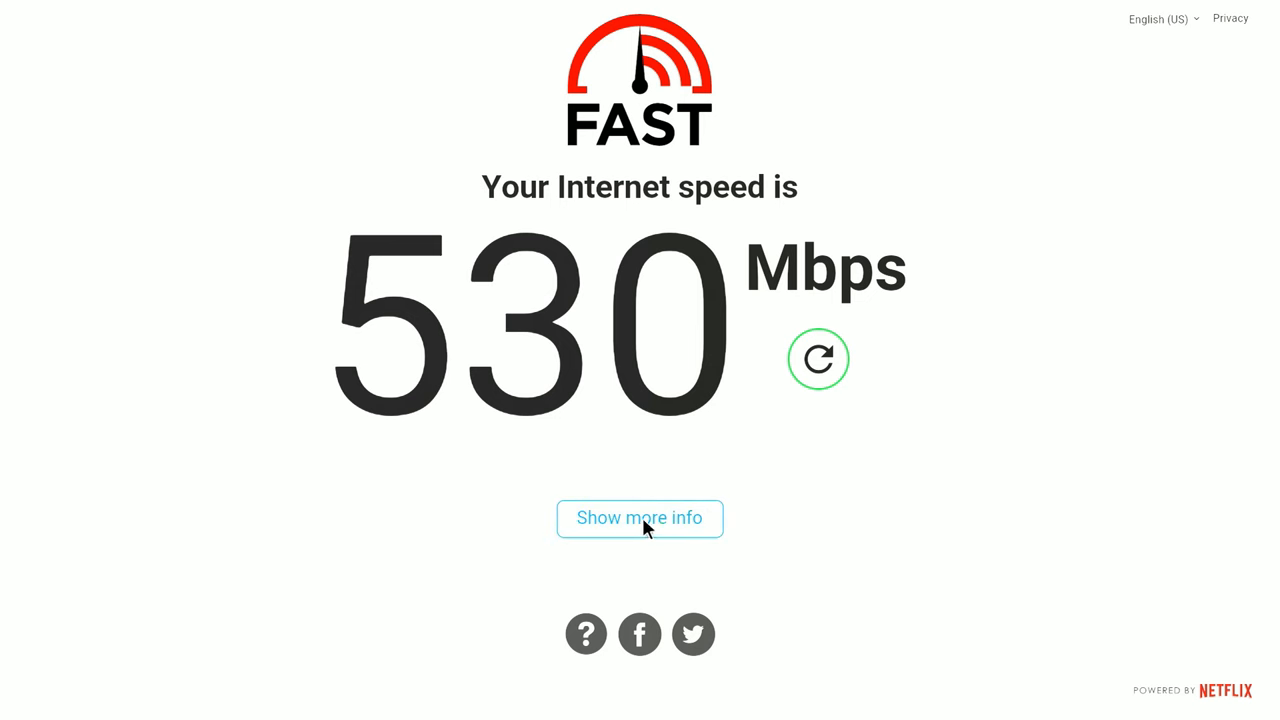
Show more info on FAST's 530 Mbps speed test result.
{"action": "left_click", "coordinate": [640, 518]}
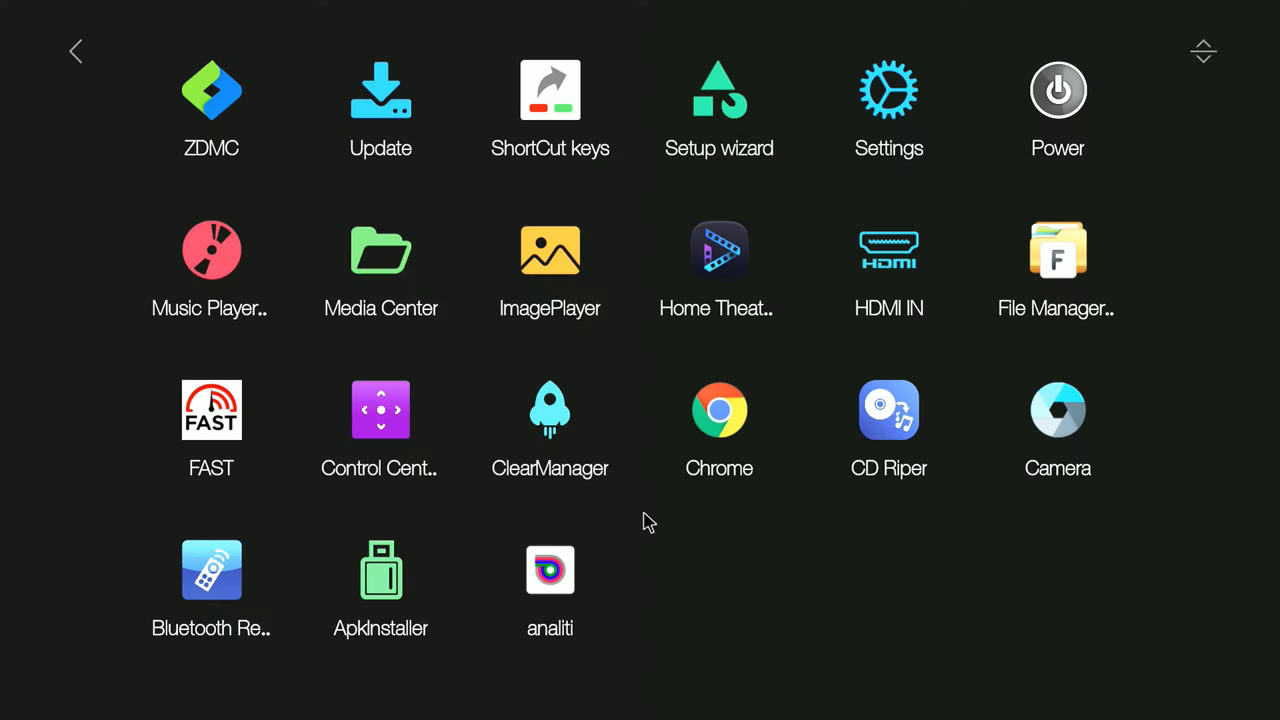
{"action": "mouse_move", "coordinate": [541, 582]}
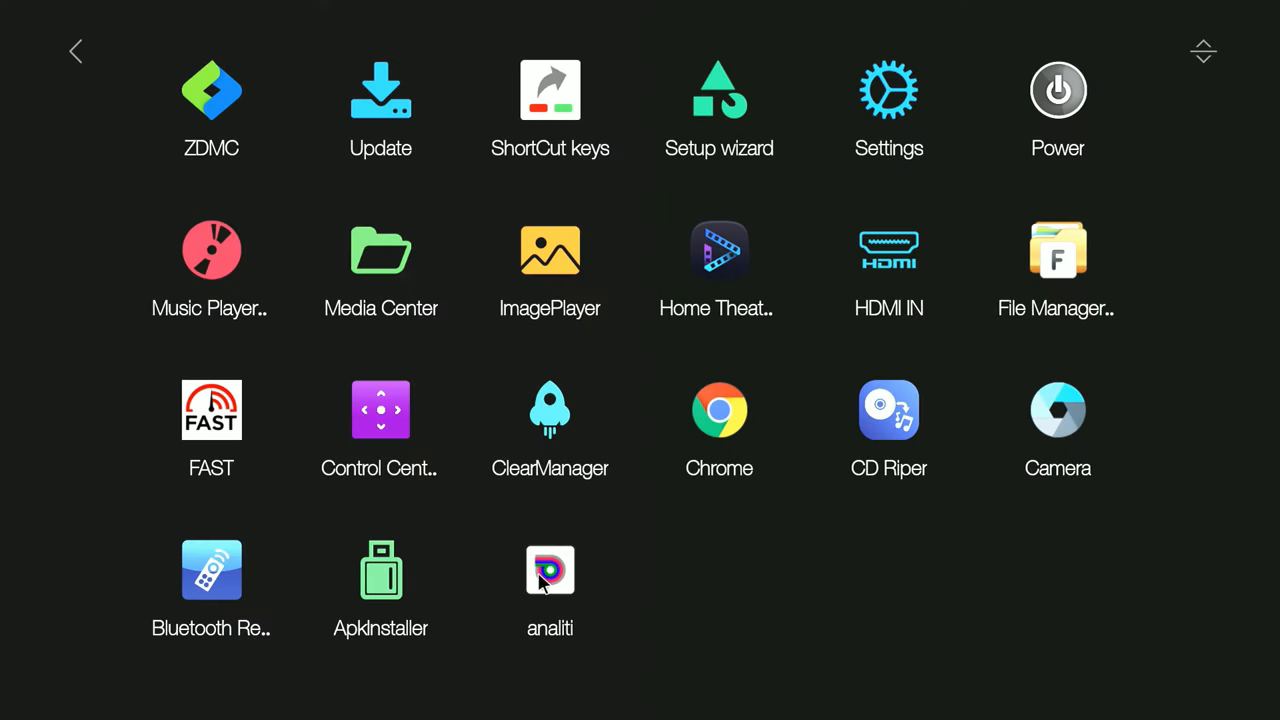
Launch analiti and start its internet Speed Test tool.
{"action": "left_click", "coordinate": [550, 572]}
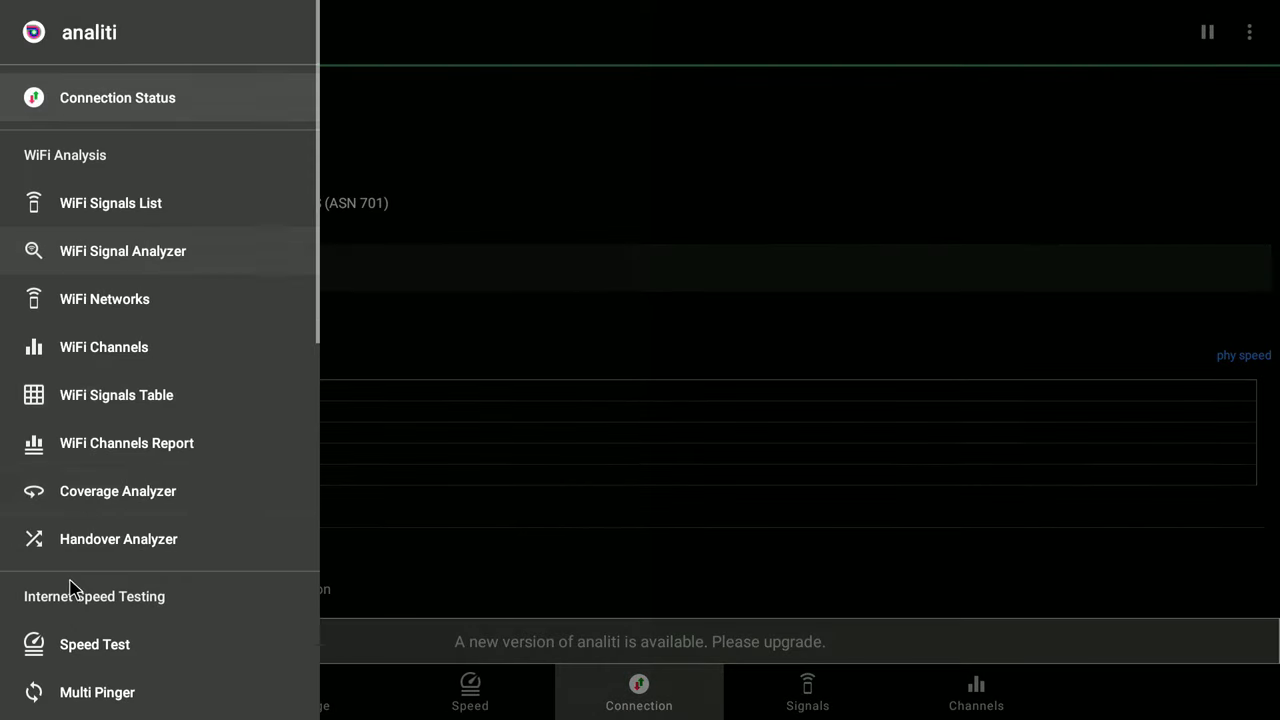
{"action": "mouse_move", "coordinate": [72, 645]}
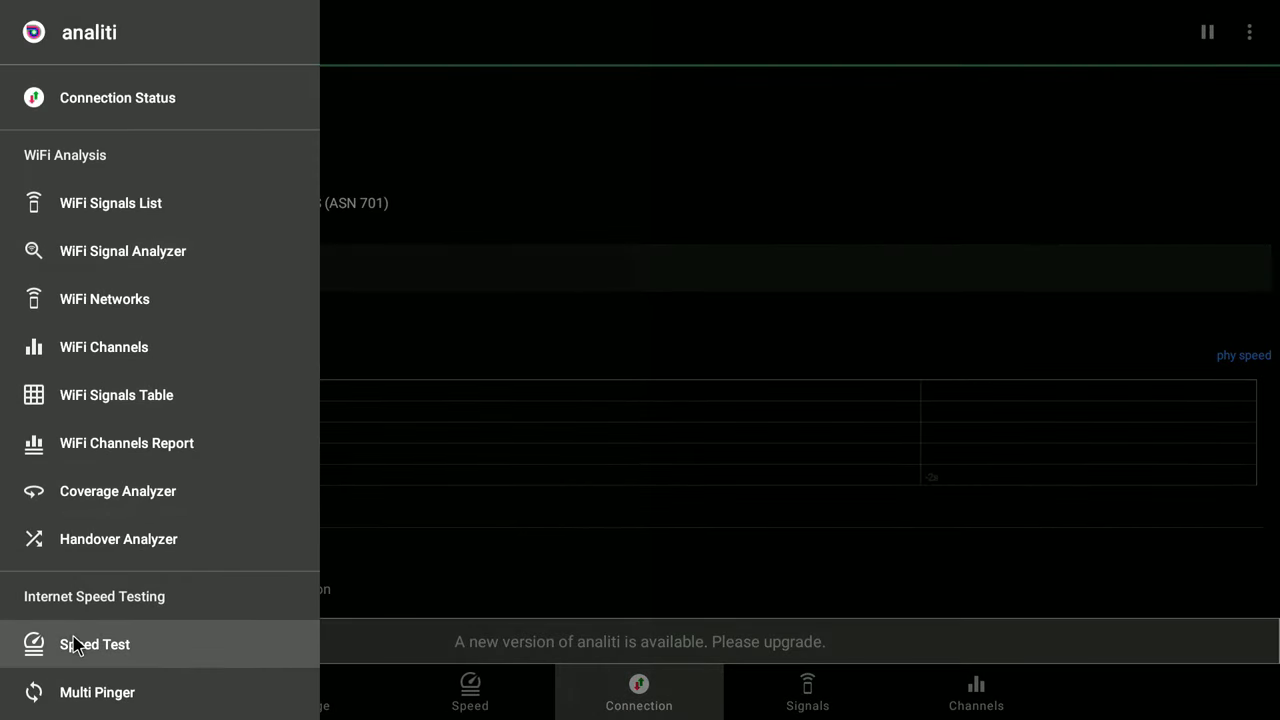
{"action": "left_click", "coordinate": [95, 644]}
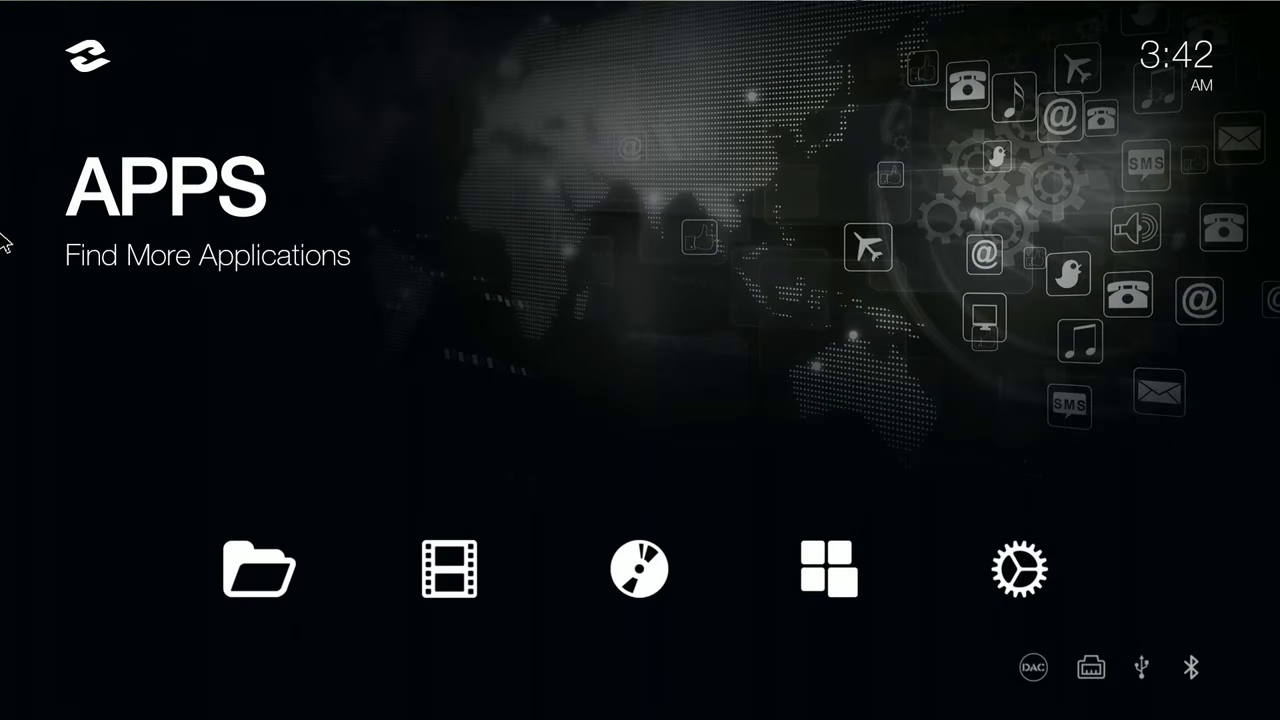
Open the PCD10TB USB drive from the media center's storage device list.
{"action": "left_click", "coordinate": [258, 568]}
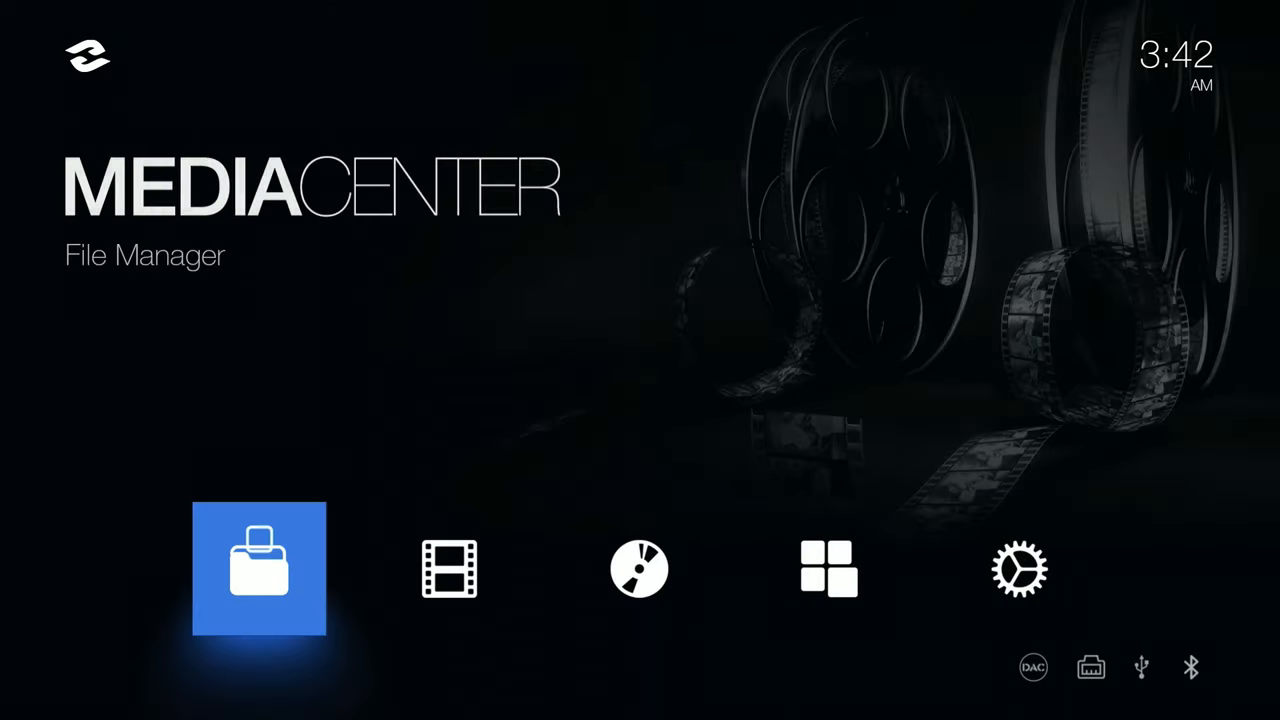
{"action": "left_click", "coordinate": [258, 568]}
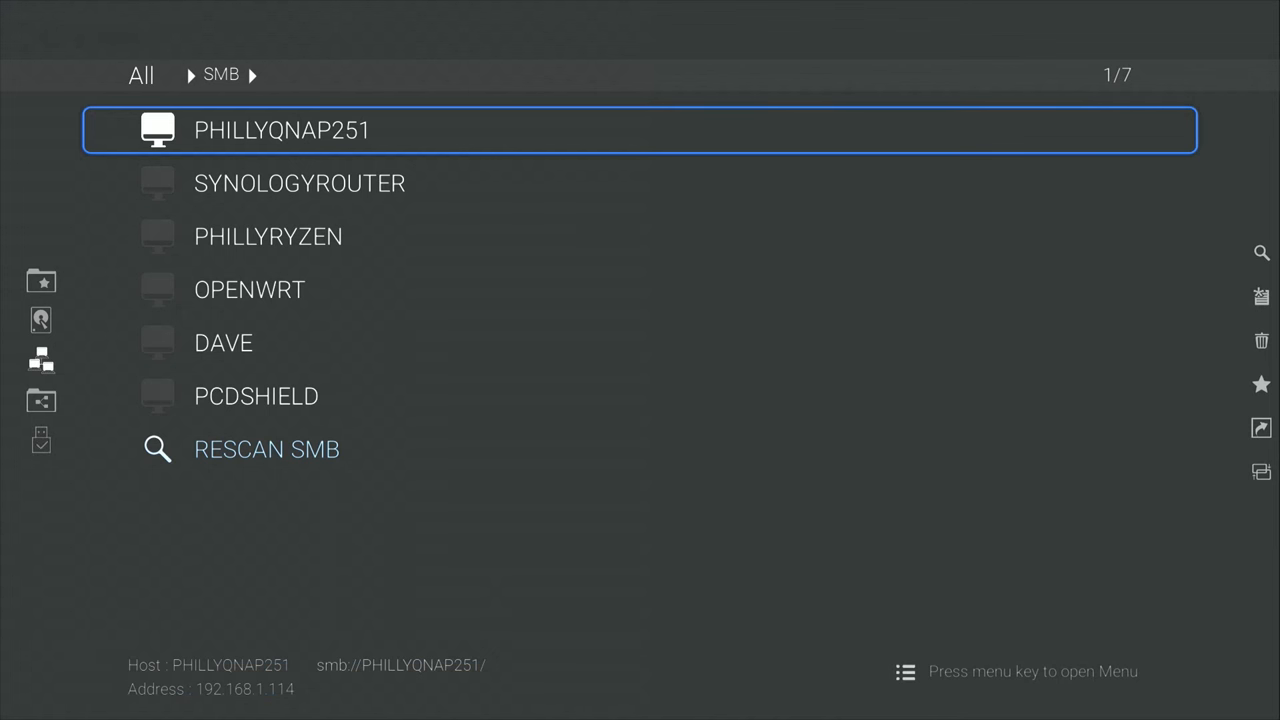
{"action": "left_click", "coordinate": [40, 358]}
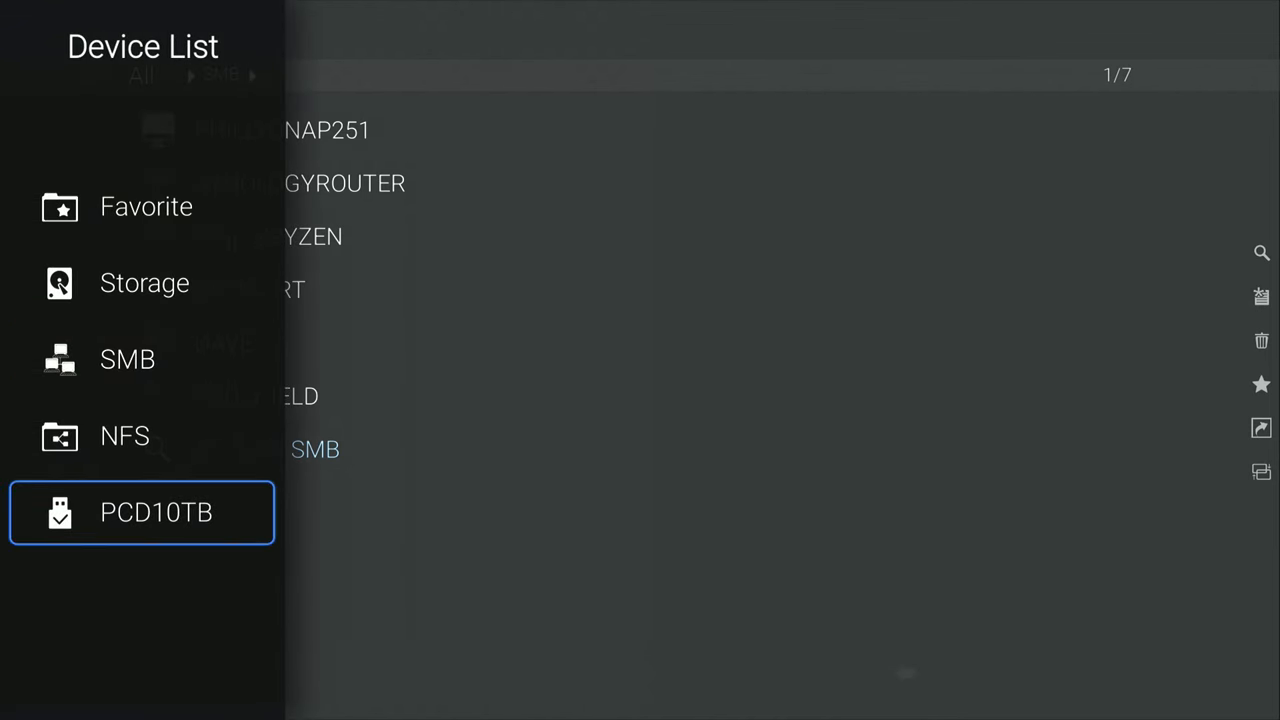
{"action": "left_click", "coordinate": [142, 513]}
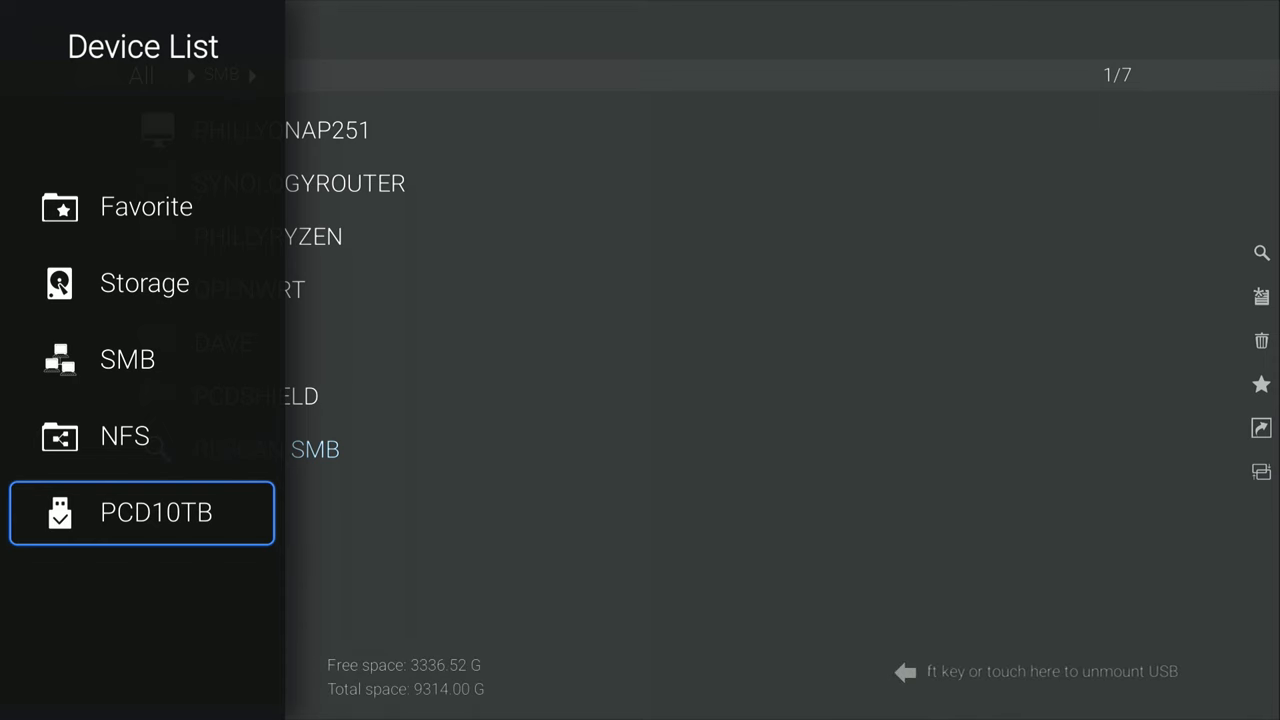
{"action": "left_click", "coordinate": [142, 514]}
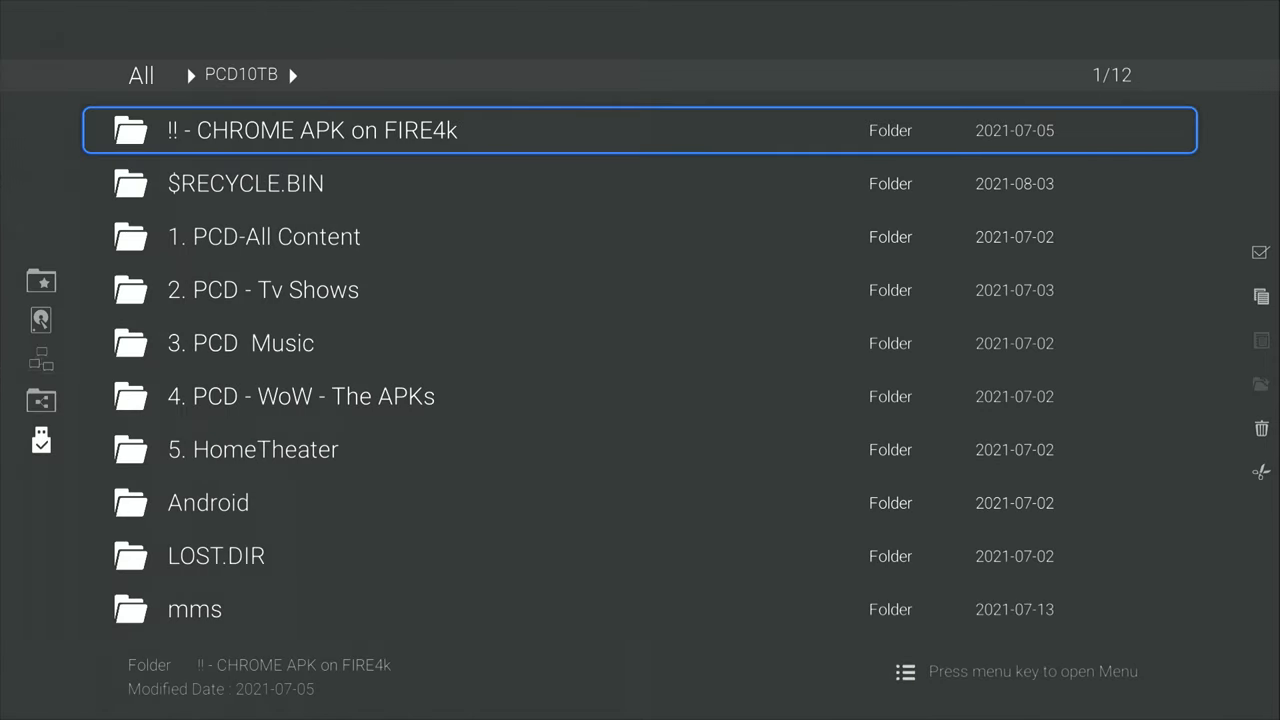
Move through the drive's folders between '5. HomeTheater' and '2. PCD - Tv Shows'.
{"action": "key", "text": "Down"}
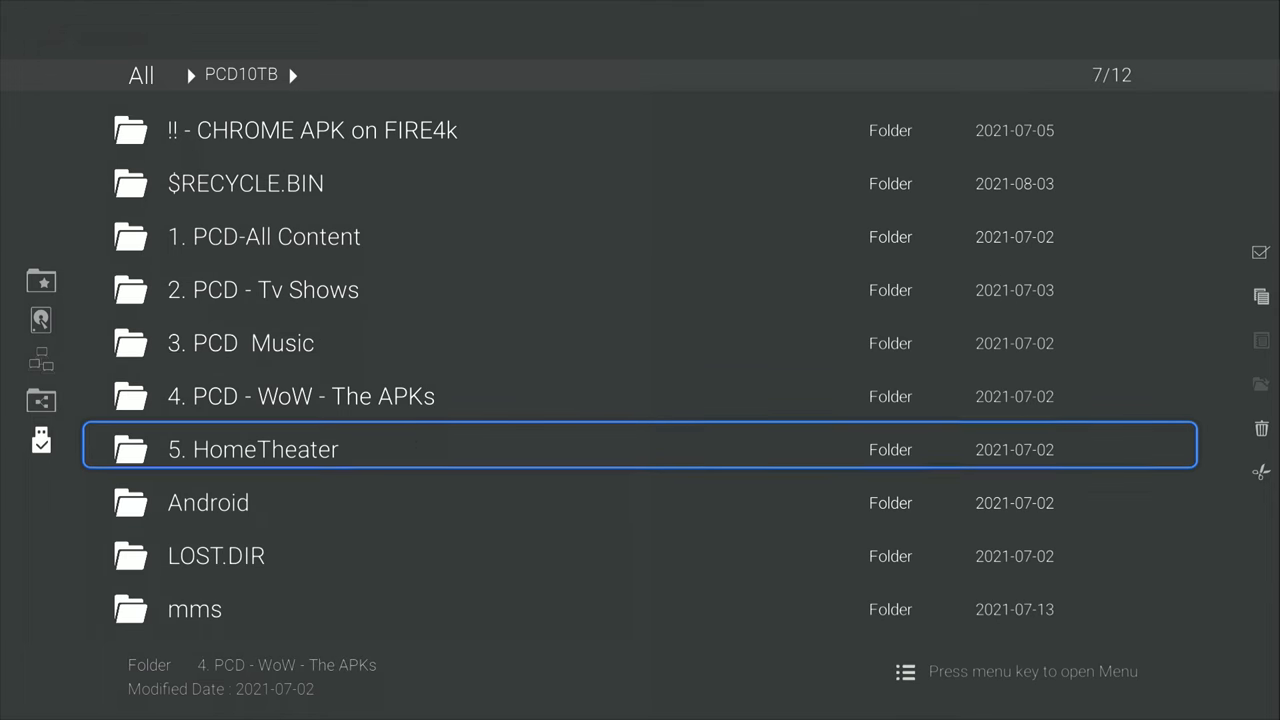
{"action": "key", "text": "Up"}
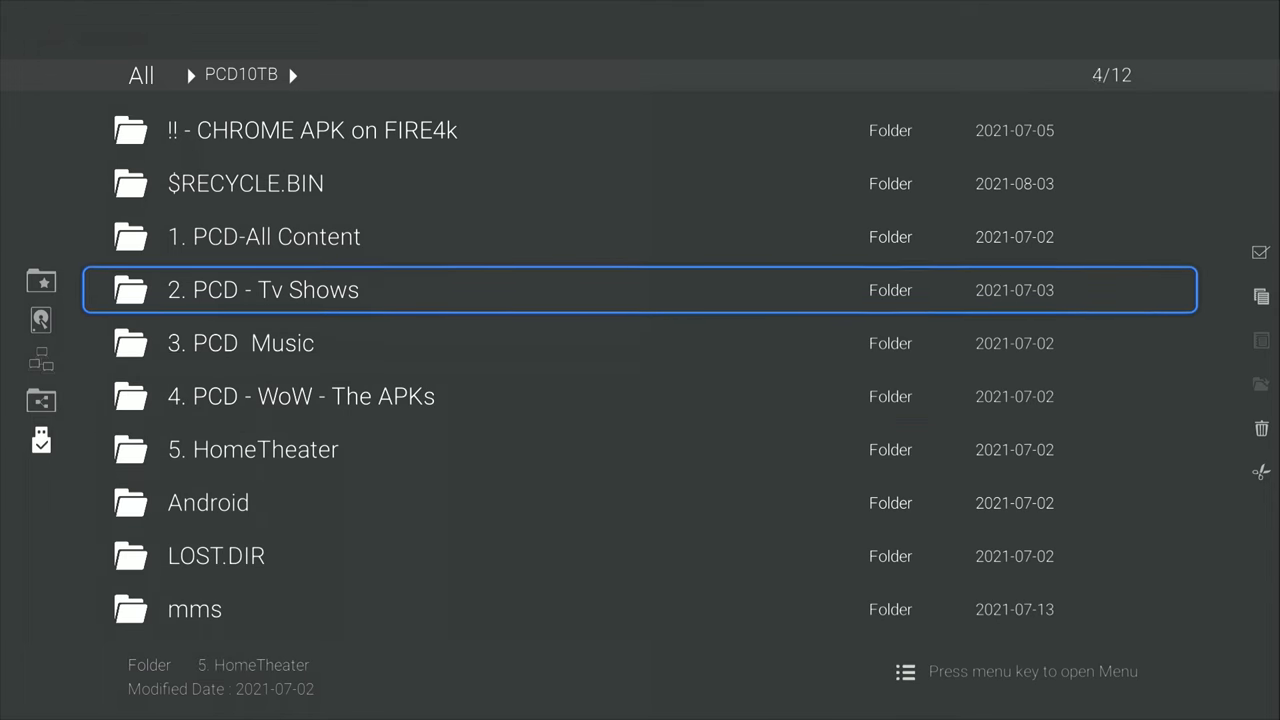
{"action": "key", "text": "Up"}
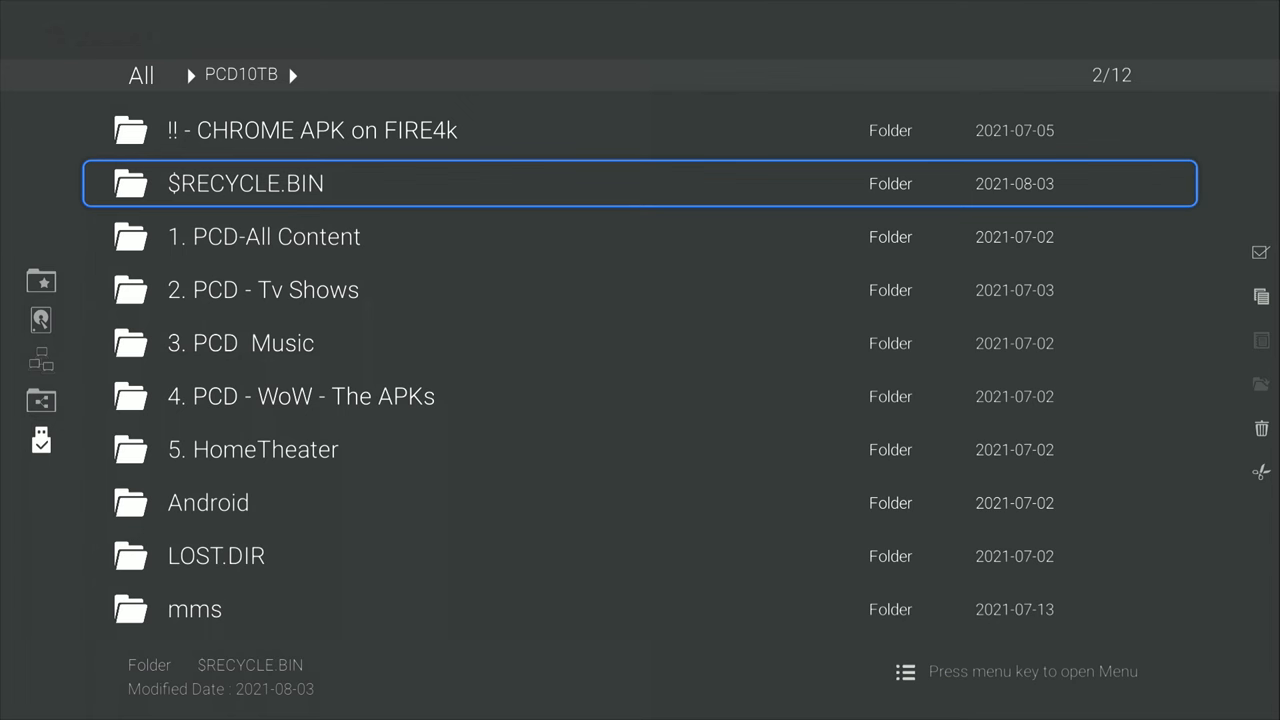
{"action": "key", "text": "Up"}
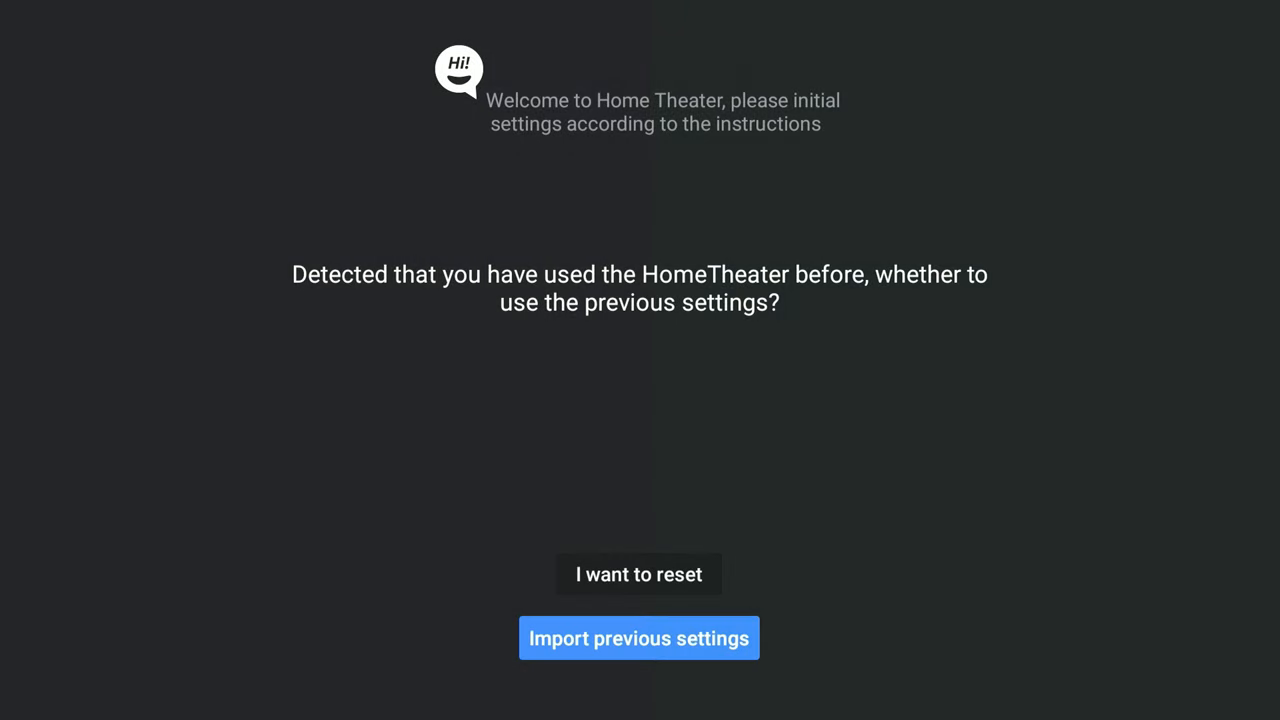
{"action": "mouse_move", "coordinate": [7, 240]}
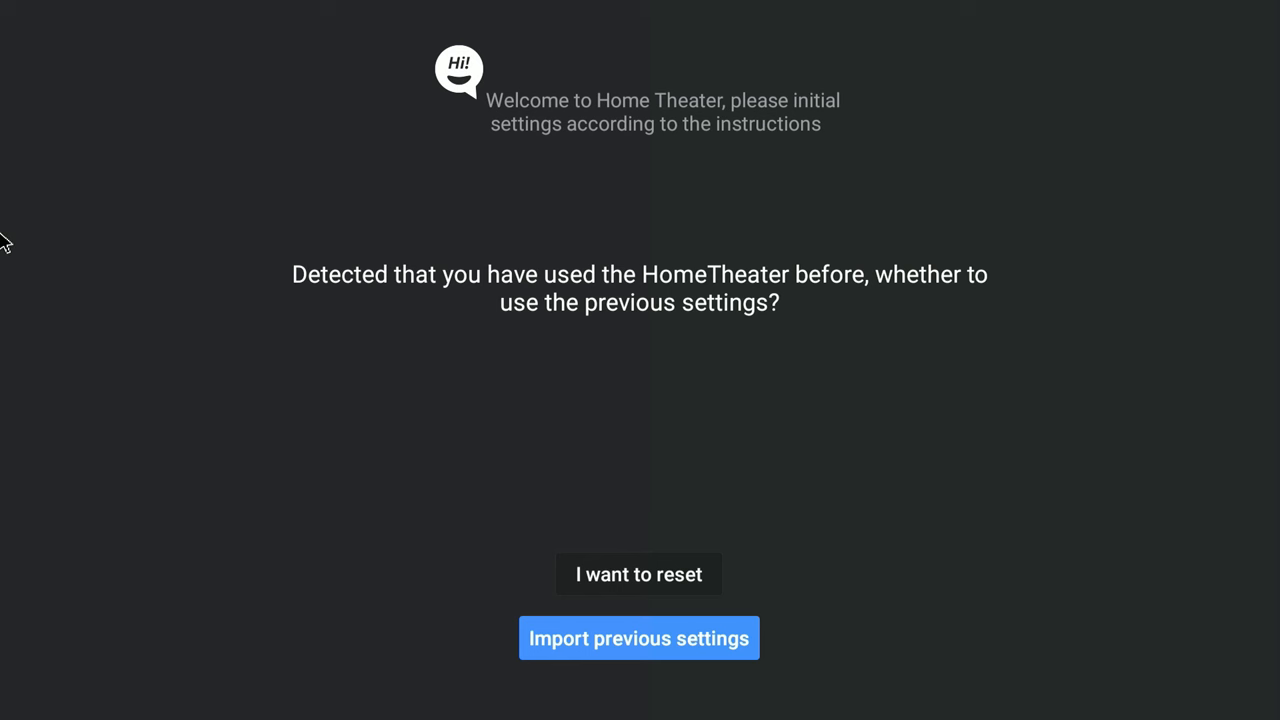
{"action": "mouse_move", "coordinate": [8, 255]}
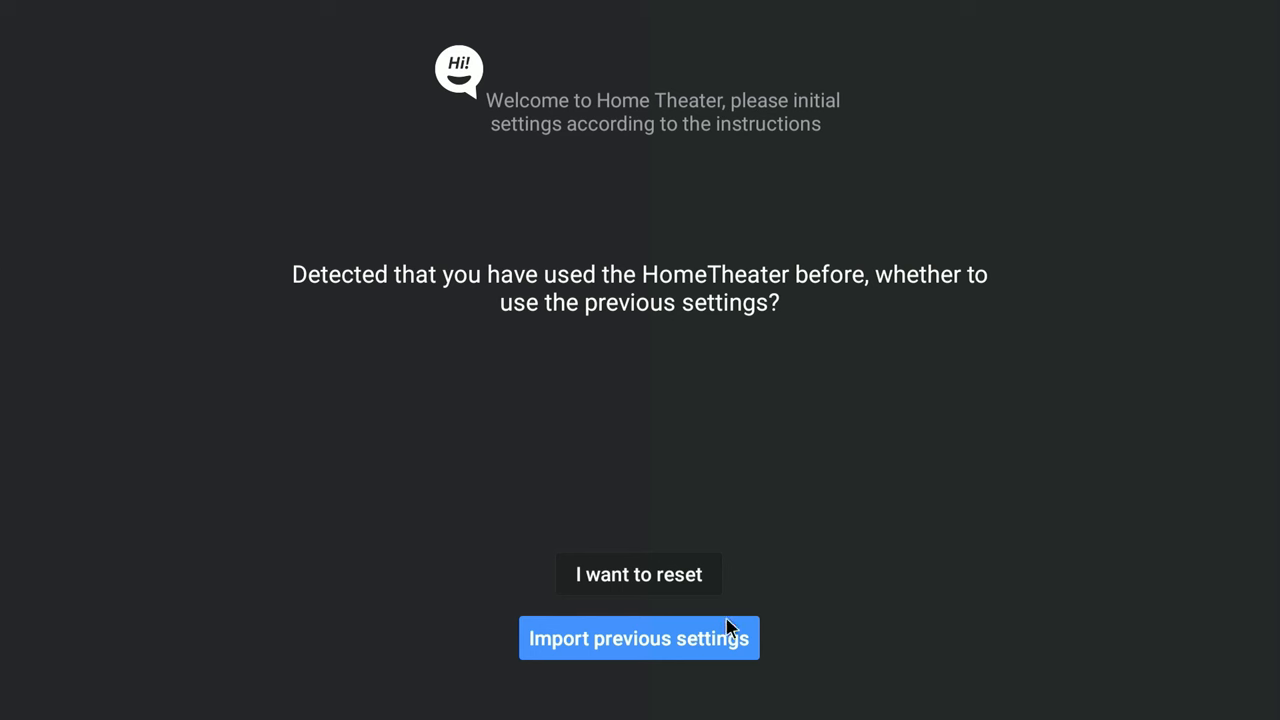
{"action": "mouse_move", "coordinate": [628, 685]}
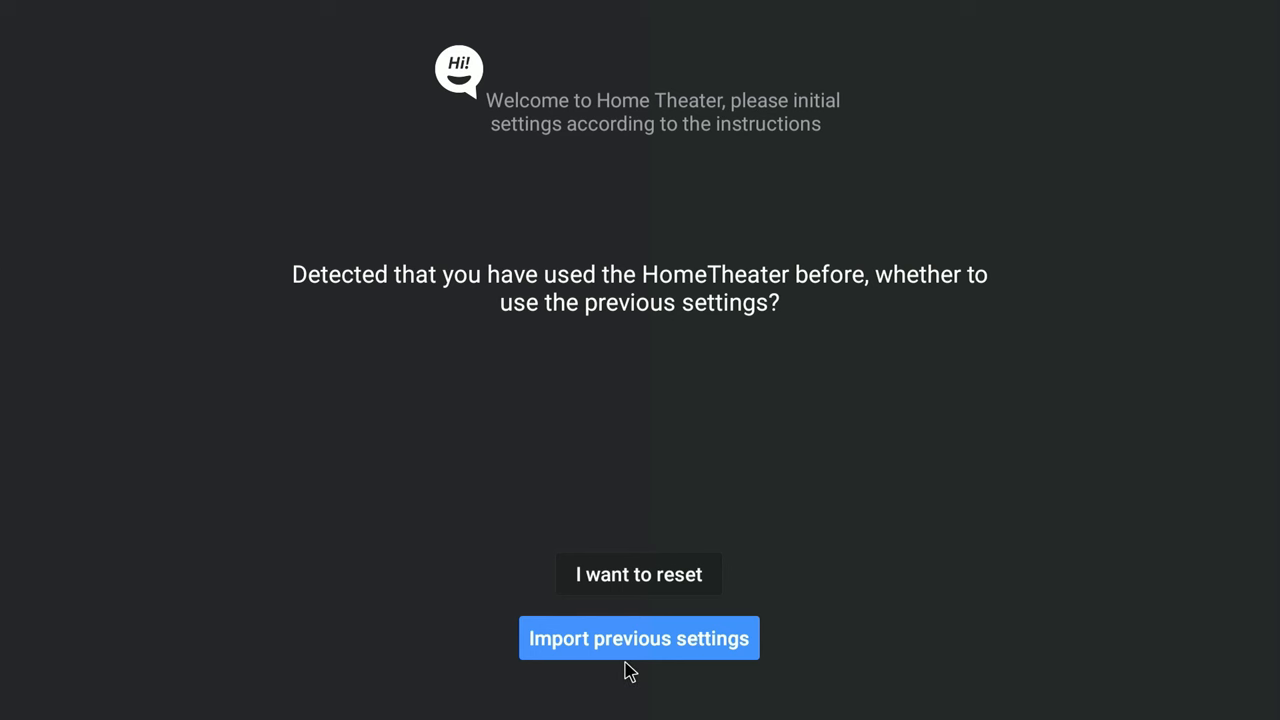
Choose Import previous settings on the Home Theater welcome screen.
{"action": "left_click", "coordinate": [638, 638]}
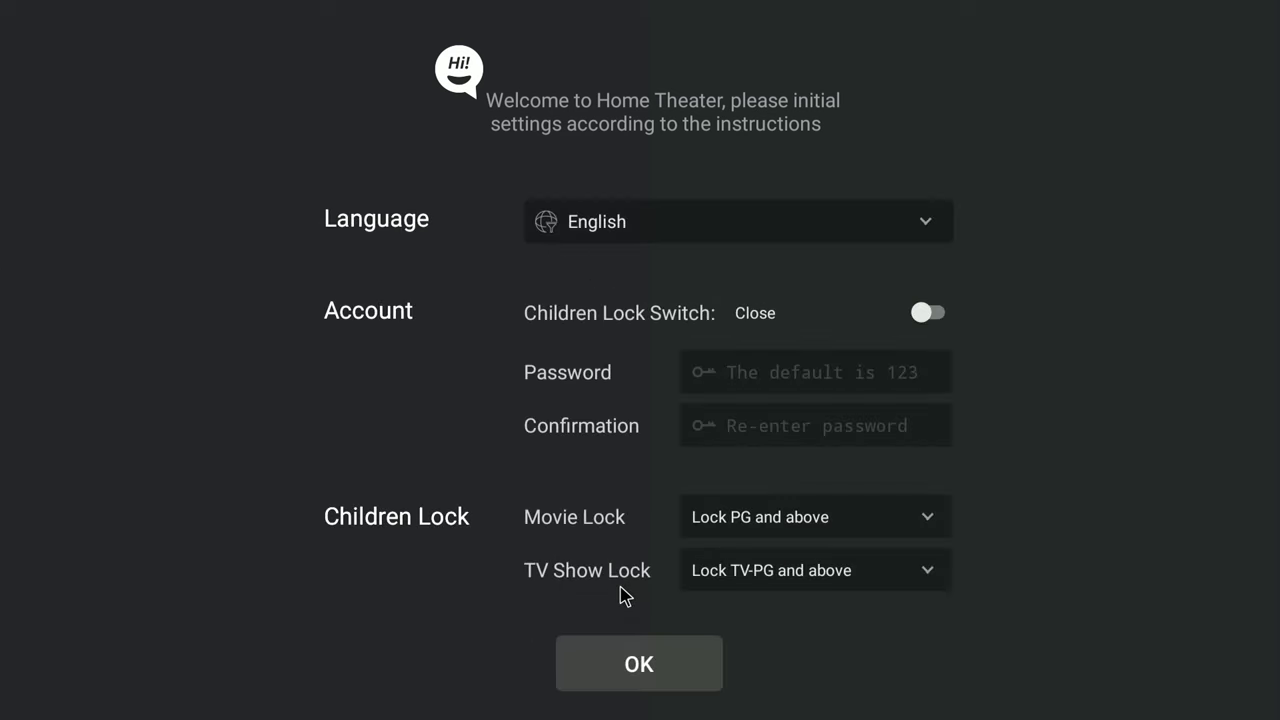
{"action": "mouse_move", "coordinate": [645, 342]}
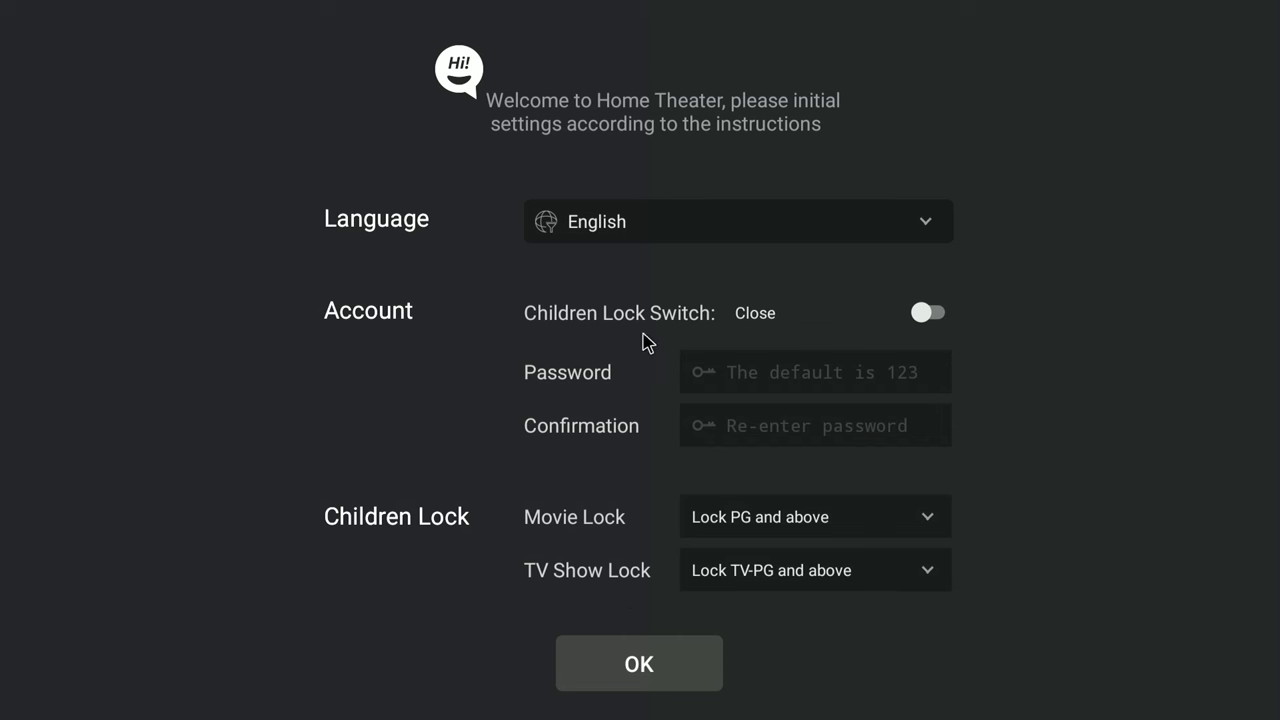
{"action": "mouse_move", "coordinate": [696, 339]}
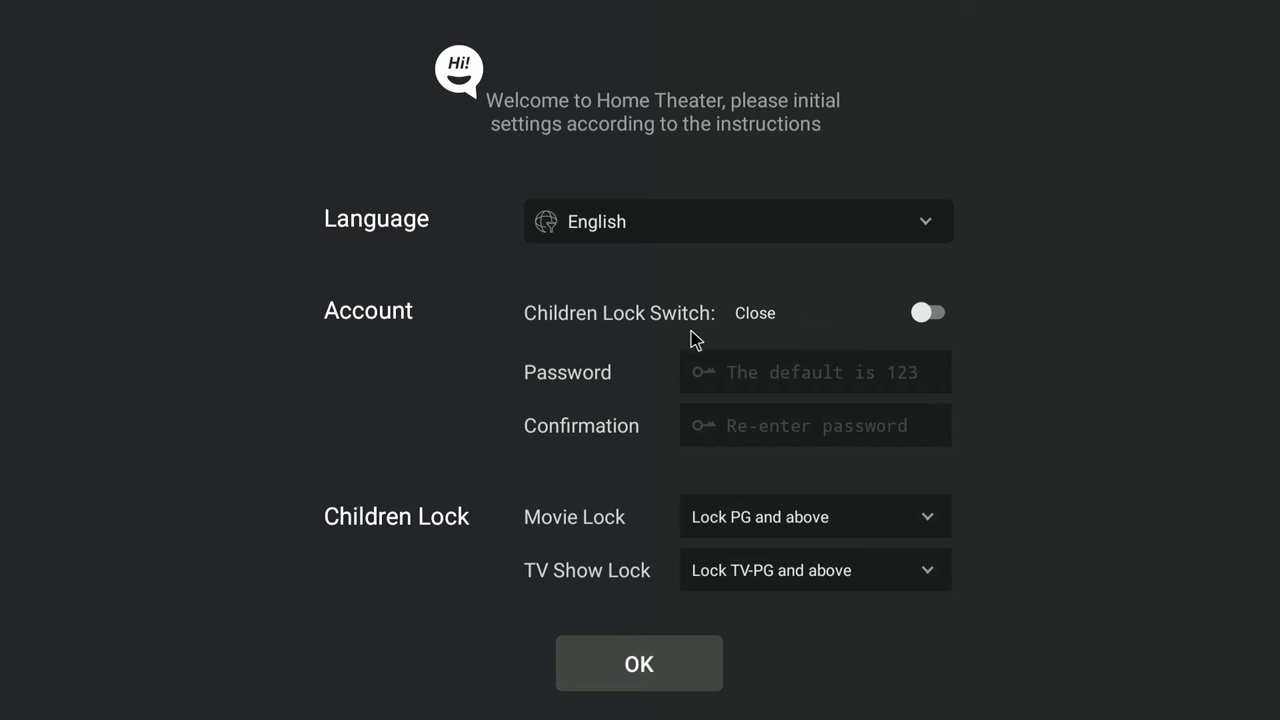
{"action": "mouse_move", "coordinate": [851, 585]}
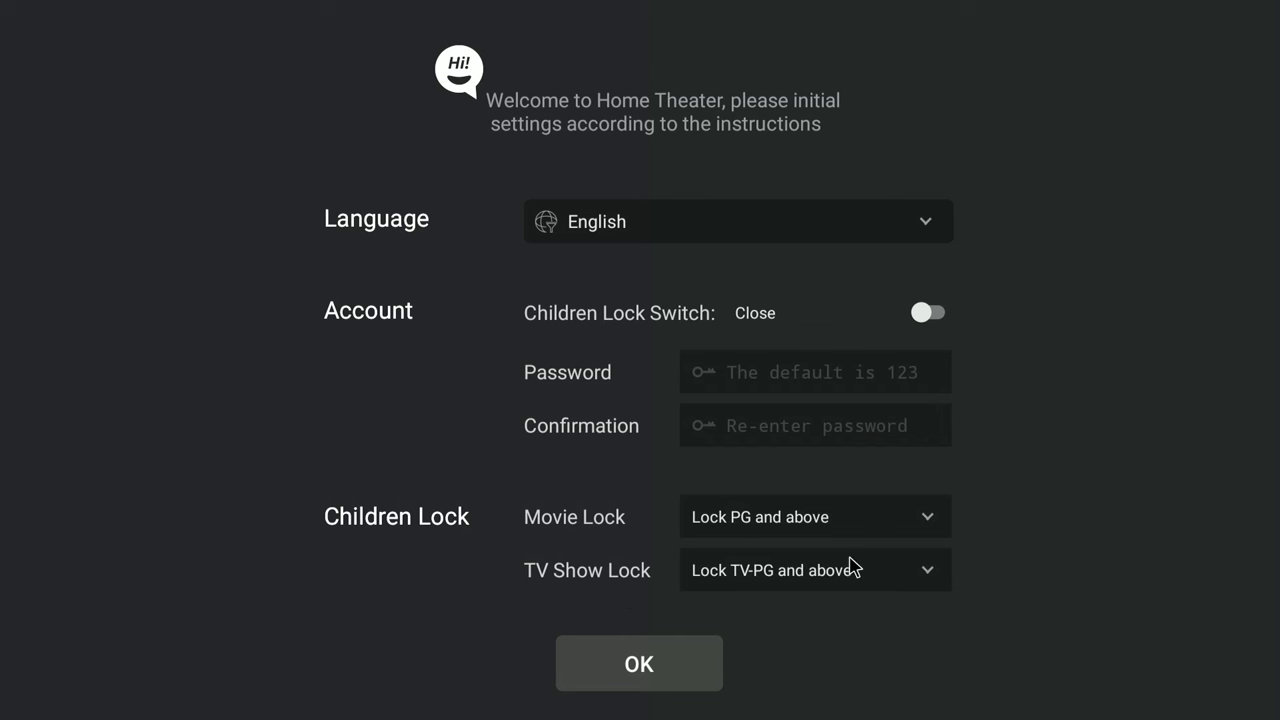
Set Movie Lock and TV Show Lock to Not lock, switch Children Lock on, and confirm.
{"action": "left_click", "coordinate": [815, 516]}
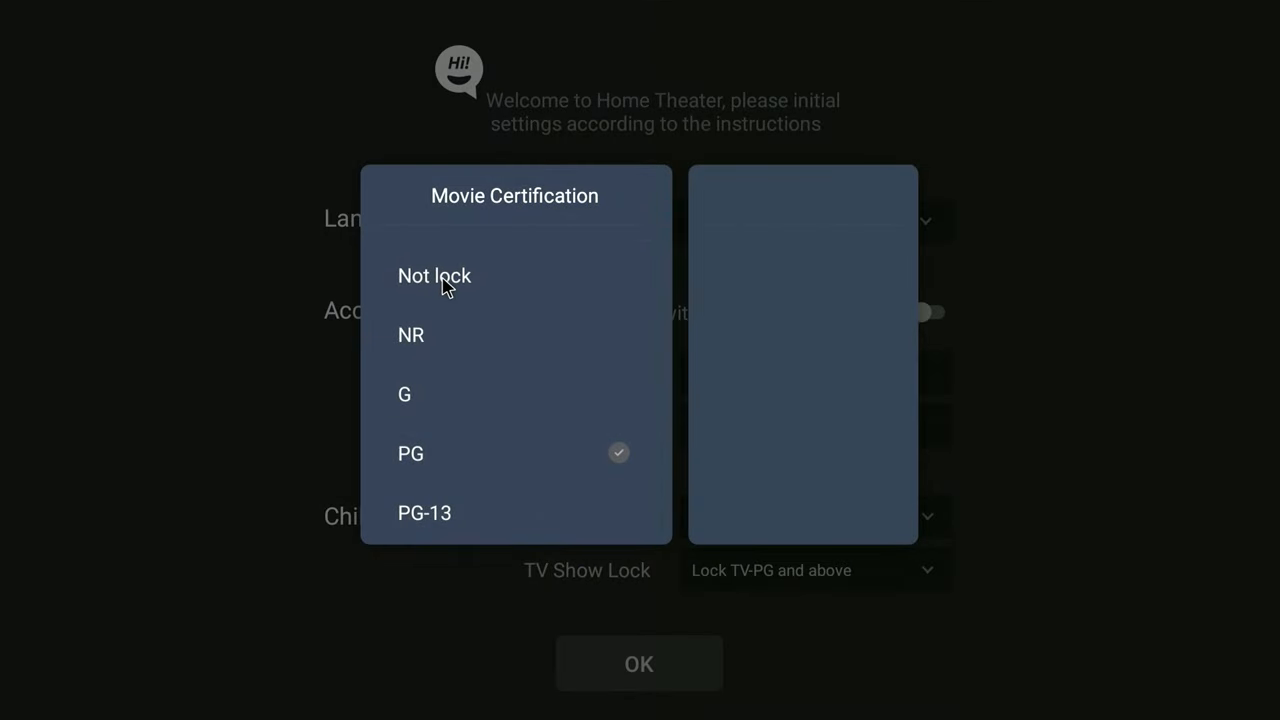
{"action": "left_click", "coordinate": [434, 275]}
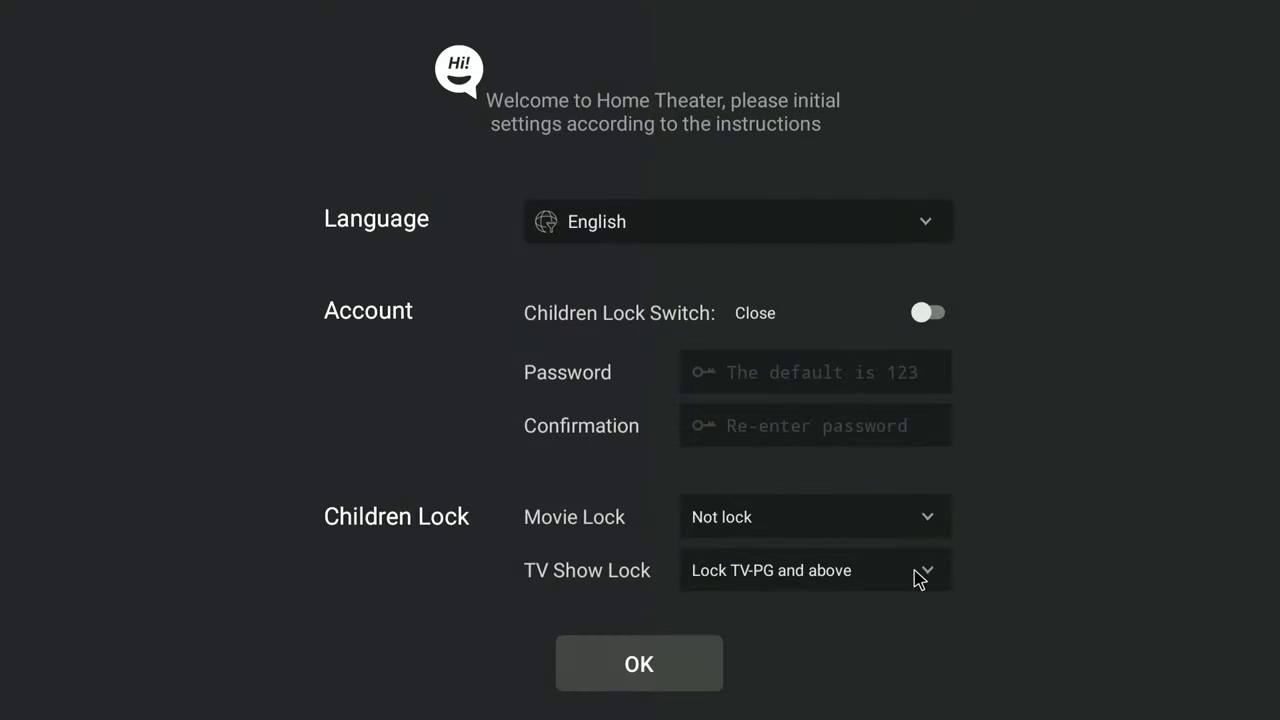
{"action": "left_click", "coordinate": [816, 570]}
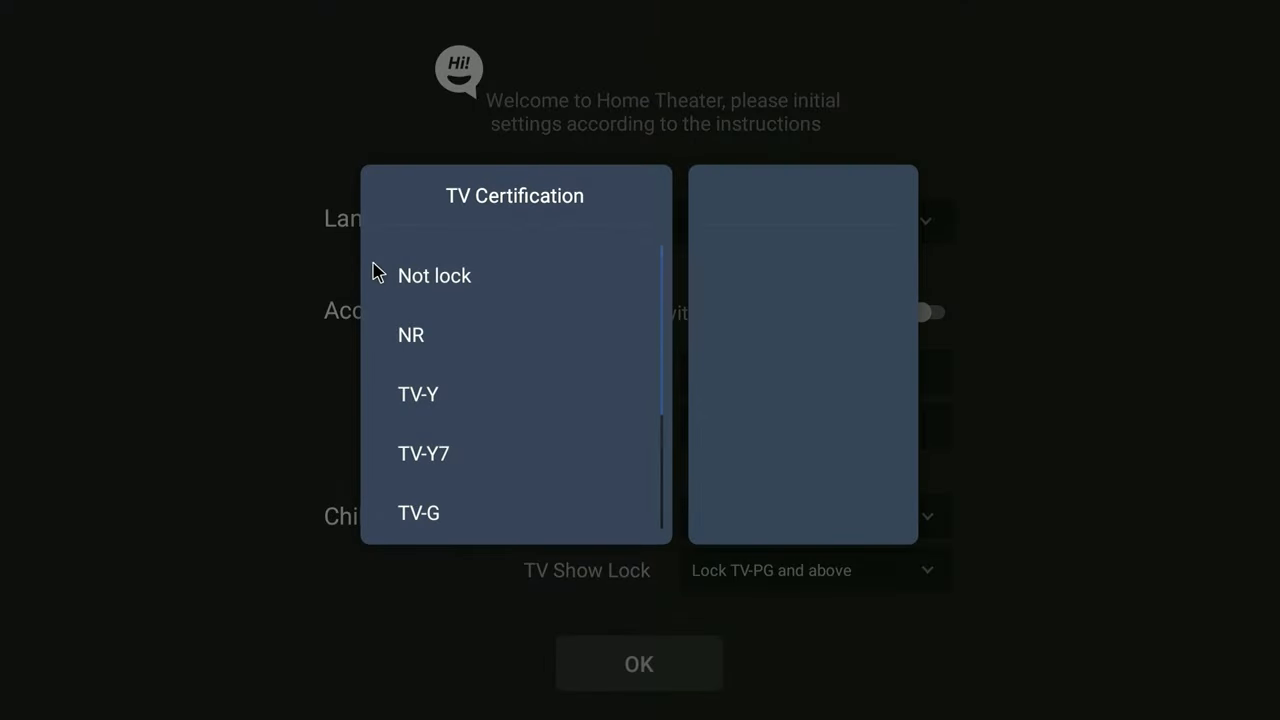
{"action": "left_click", "coordinate": [435, 275]}
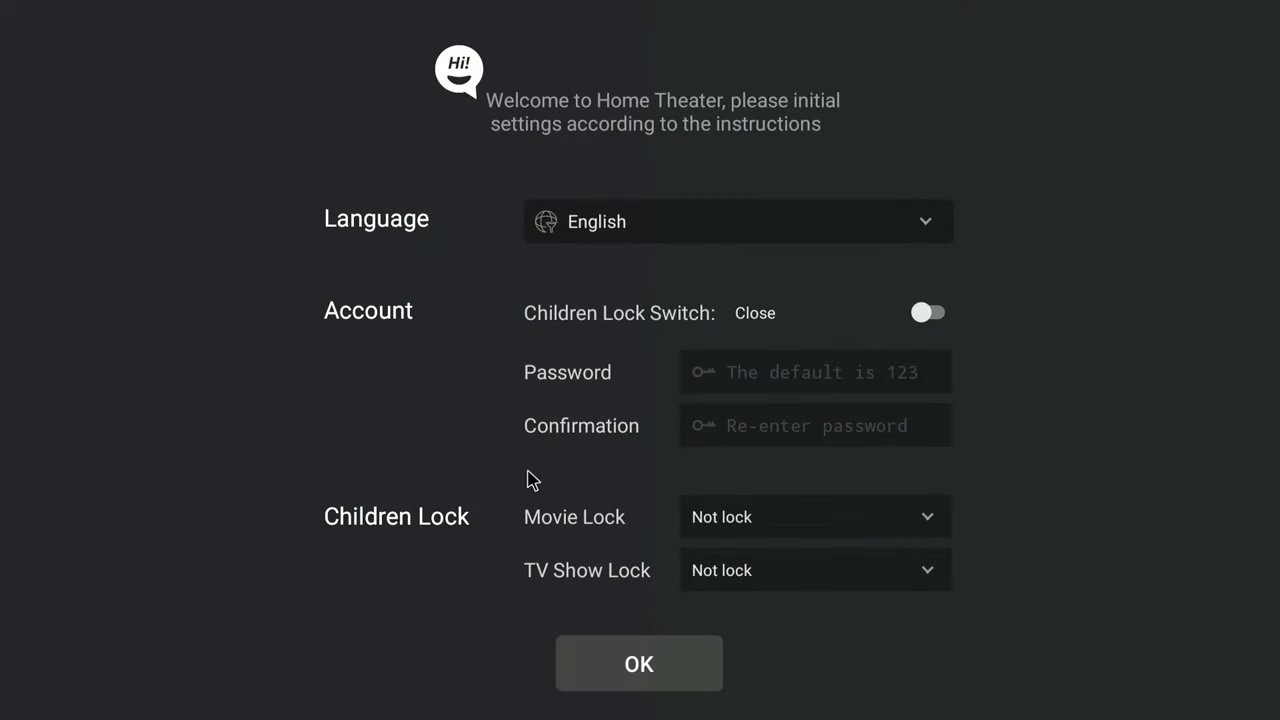
{"action": "mouse_move", "coordinate": [602, 327]}
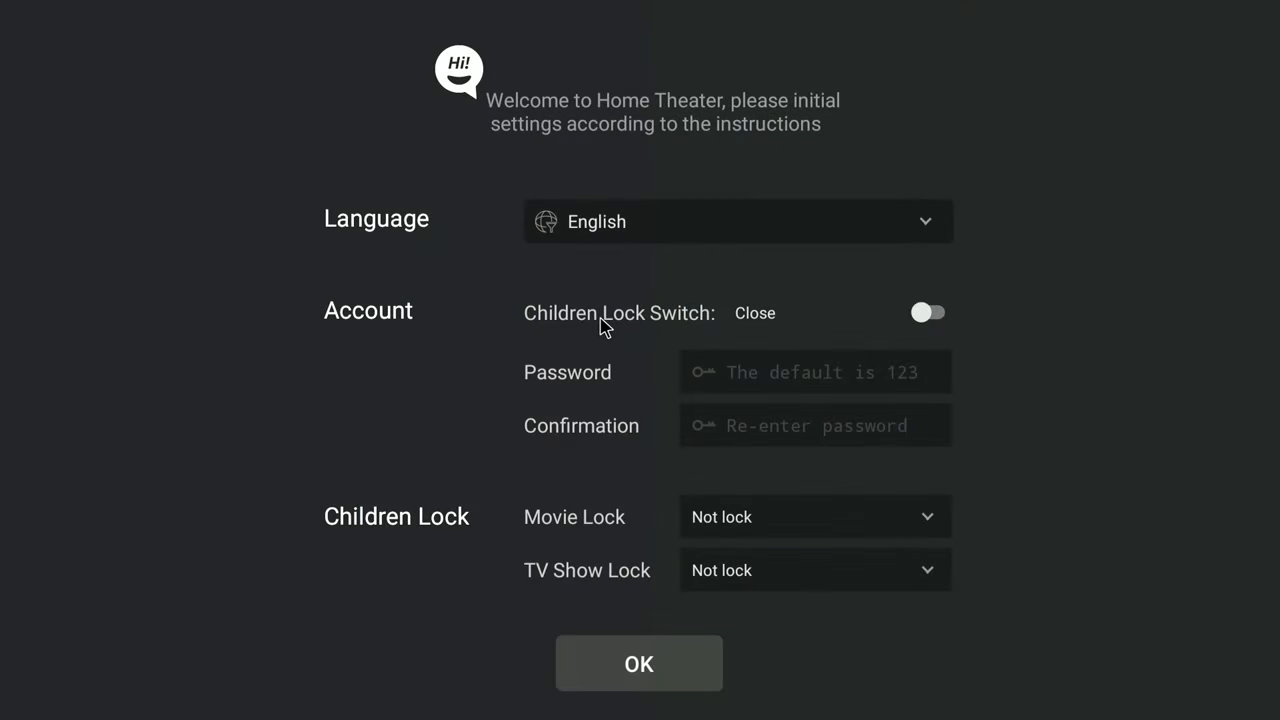
{"action": "mouse_move", "coordinate": [922, 333]}
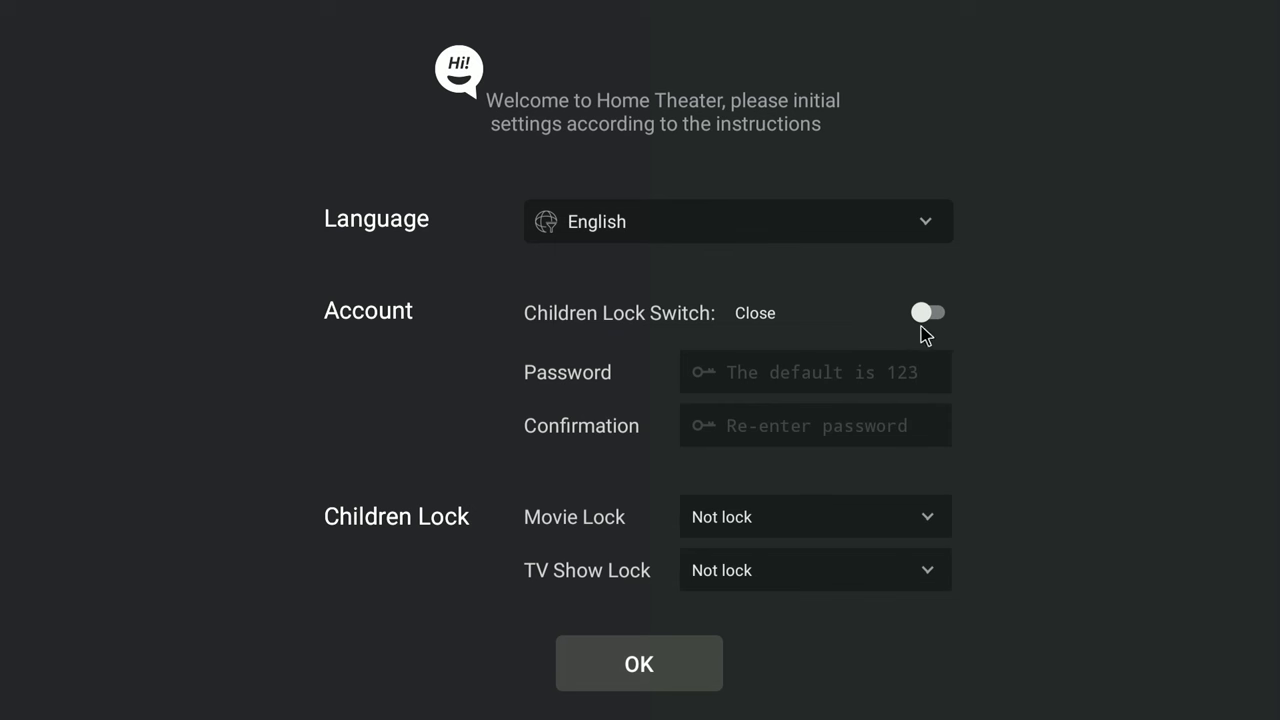
{"action": "left_click", "coordinate": [928, 312]}
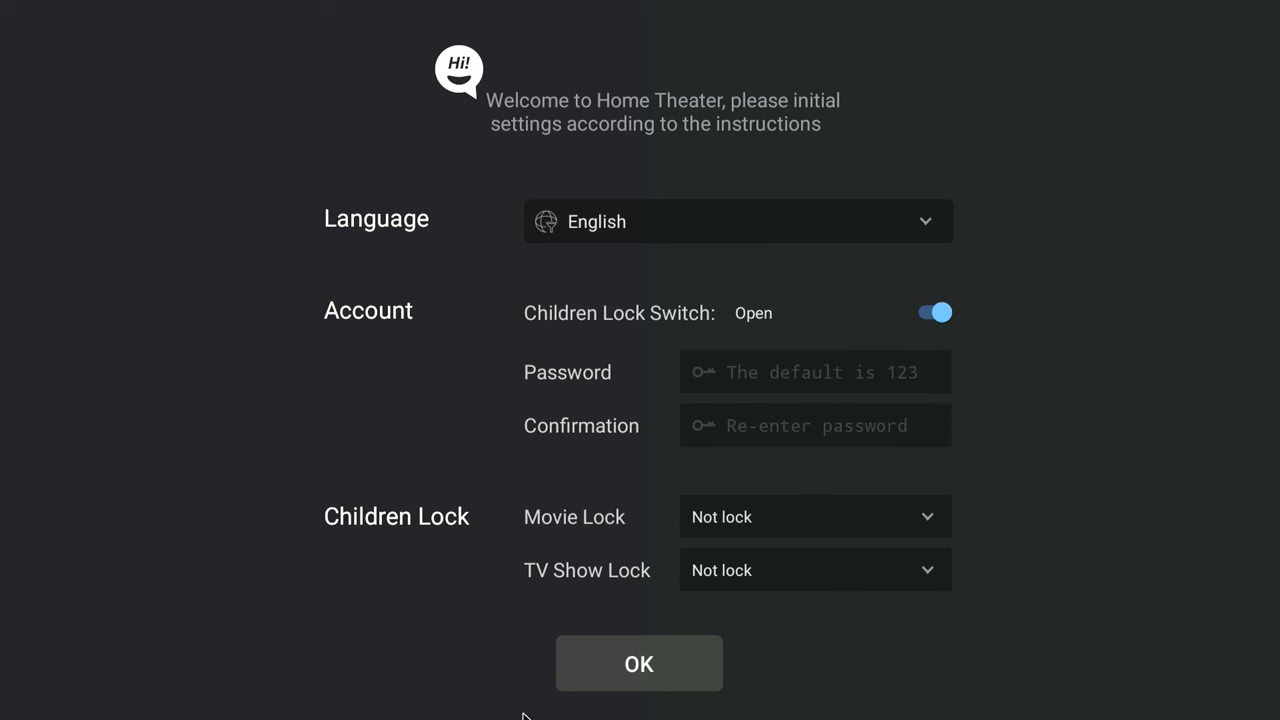
{"action": "mouse_move", "coordinate": [603, 687]}
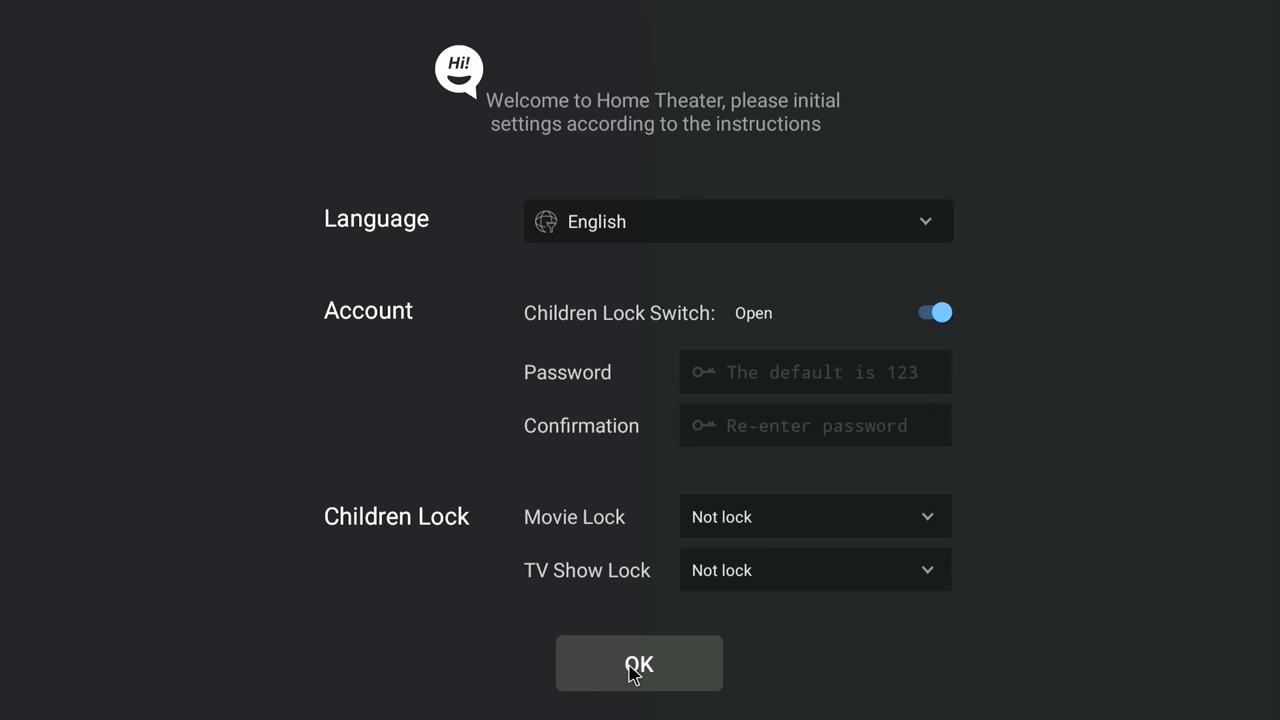
{"action": "left_click", "coordinate": [638, 663]}
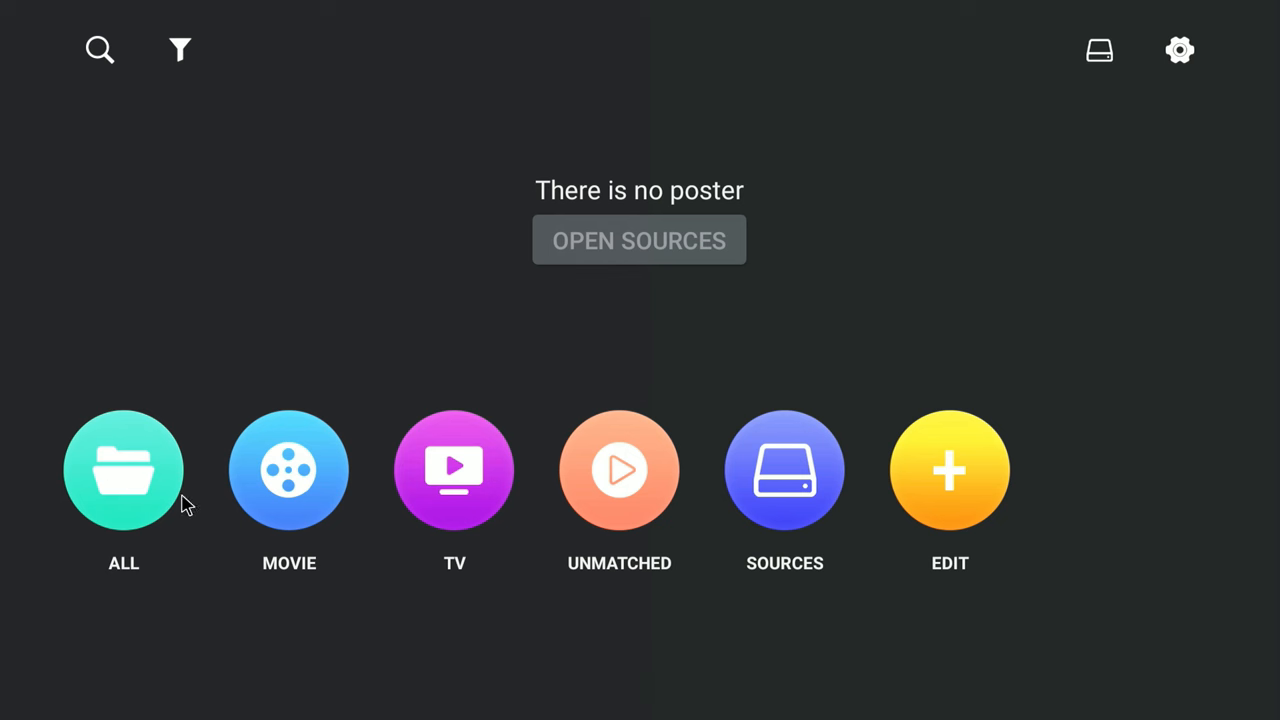
{"action": "mouse_move", "coordinate": [868, 477]}
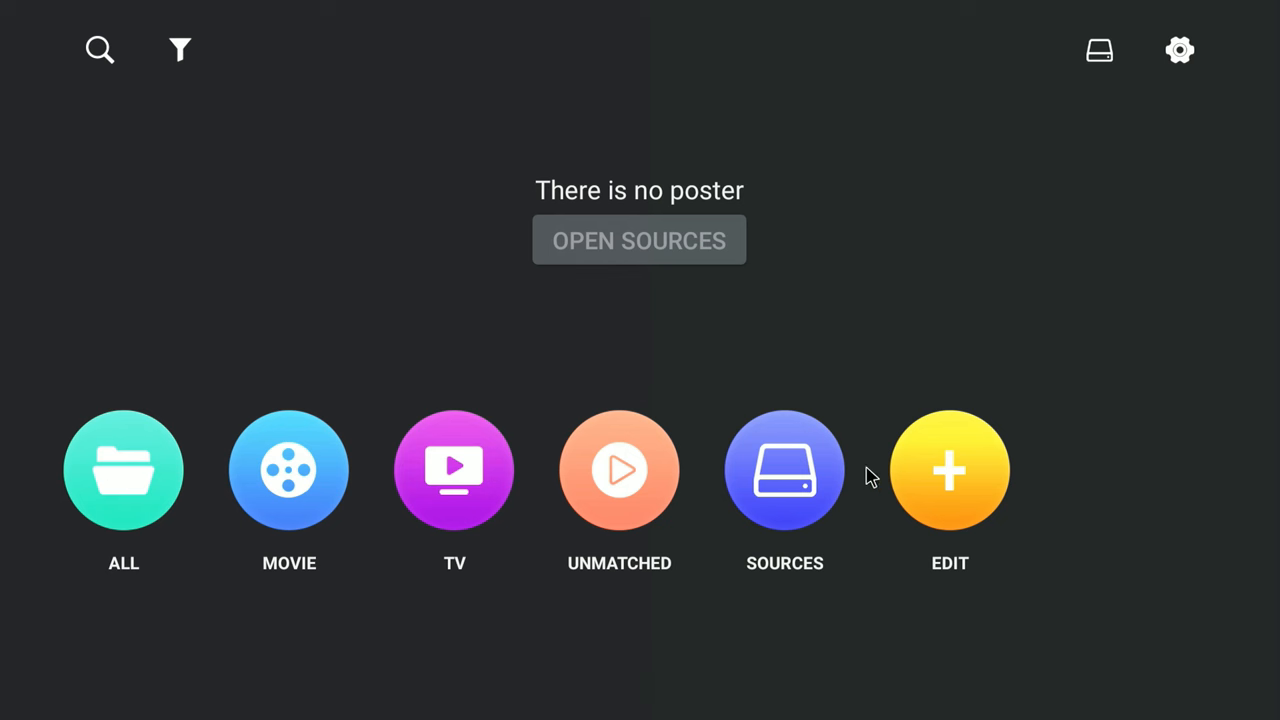
{"action": "mouse_move", "coordinate": [107, 482]}
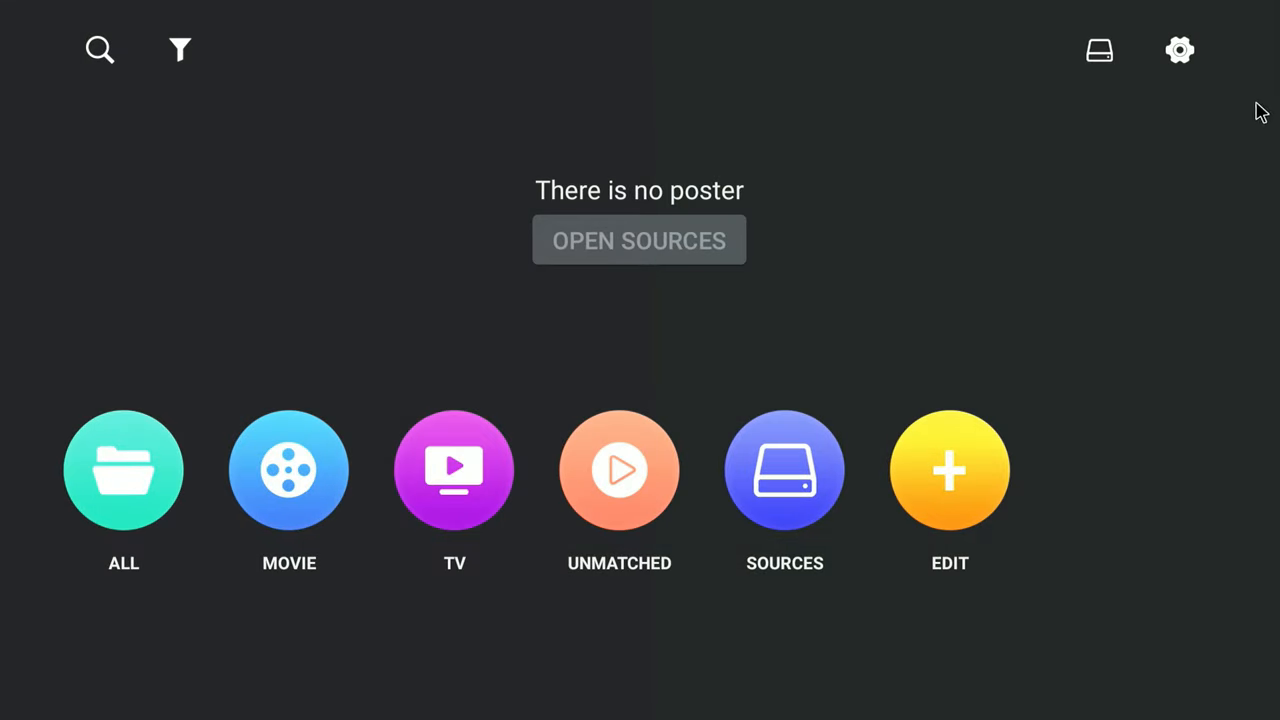
{"action": "mouse_move", "coordinate": [592, 272]}
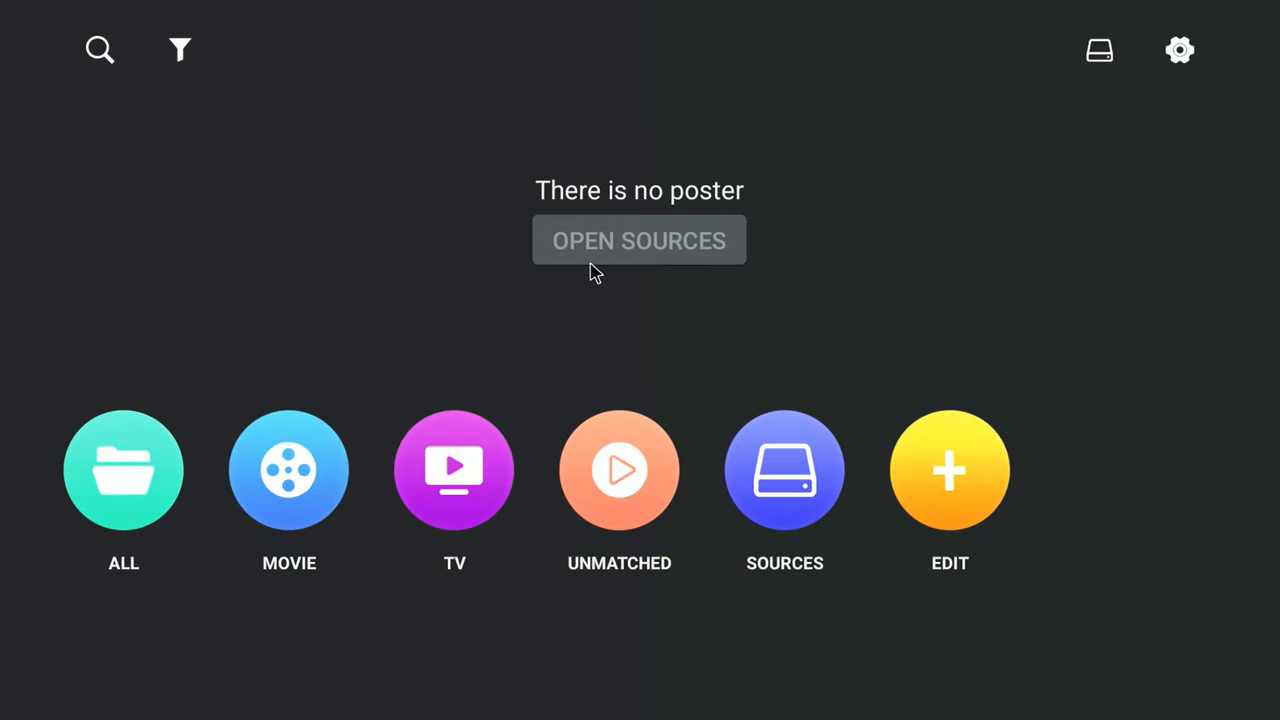
Open scan setup for the PCD10TB drive from the media sources list.
{"action": "left_click", "coordinate": [639, 240]}
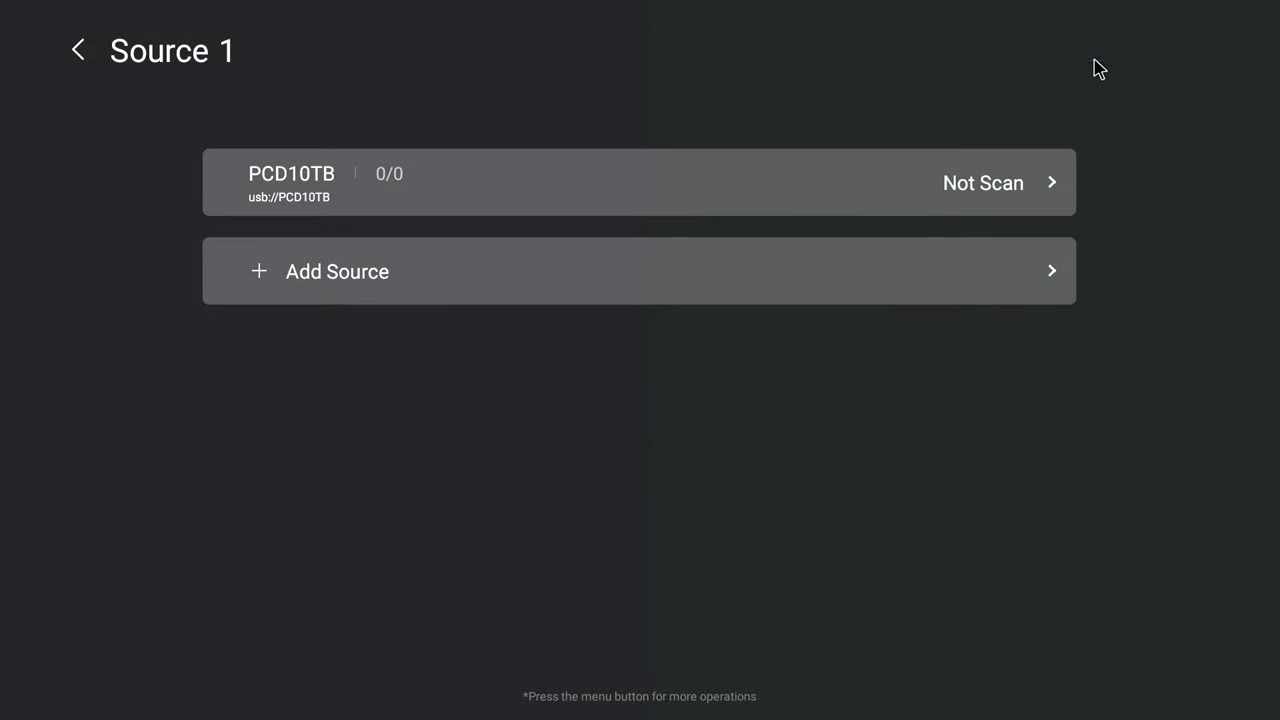
{"action": "mouse_move", "coordinate": [398, 218]}
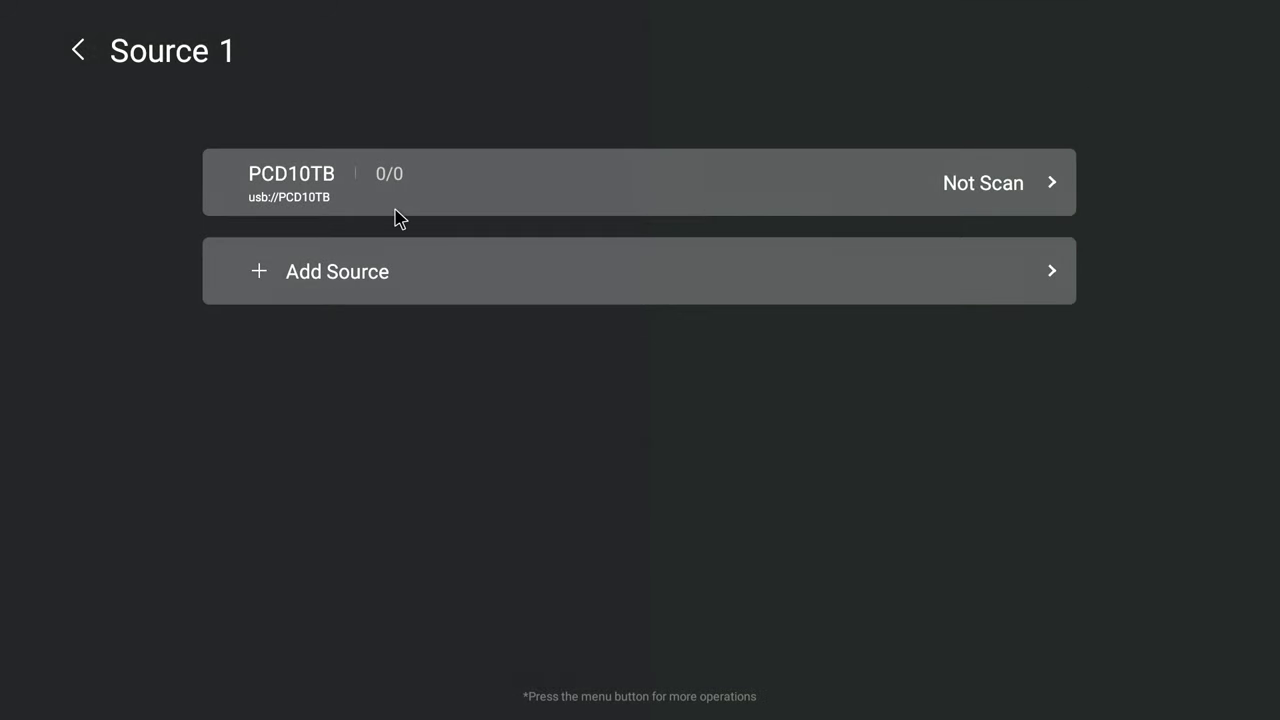
{"action": "mouse_move", "coordinate": [410, 205]}
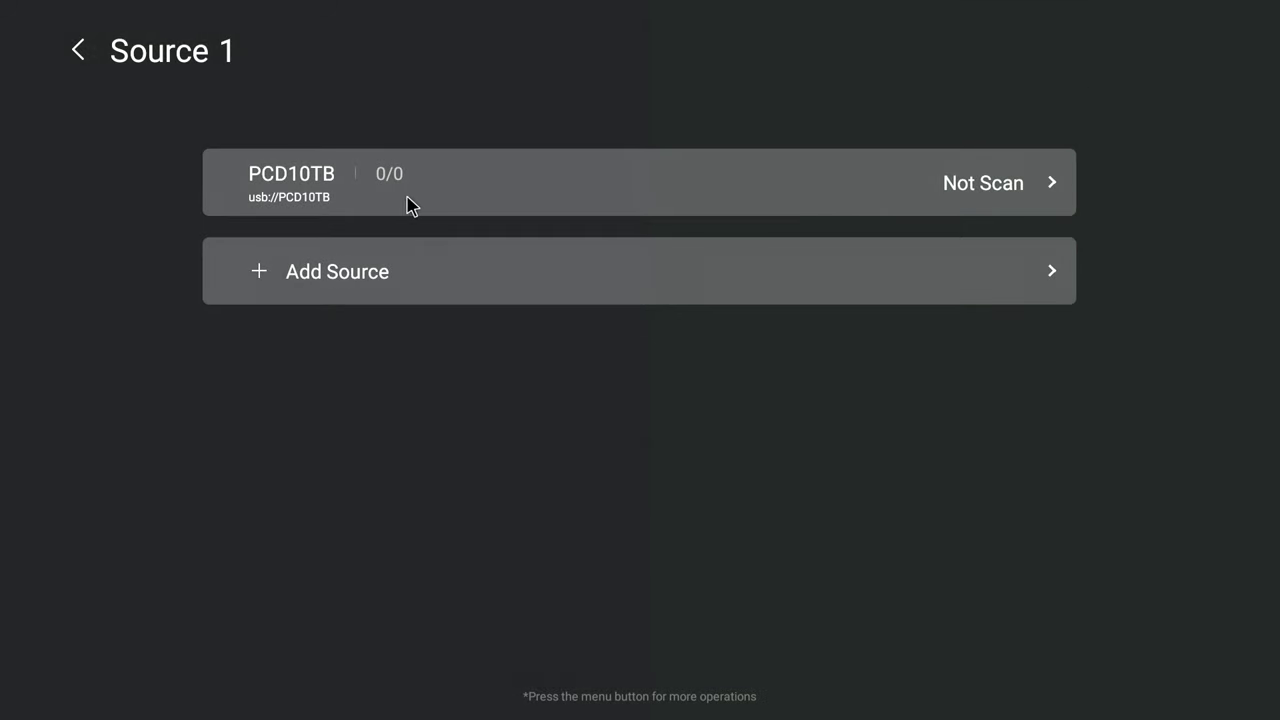
{"action": "left_click", "coordinate": [410, 185]}
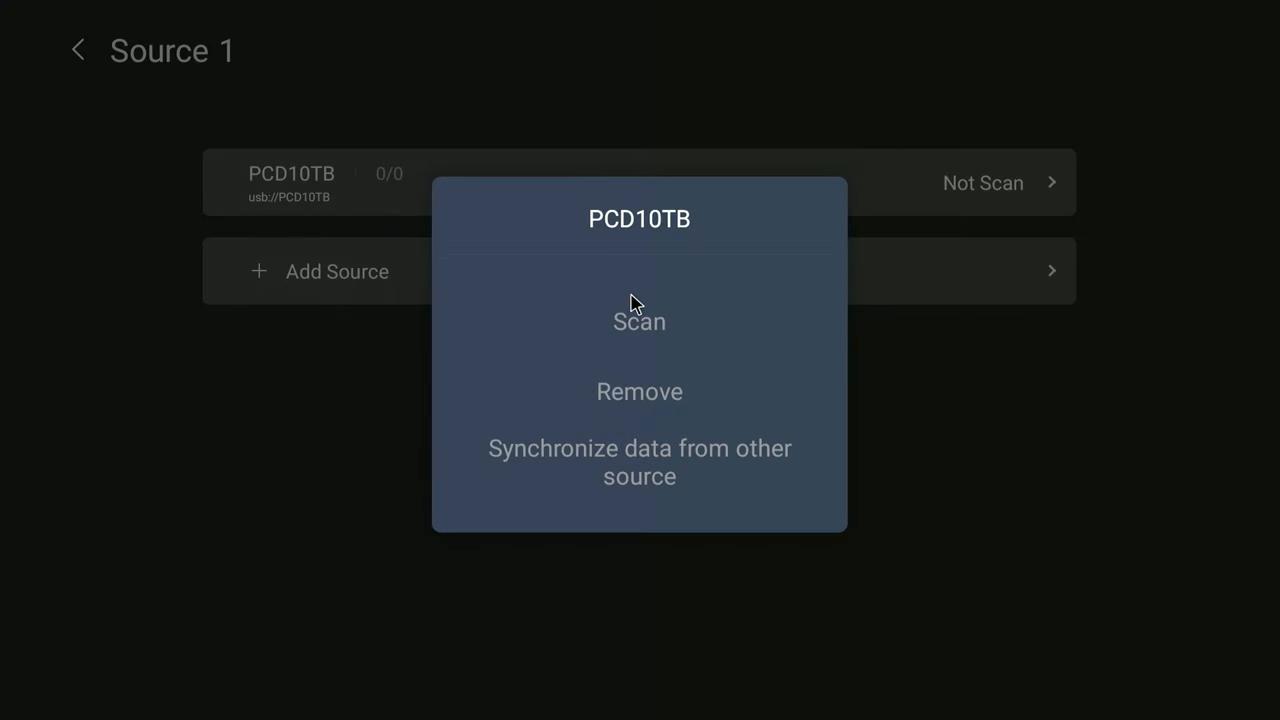
{"action": "left_click", "coordinate": [639, 321]}
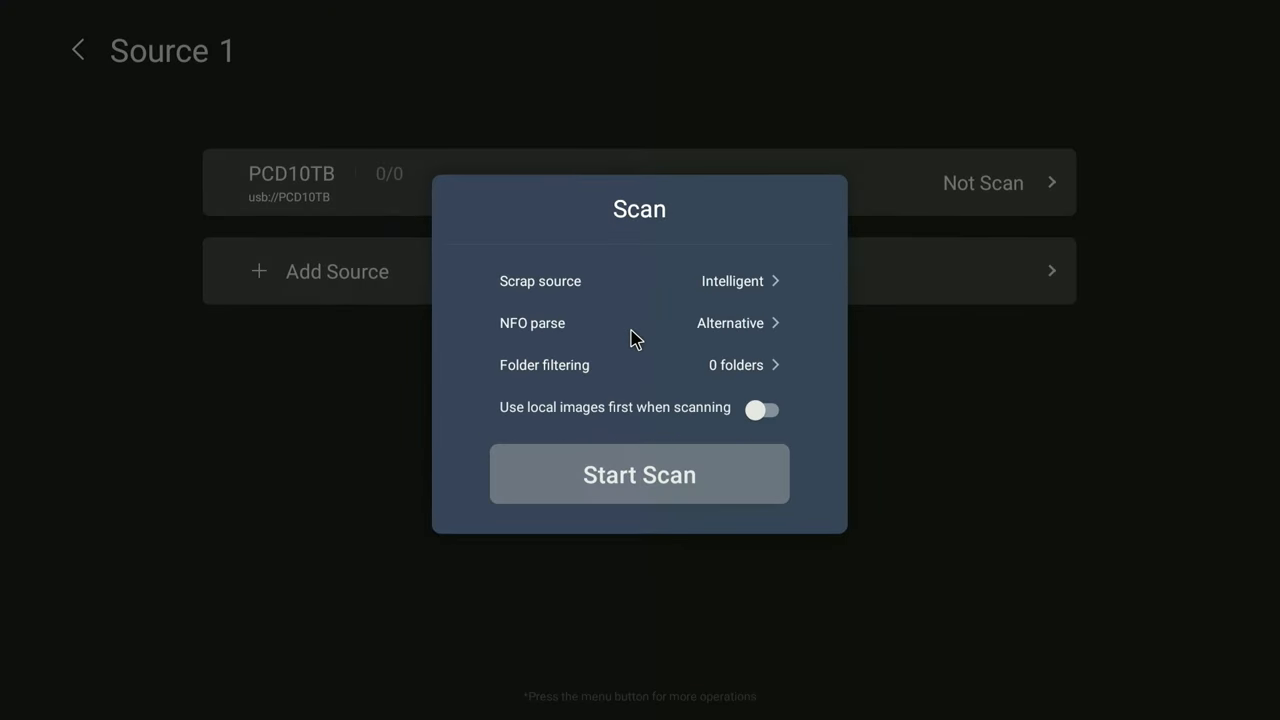
{"action": "mouse_move", "coordinate": [625, 331]}
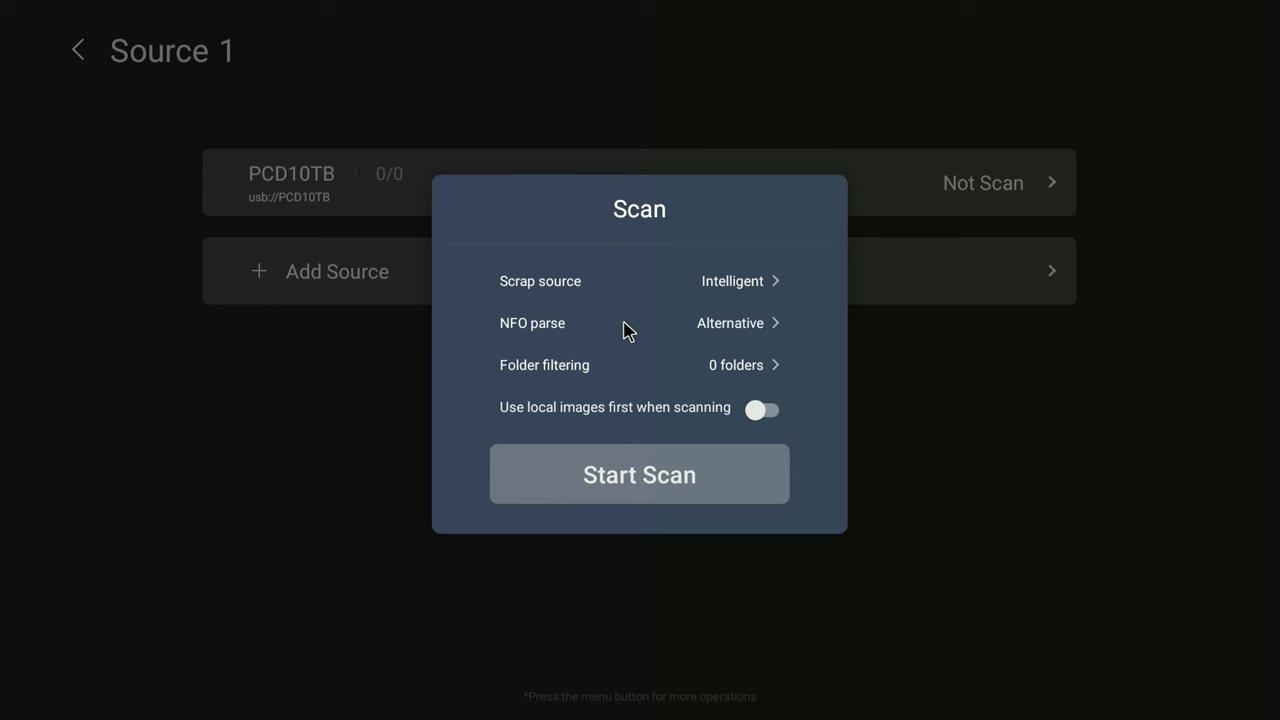
{"action": "mouse_move", "coordinate": [551, 291]}
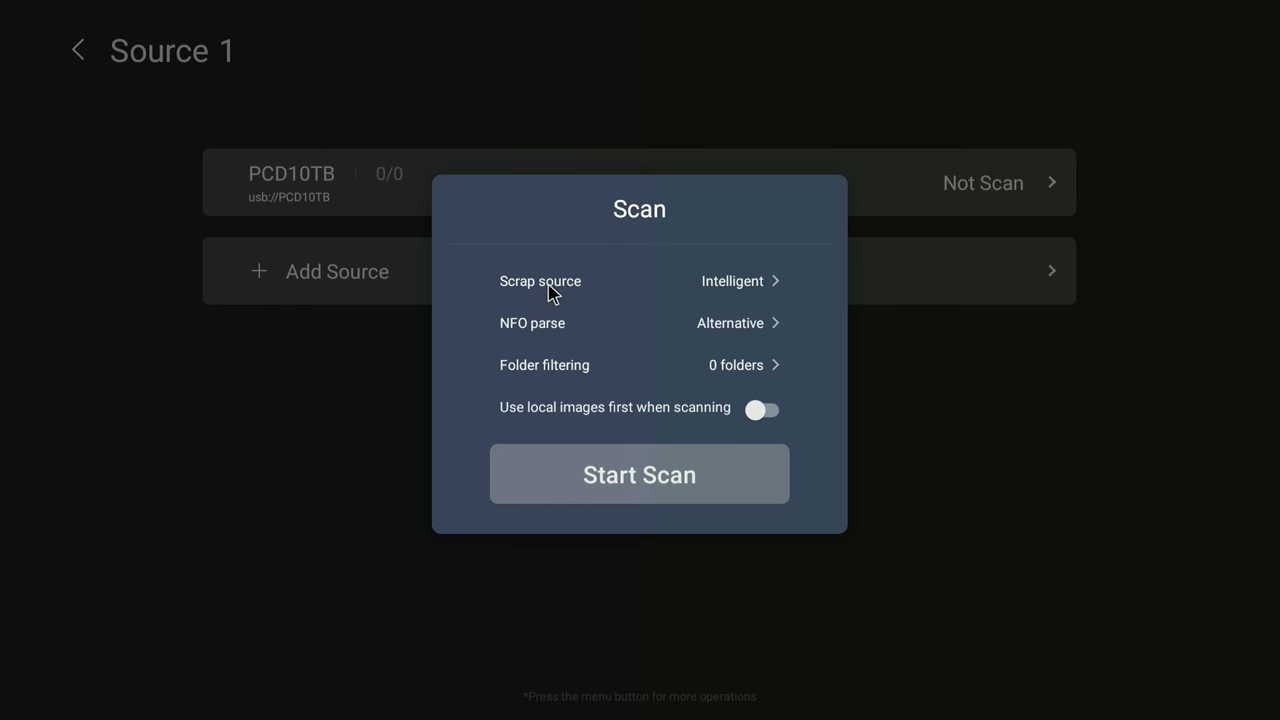
{"action": "mouse_move", "coordinate": [763, 290]}
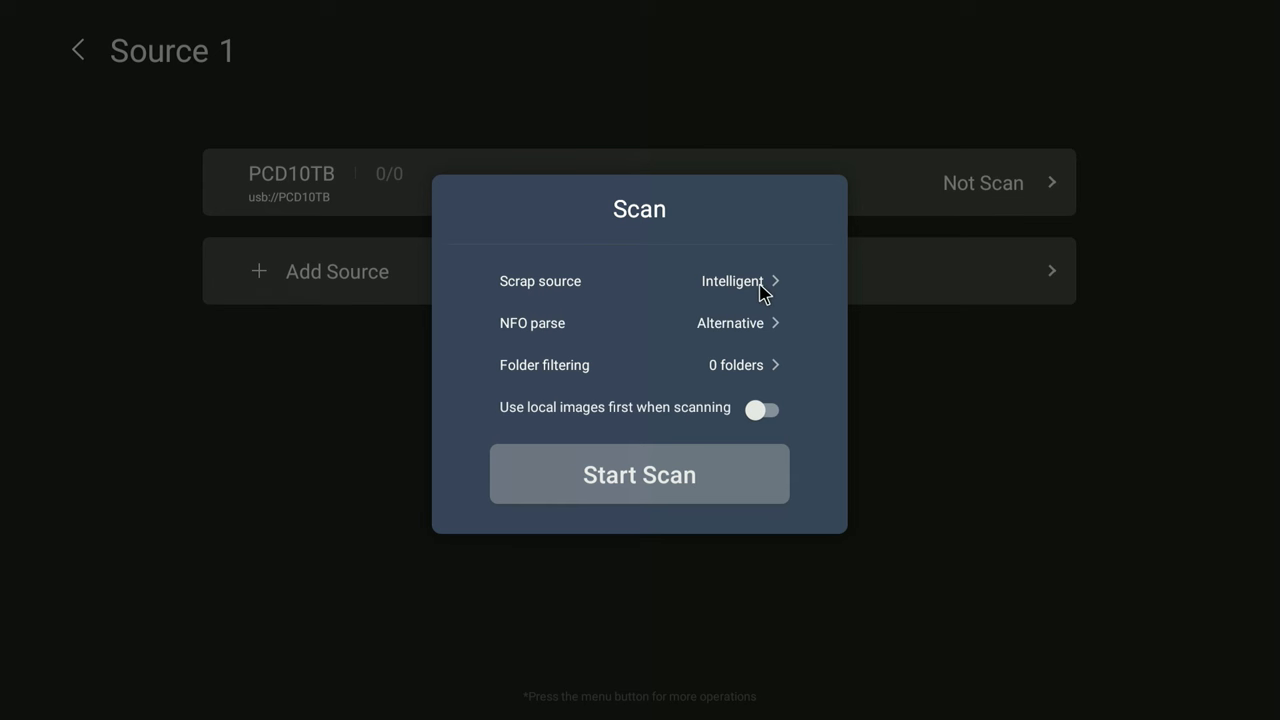
Review the metadata source and NFO parse options, keep Alternative, and open Folder filtering.
{"action": "left_click", "coordinate": [738, 281]}
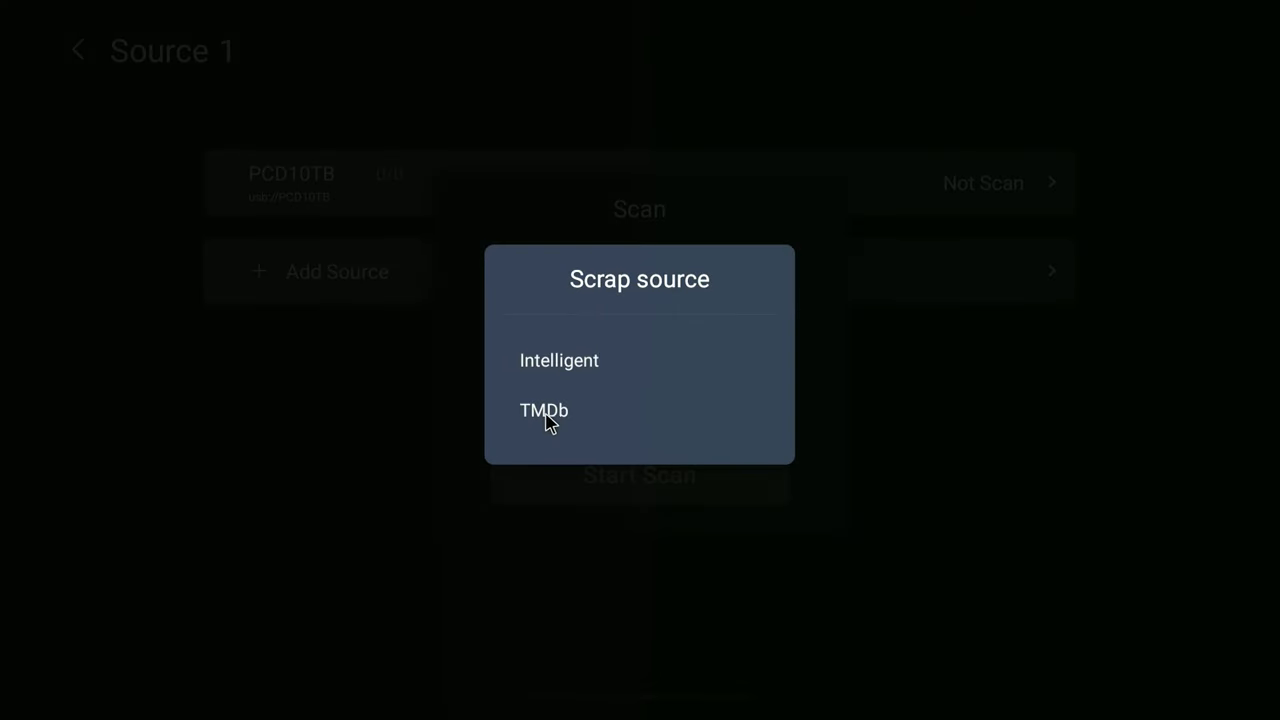
{"action": "left_click", "coordinate": [543, 410]}
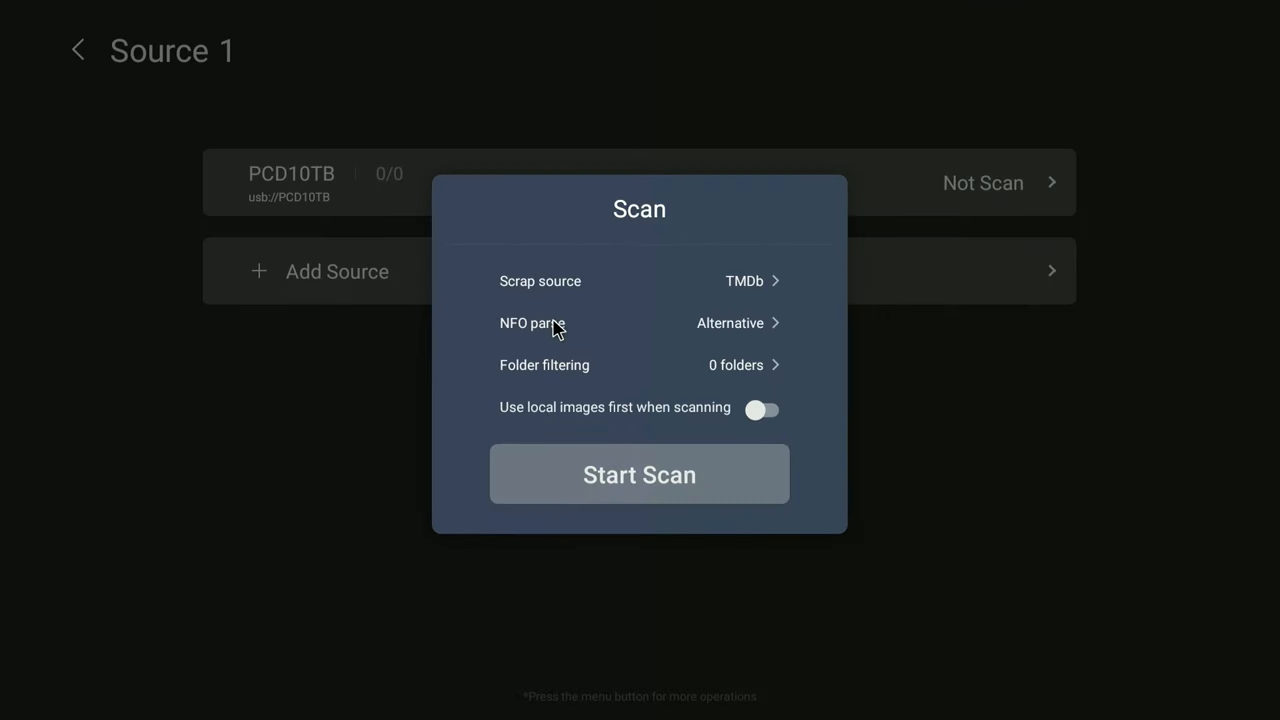
{"action": "mouse_move", "coordinate": [615, 333]}
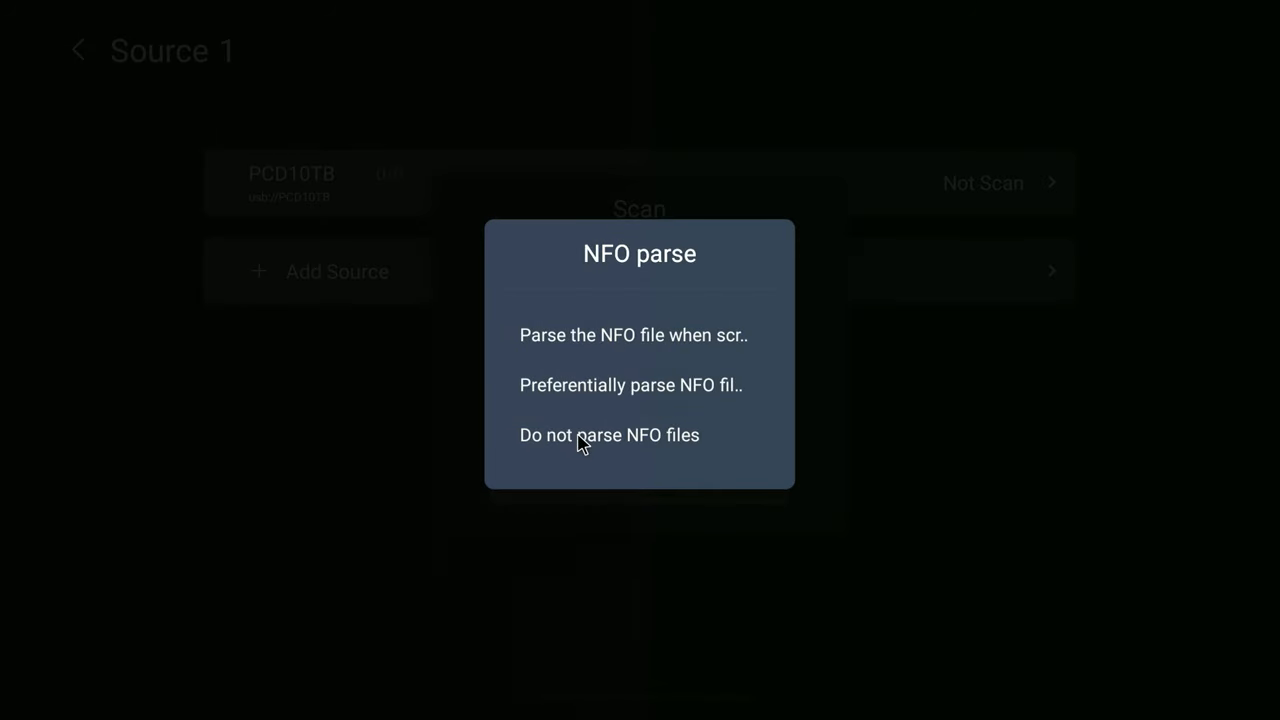
{"action": "mouse_move", "coordinate": [600, 355]}
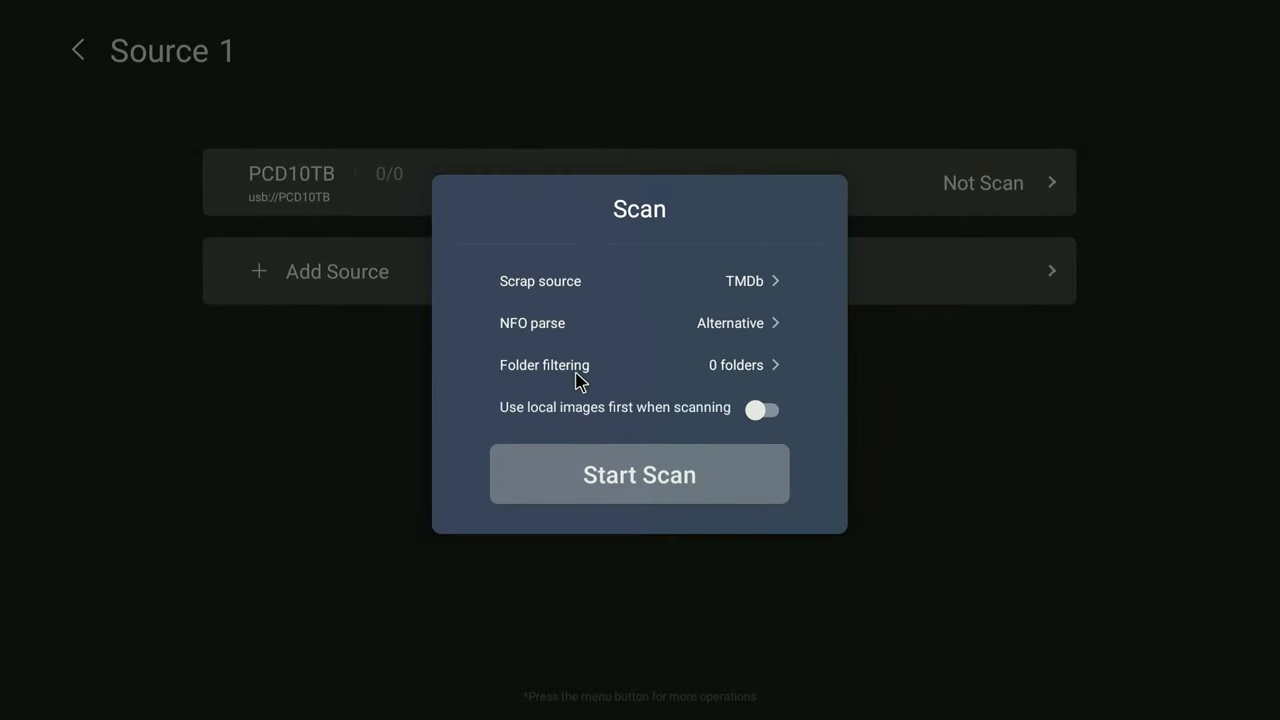
{"action": "left_click", "coordinate": [544, 365]}
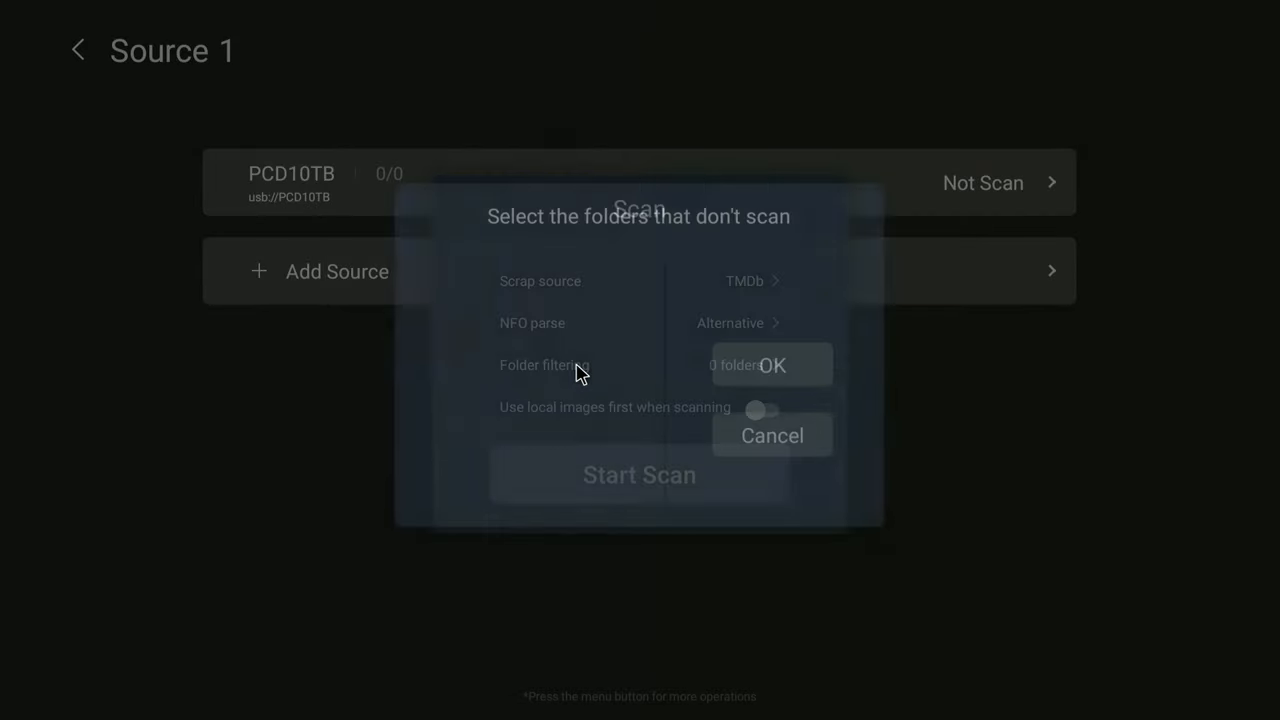
Tick the ten folders other than 1. PCD-All Content, including CHROME APK, and confirm.
{"action": "left_click", "coordinate": [574, 365]}
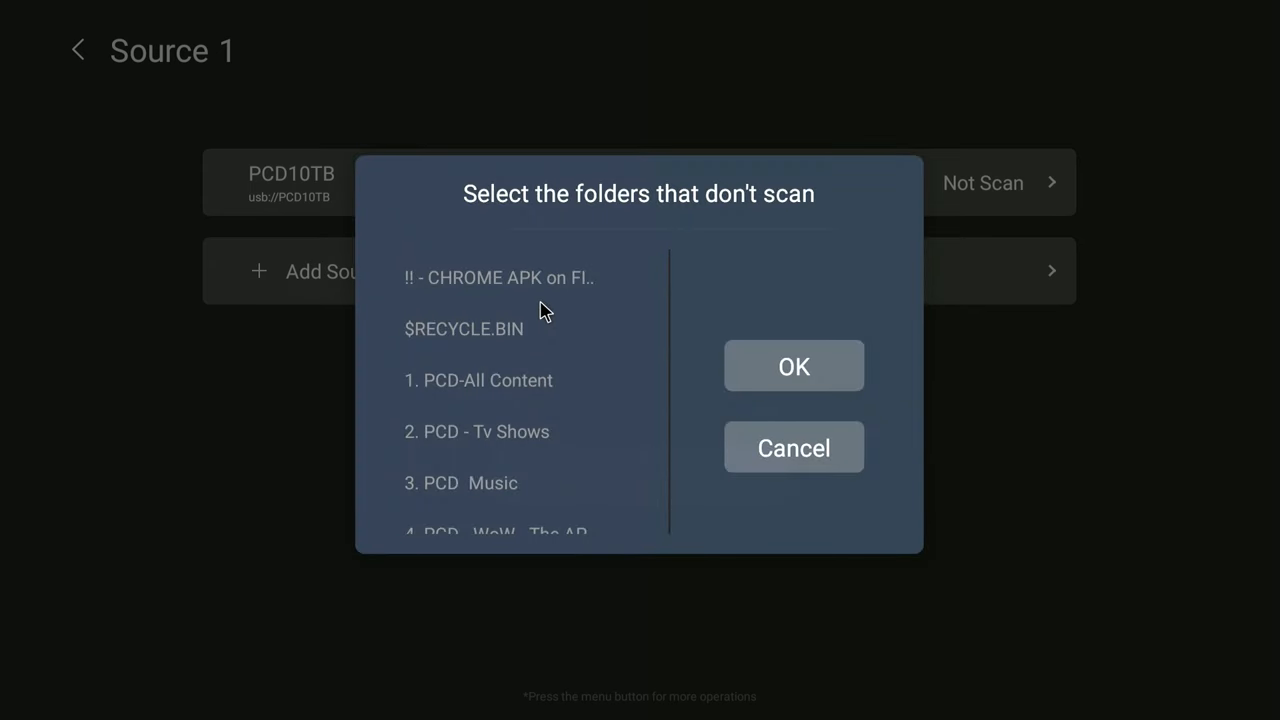
{"action": "left_click", "coordinate": [500, 277]}
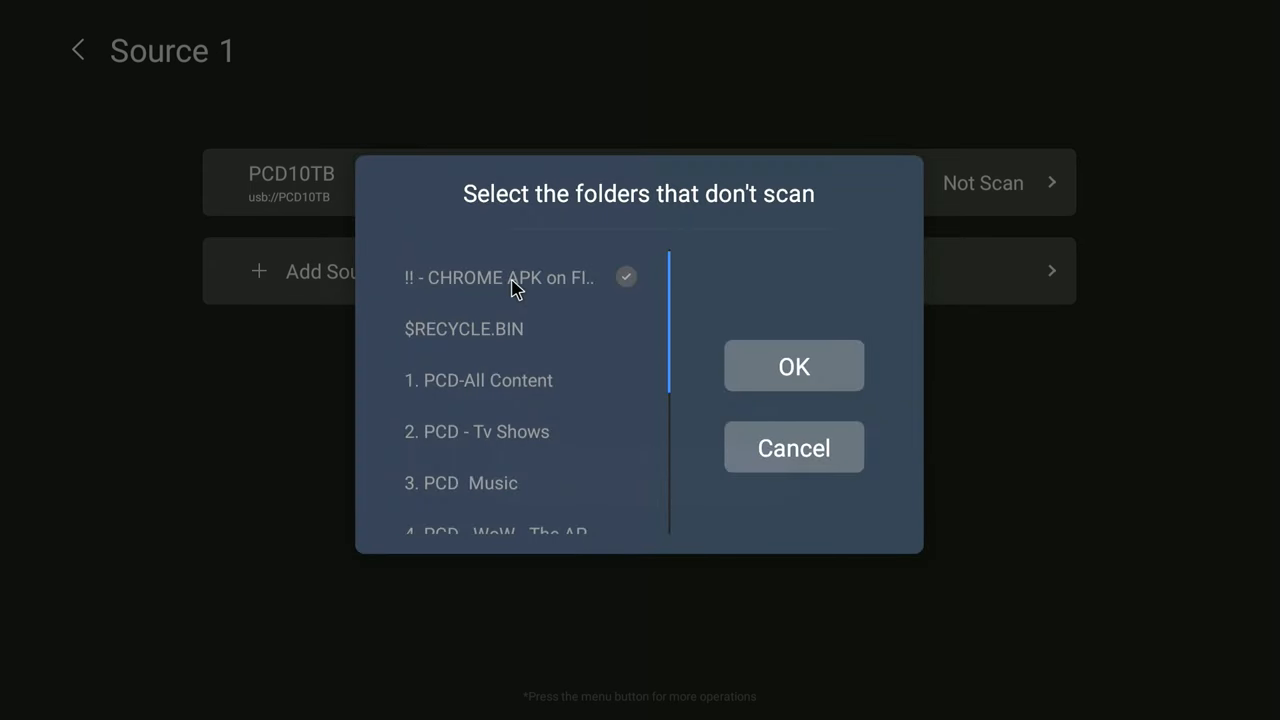
{"action": "left_click", "coordinate": [626, 328]}
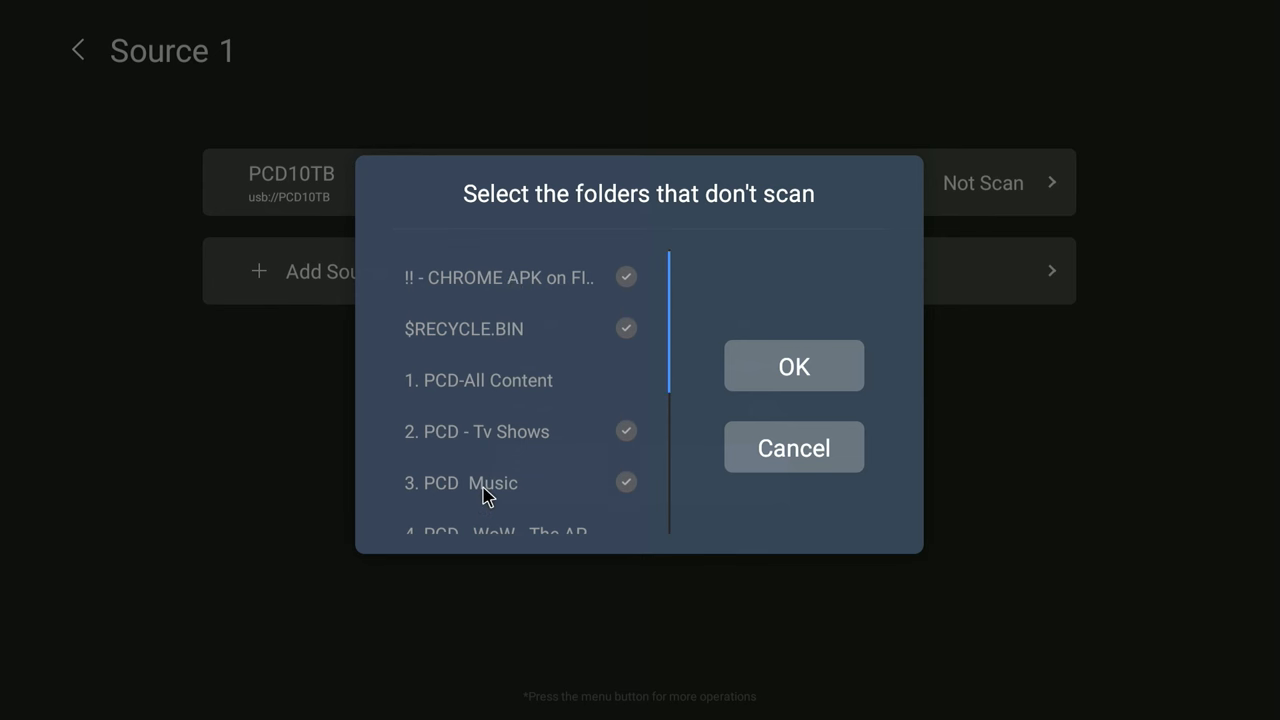
{"action": "scroll", "scroll_direction": "down", "scroll_amount": 3}
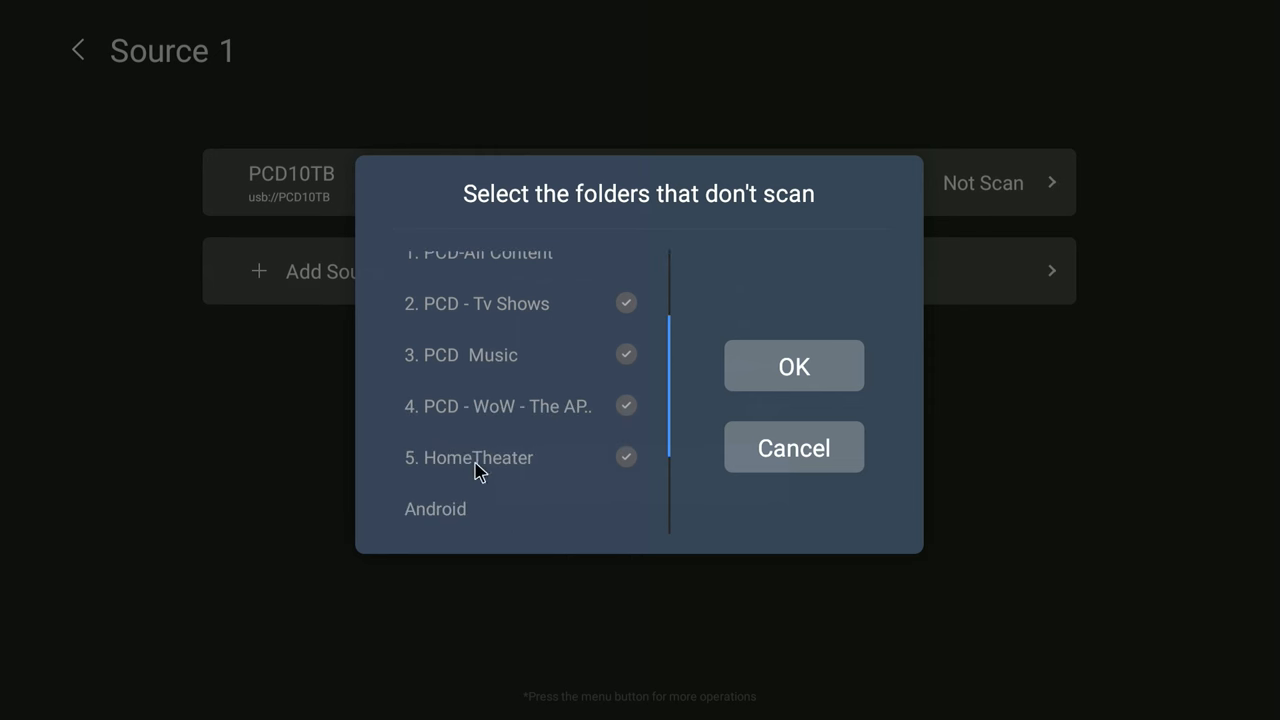
{"action": "scroll", "scroll_direction": "up", "scroll_amount": 3}
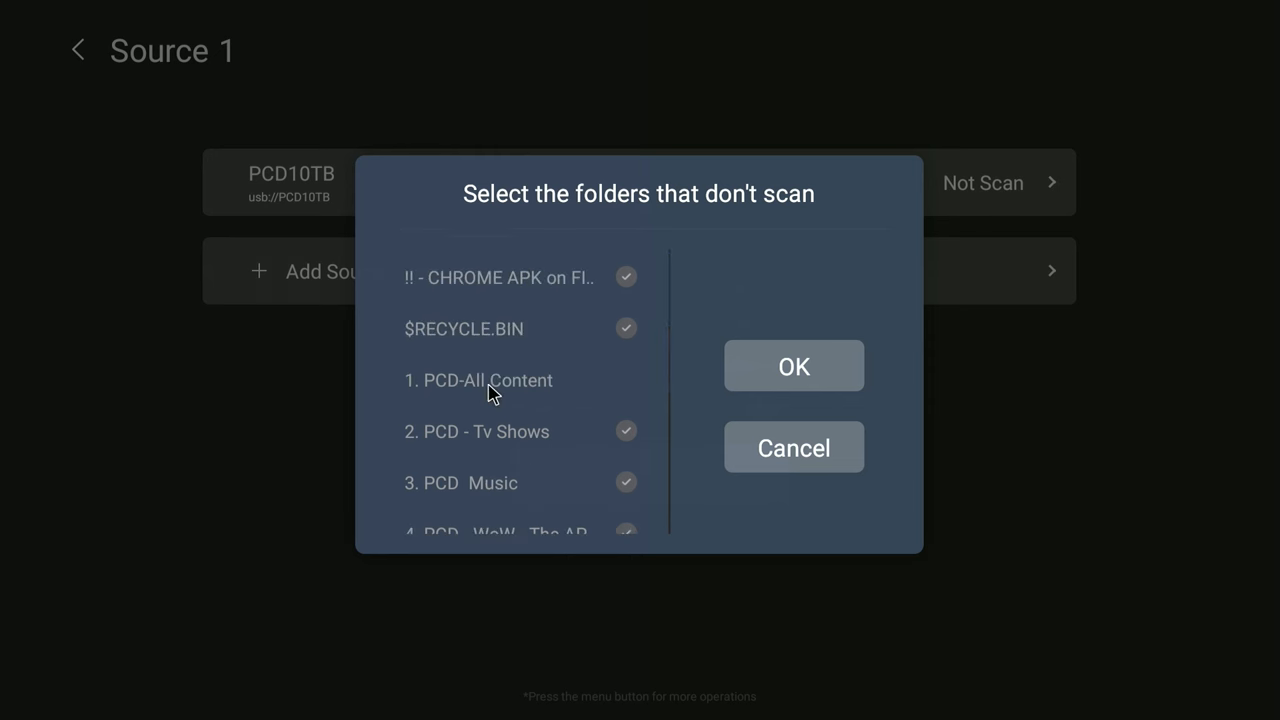
{"action": "mouse_move", "coordinate": [536, 407]}
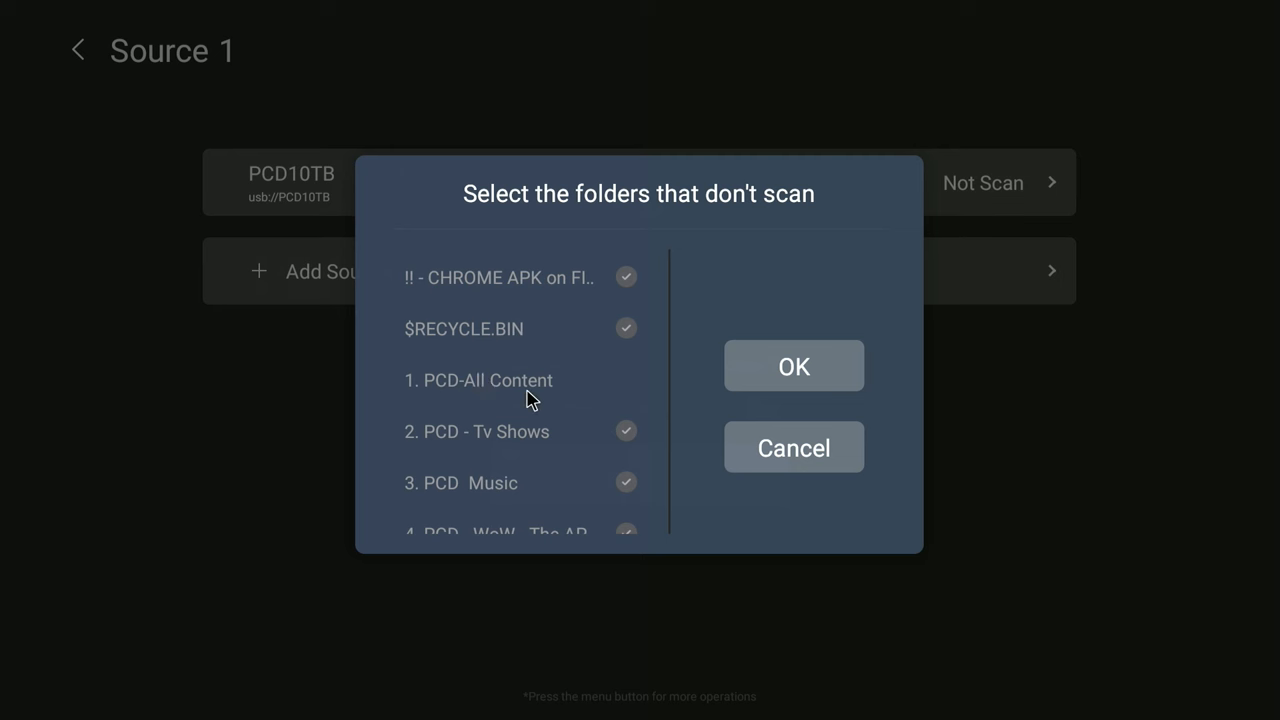
{"action": "scroll", "scroll_direction": "down", "scroll_amount": 3}
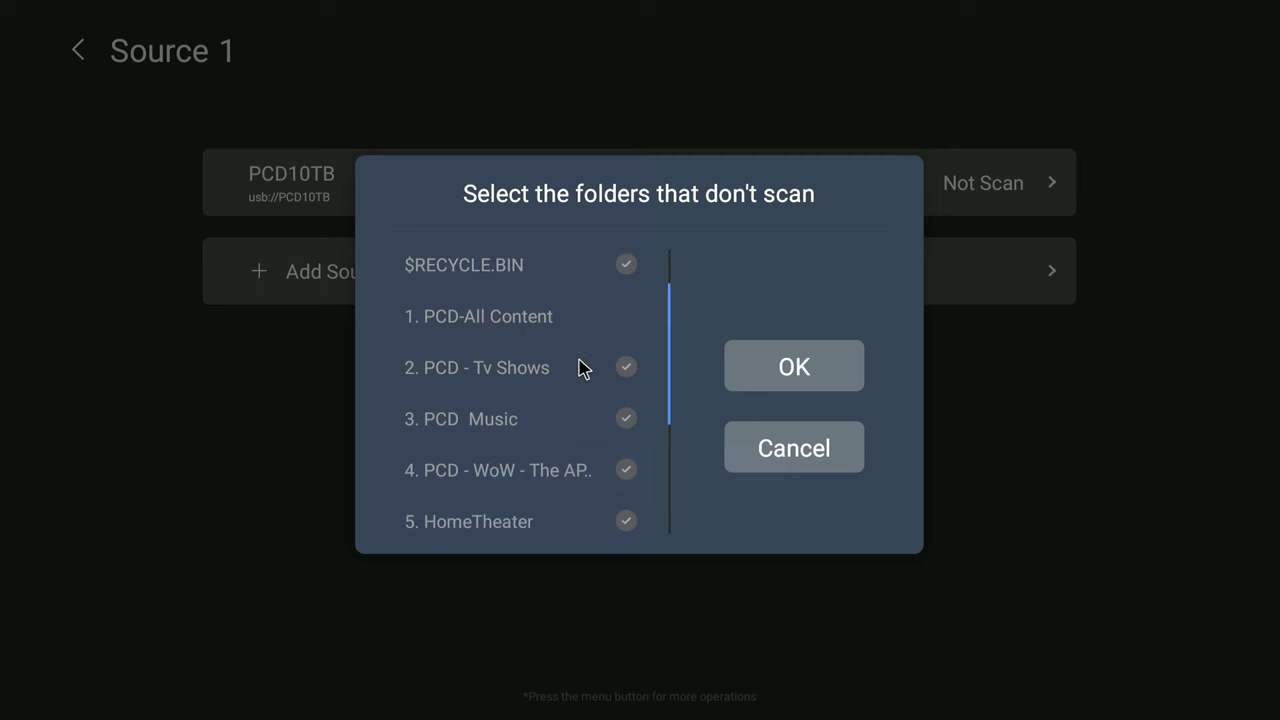
{"action": "scroll", "scroll_direction": "down", "scroll_amount": 3}
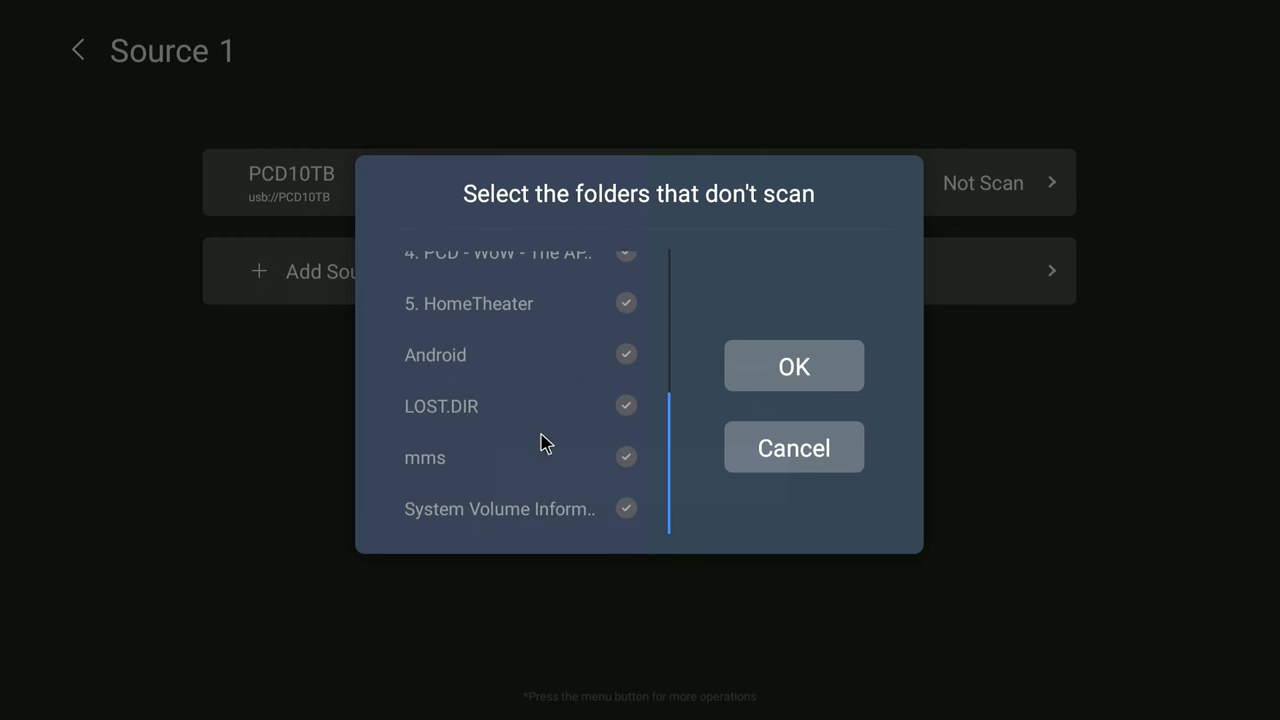
{"action": "mouse_move", "coordinate": [537, 448]}
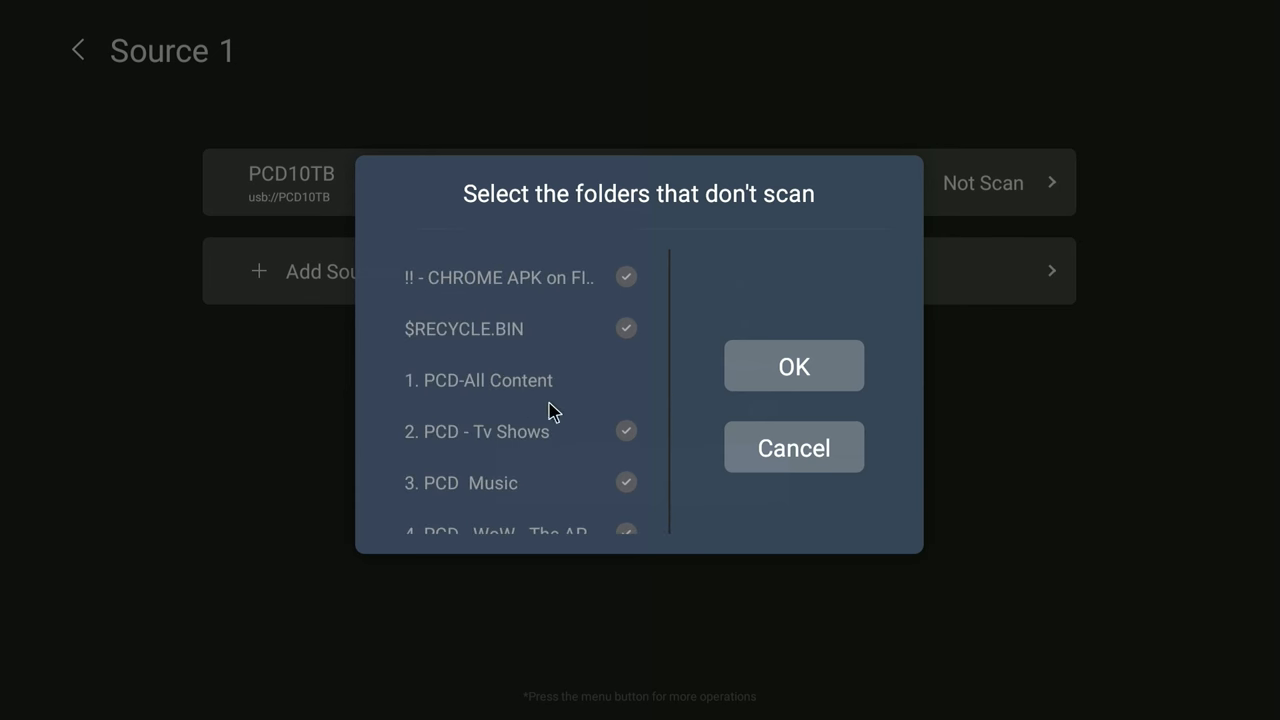
{"action": "mouse_move", "coordinate": [518, 403]}
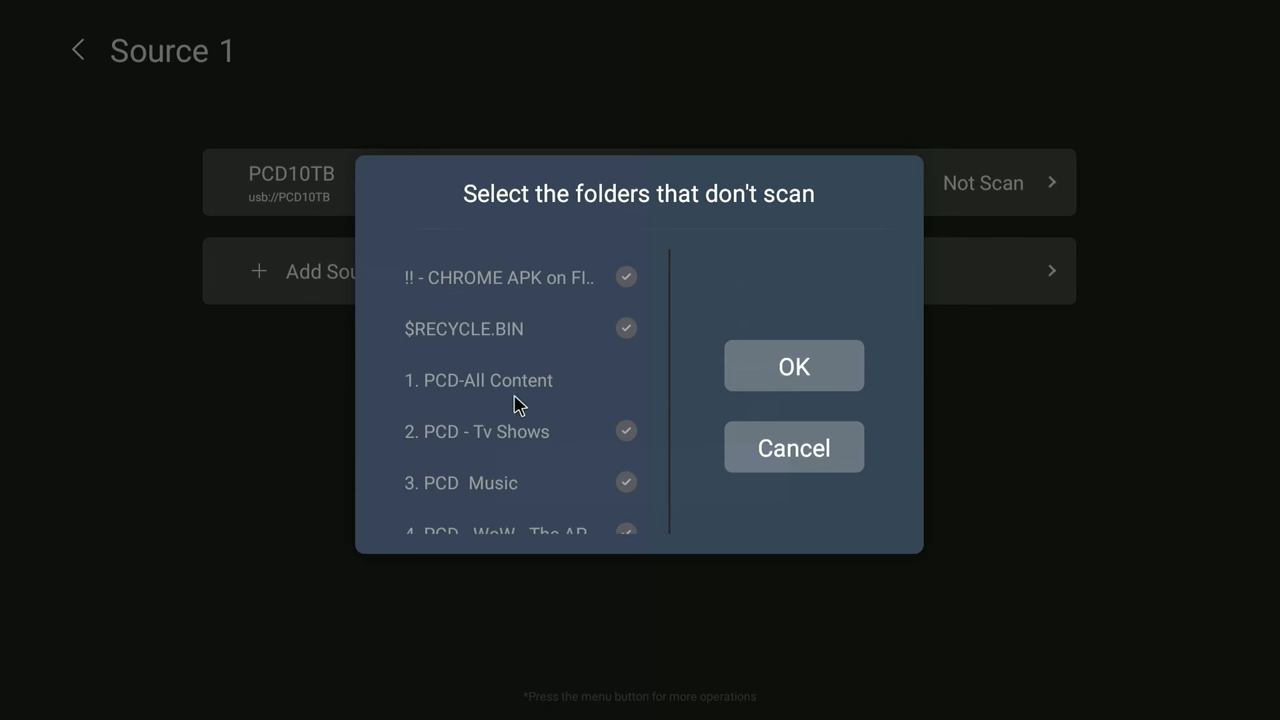
{"action": "left_click", "coordinate": [793, 365]}
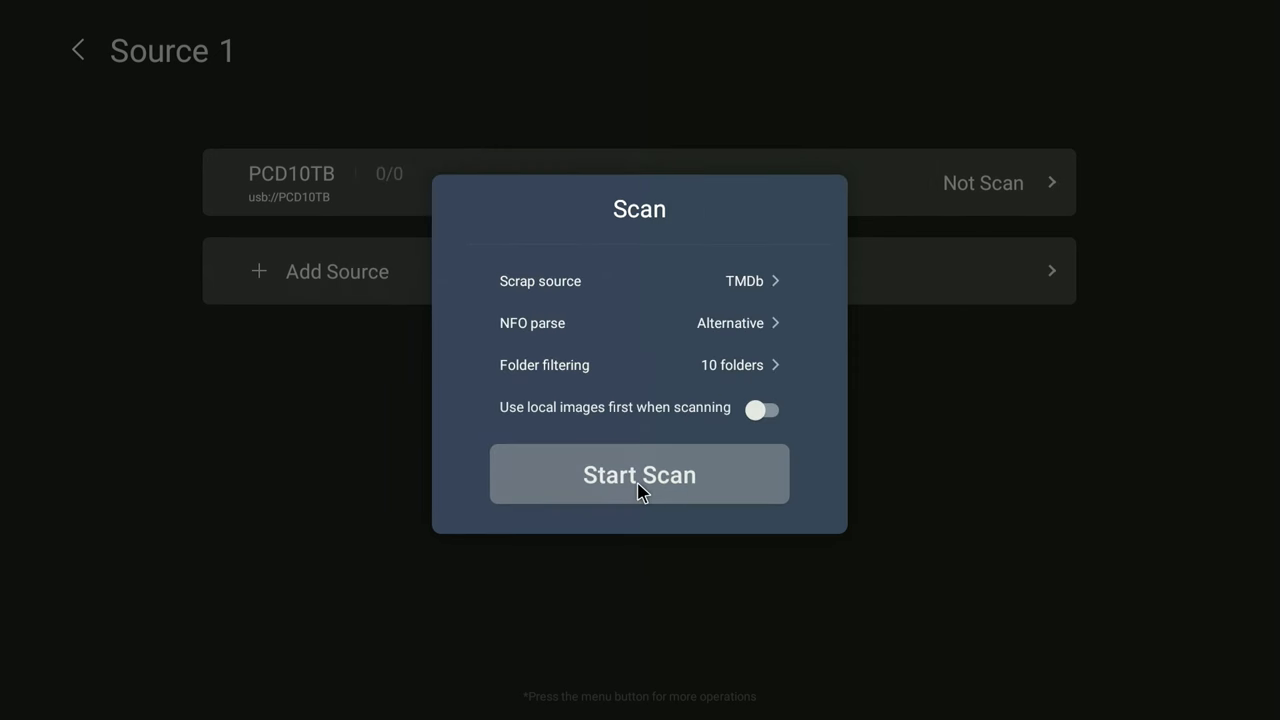
{"action": "mouse_move", "coordinate": [648, 232]}
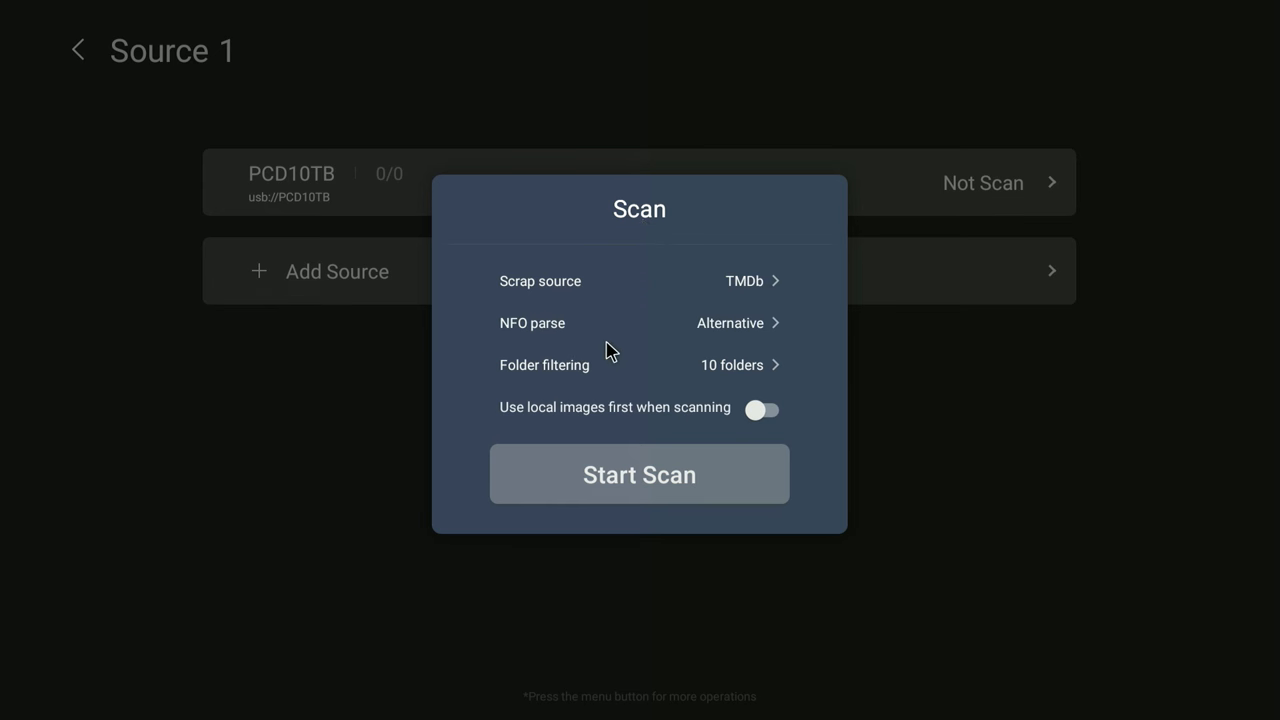
{"action": "mouse_move", "coordinate": [741, 357]}
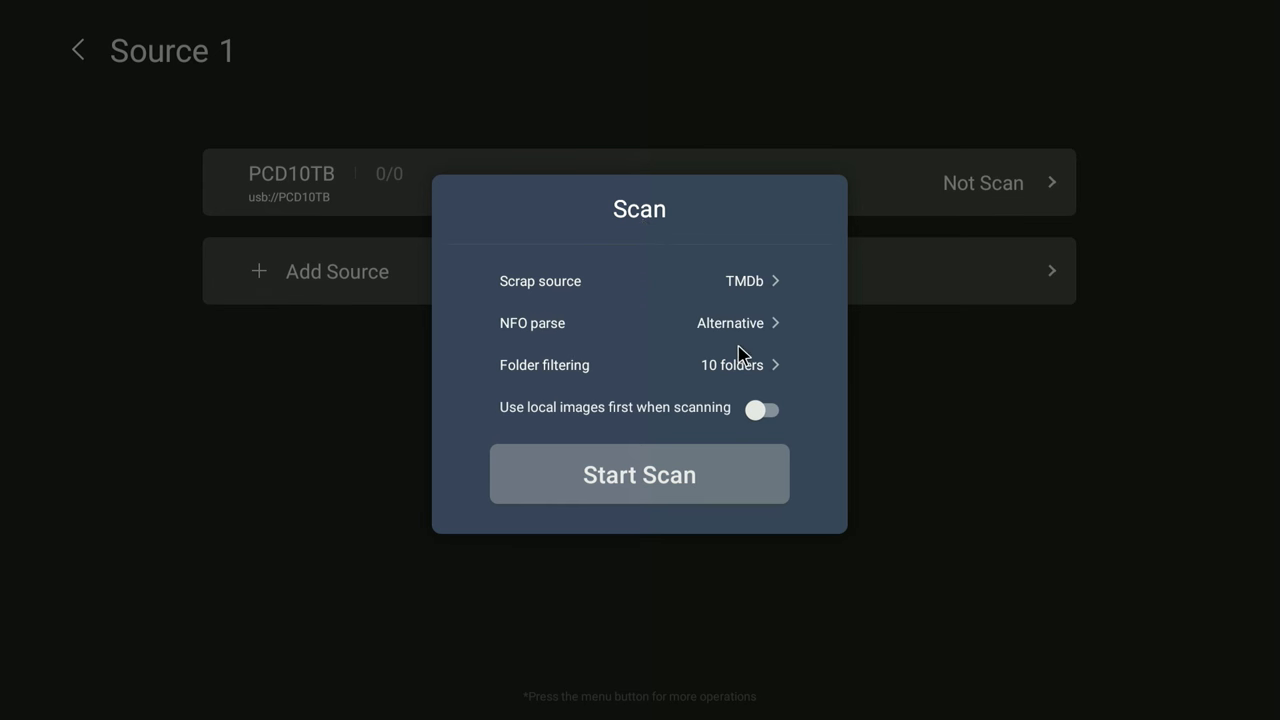
{"action": "mouse_move", "coordinate": [532, 390]}
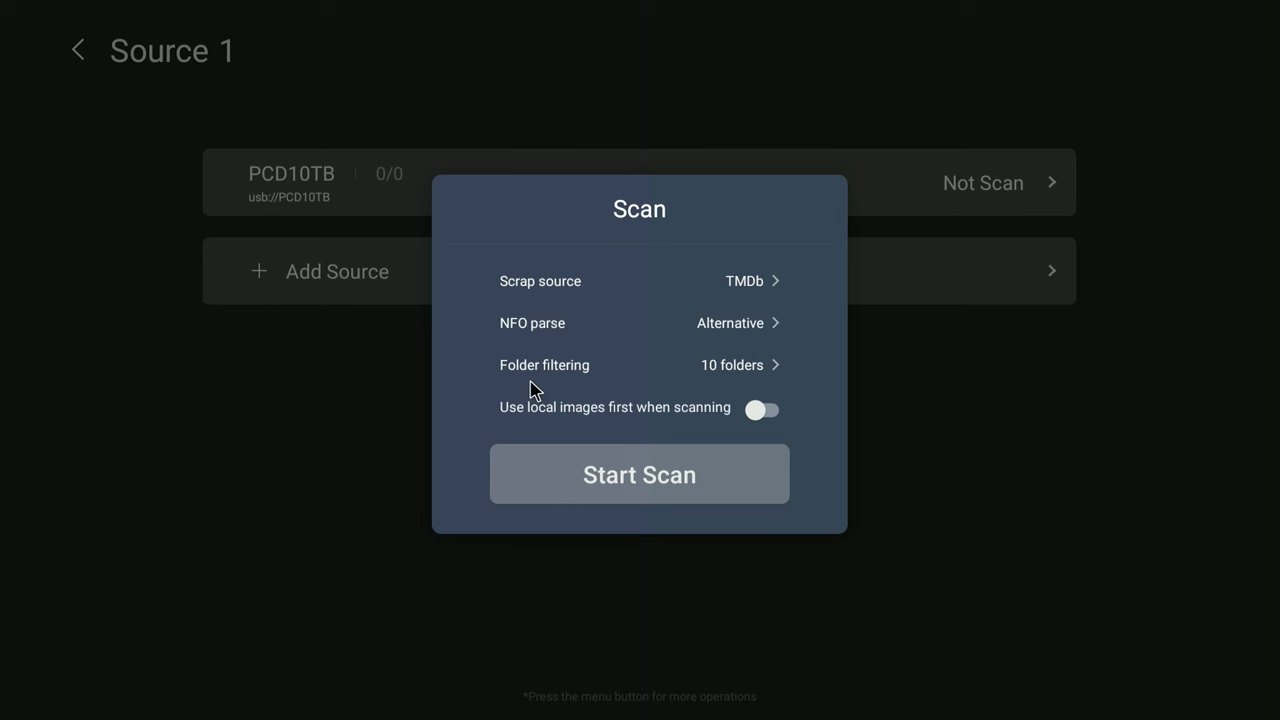
{"action": "mouse_move", "coordinate": [722, 375]}
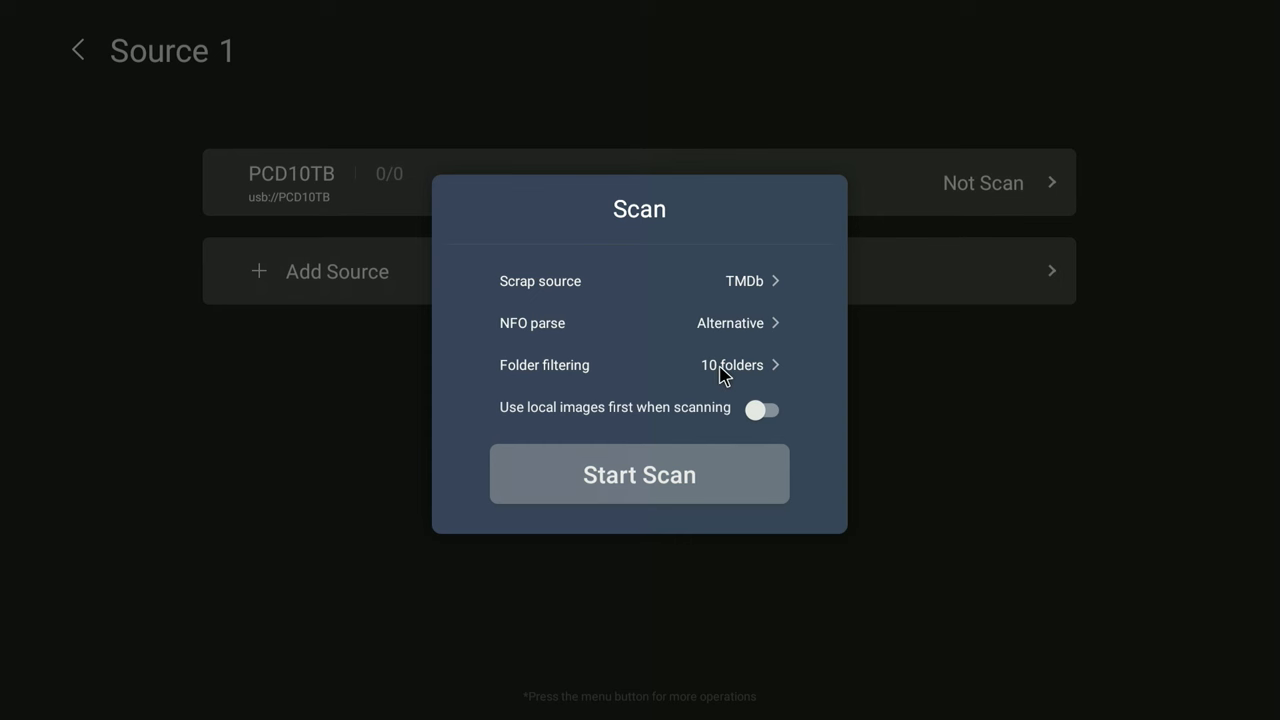
{"action": "mouse_move", "coordinate": [650, 430]}
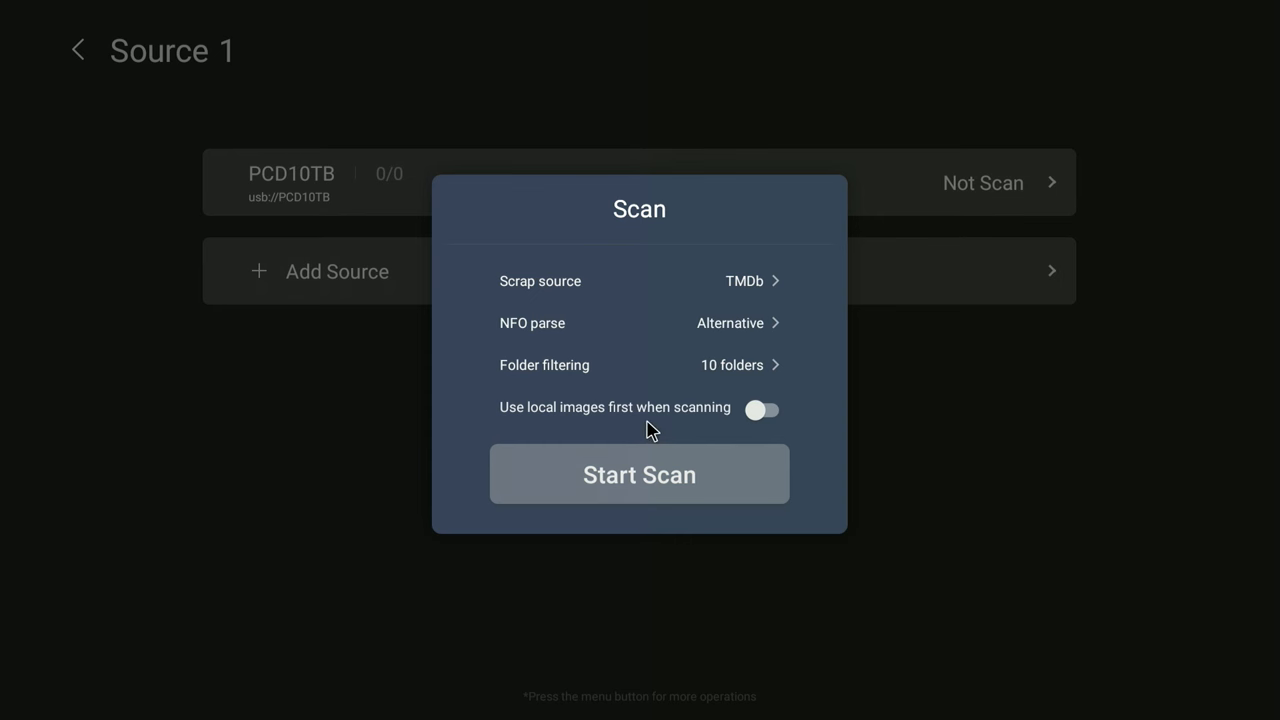
Enable 'Use local images first when scanning', start the drive scan, and dismiss the background tip.
{"action": "left_click", "coordinate": [762, 410]}
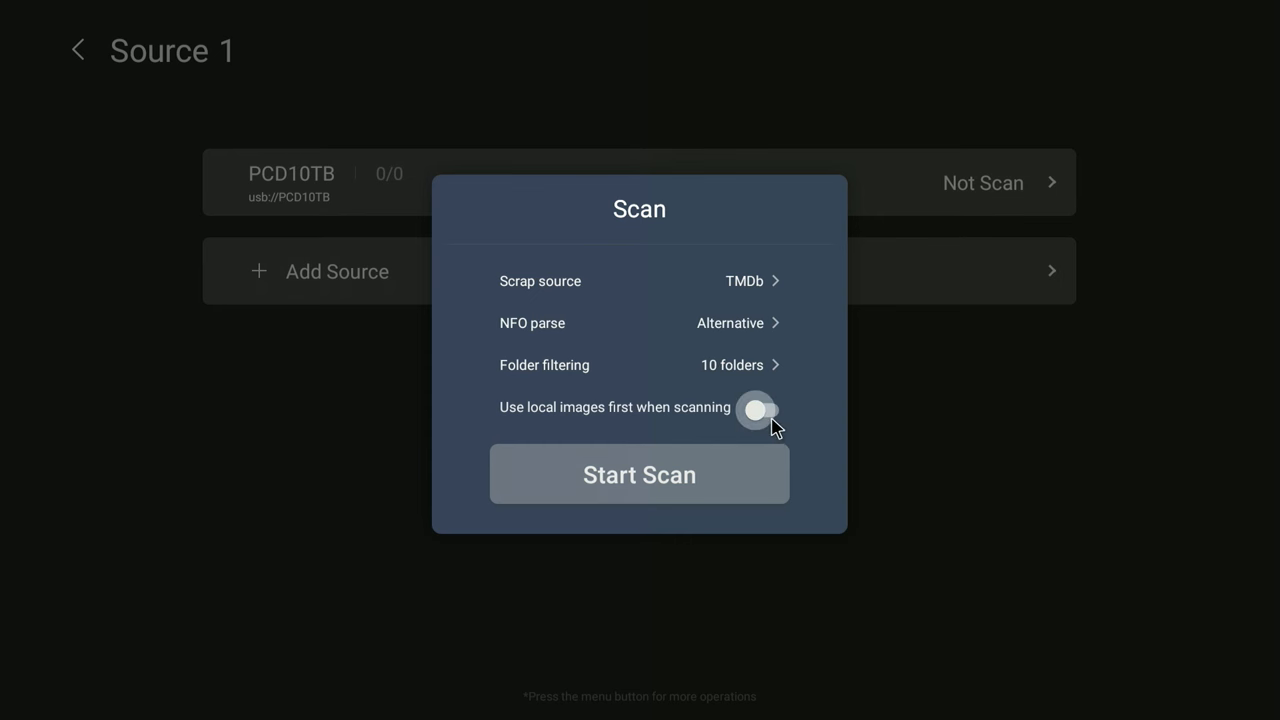
{"action": "left_click", "coordinate": [764, 411]}
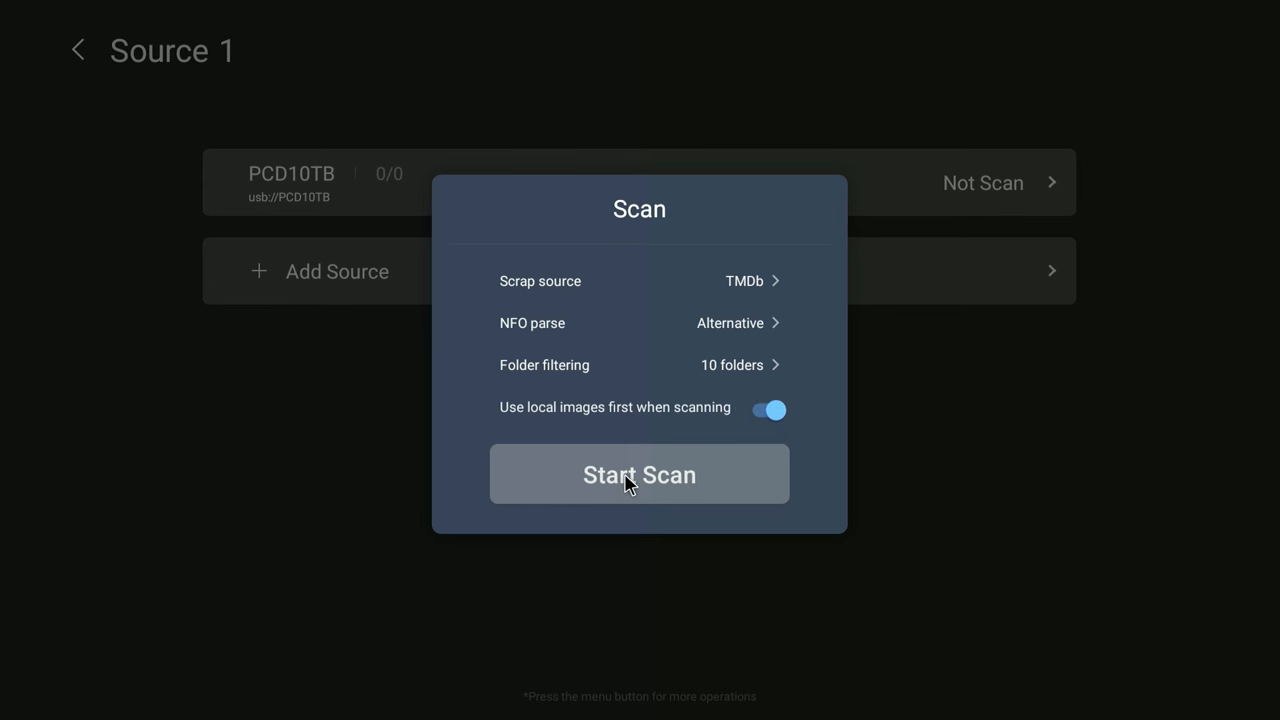
{"action": "left_click", "coordinate": [638, 474]}
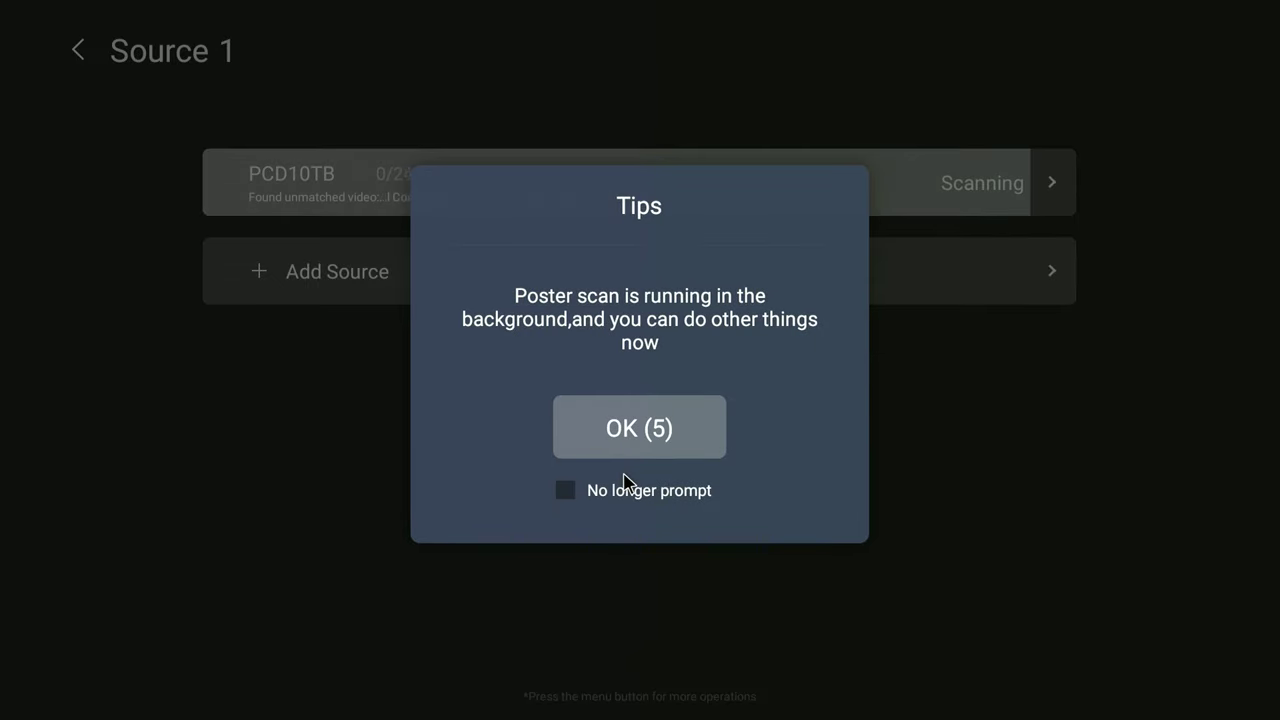
{"action": "left_click", "coordinate": [639, 427]}
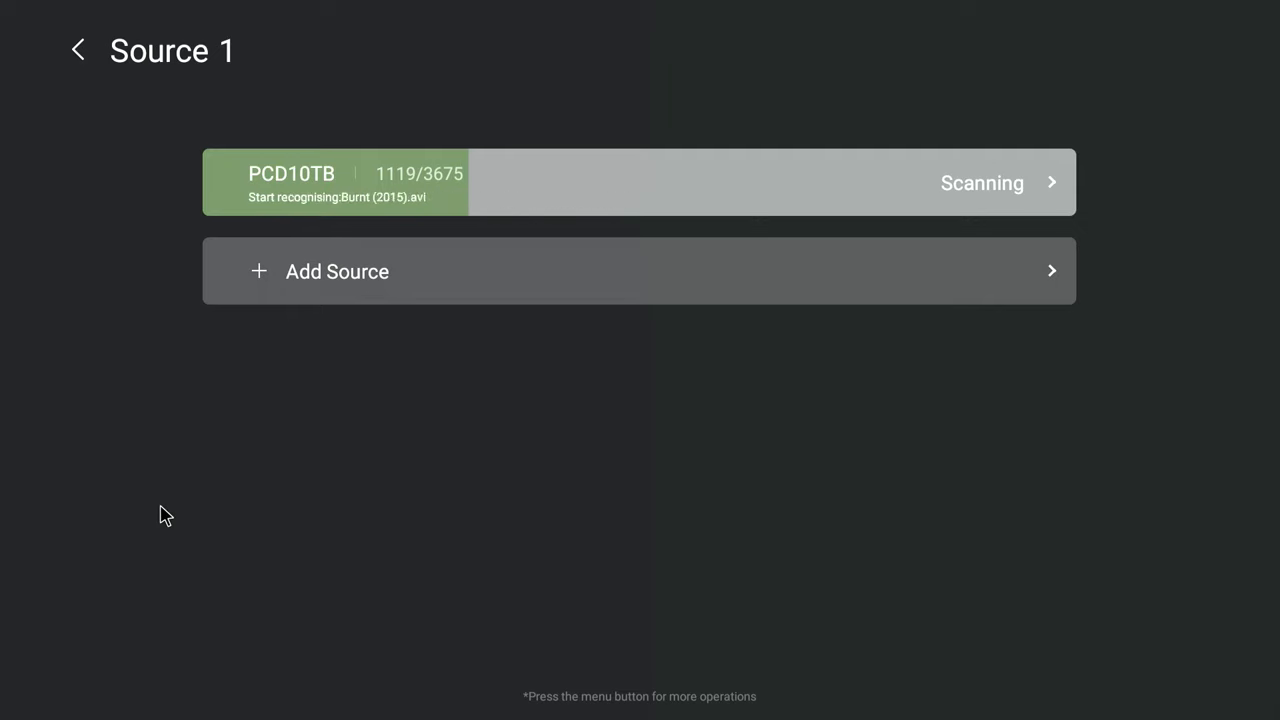
Return to the launcher and move focus from Poster Wall through Music Player to Apps.
{"action": "left_click", "coordinate": [79, 50]}
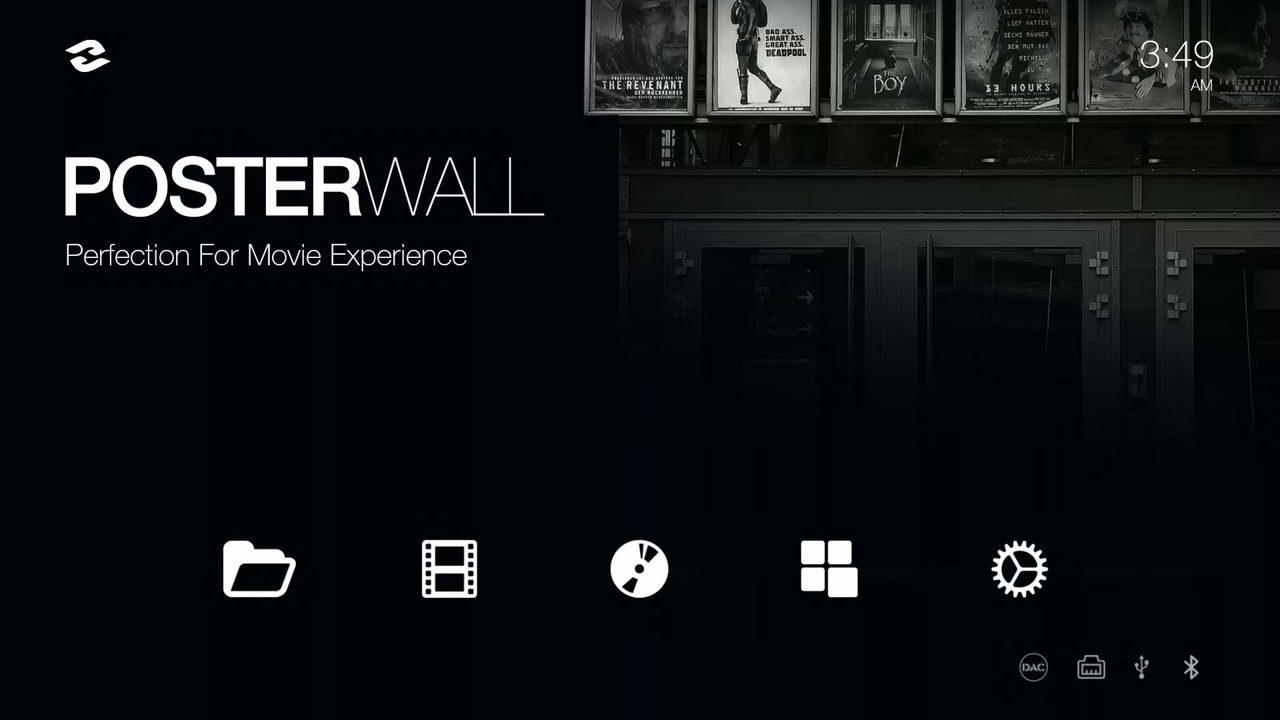
{"action": "left_click", "coordinate": [258, 569]}
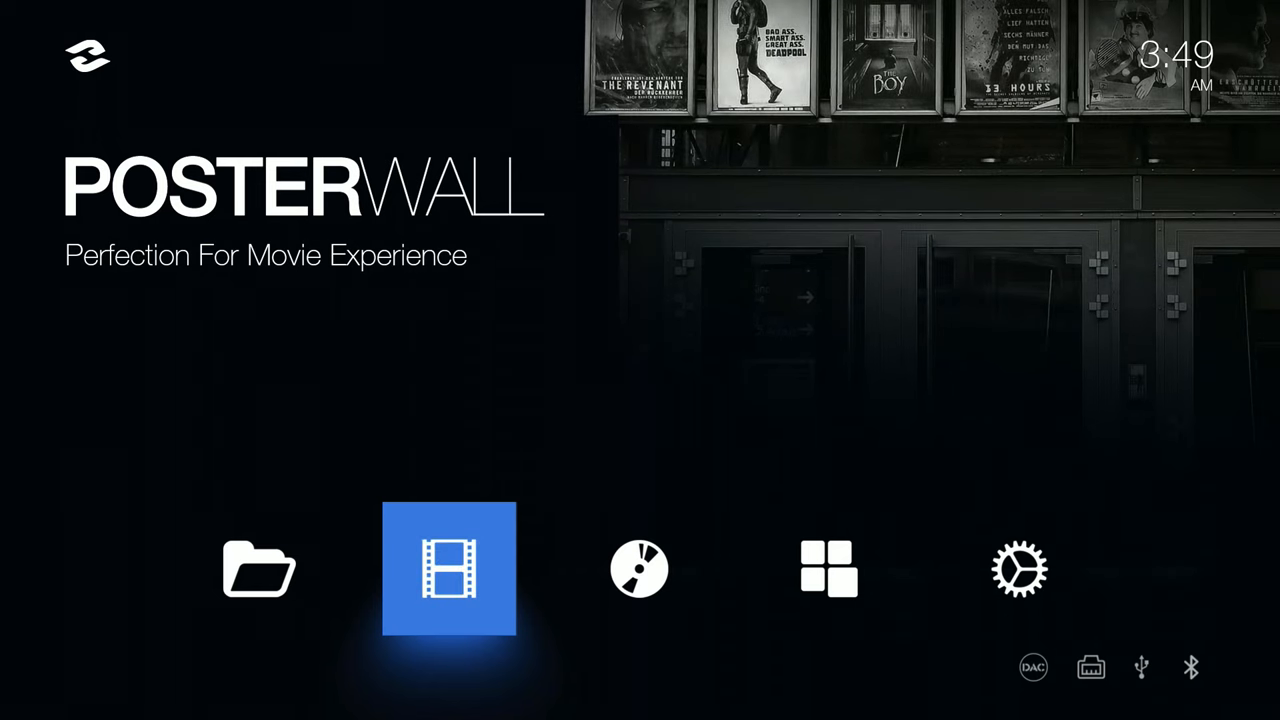
{"action": "left_click", "coordinate": [638, 569]}
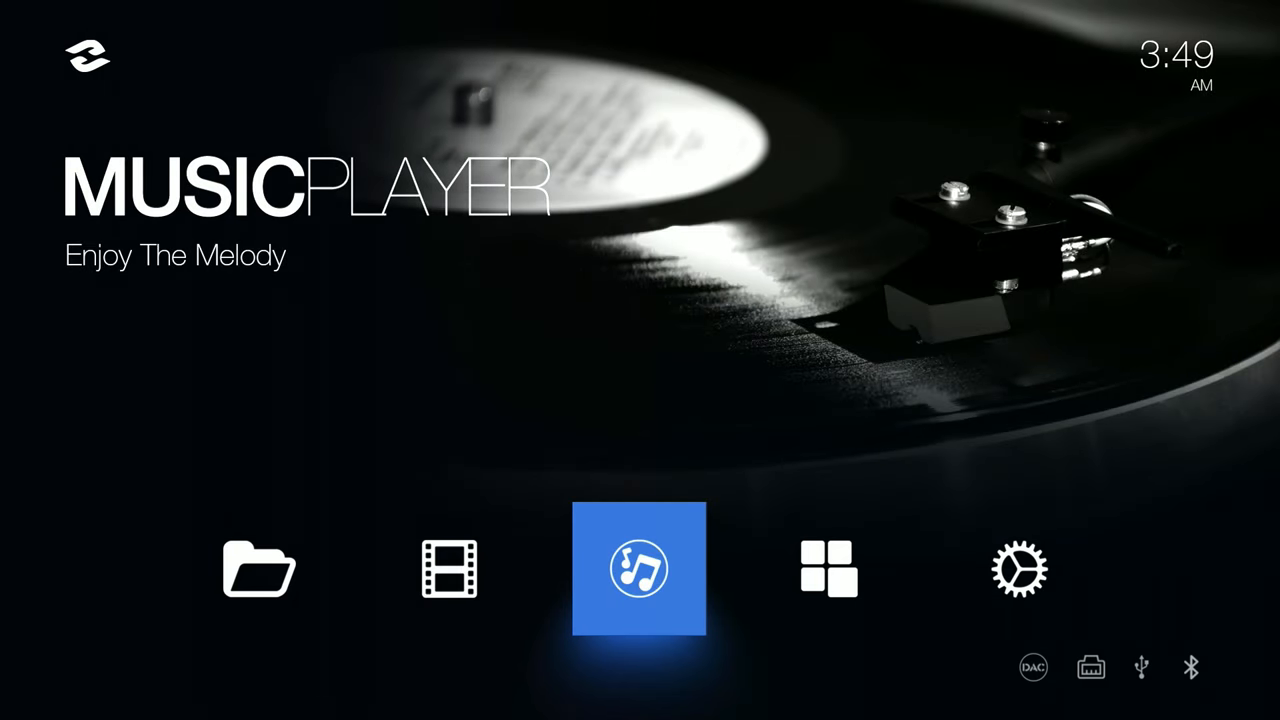
{"action": "left_click", "coordinate": [827, 574]}
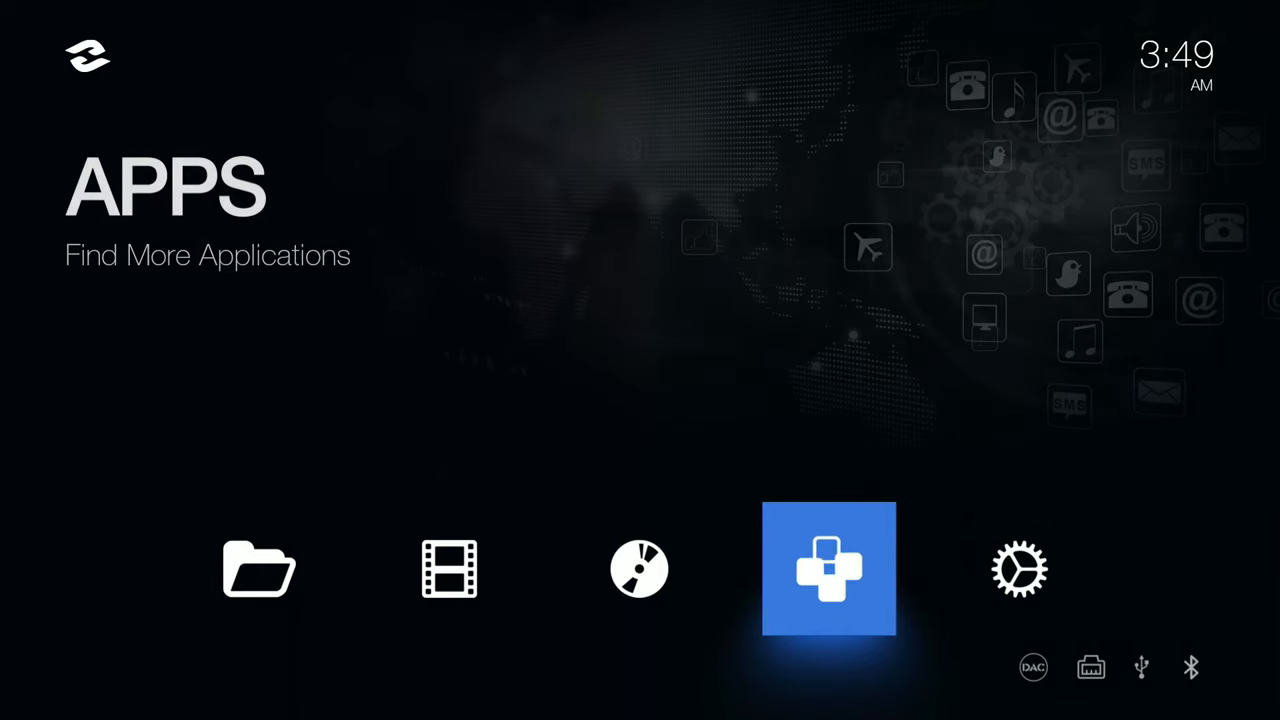